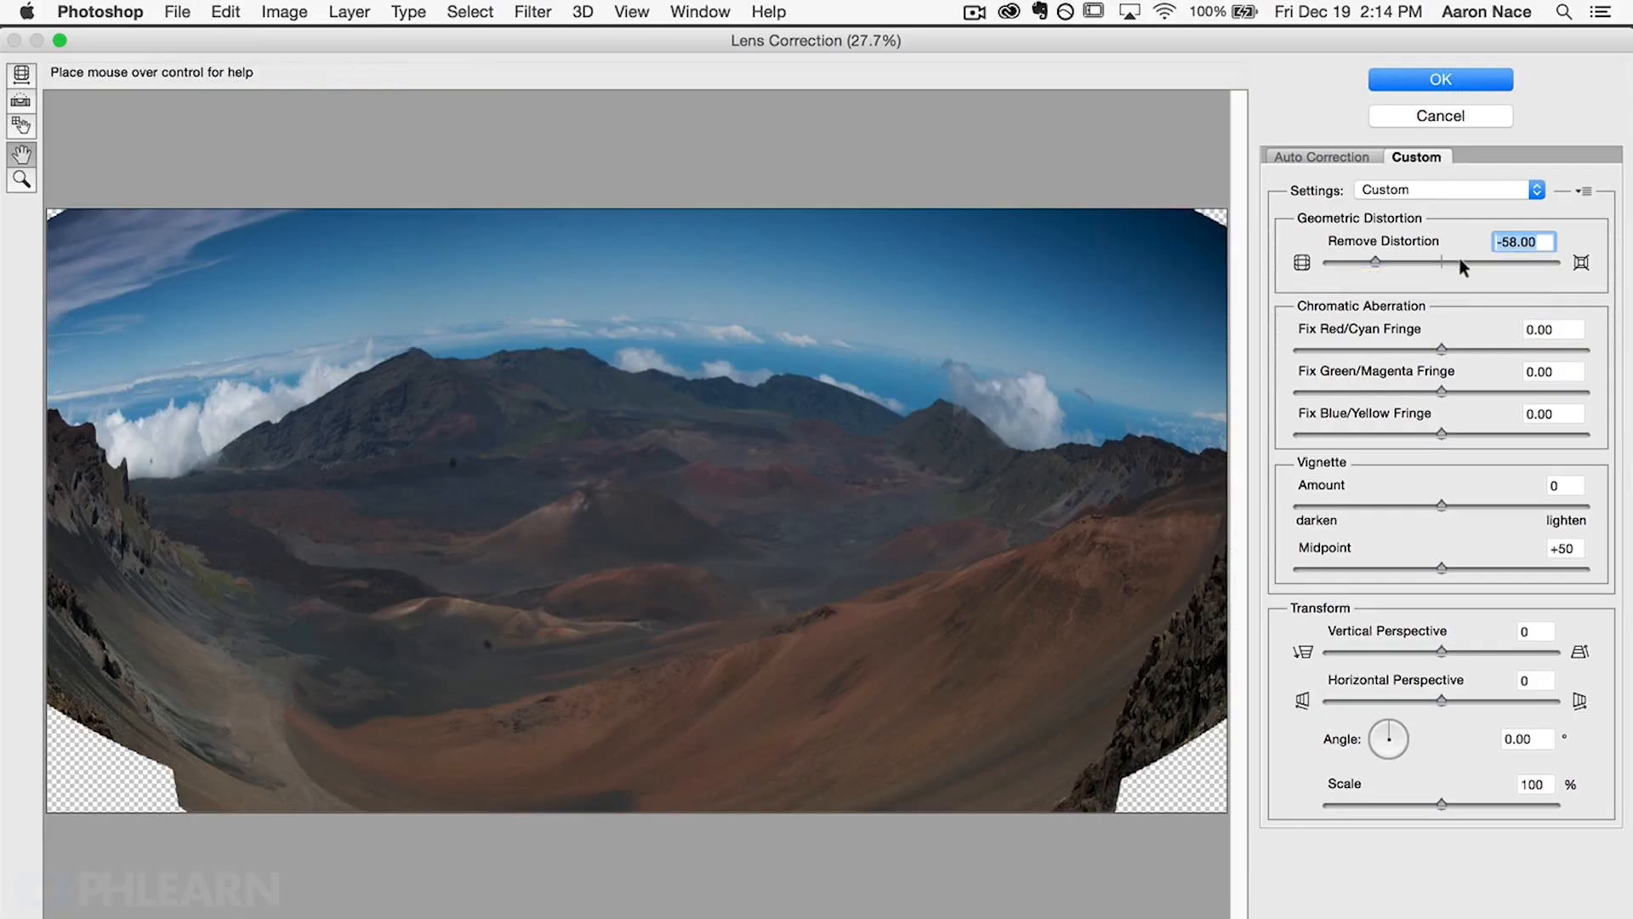
# Push the distortion correction slider hard on the fisheye panorama preview
pyautogui.moveTo(1415, 263); pyautogui.dragTo(1469, 263)
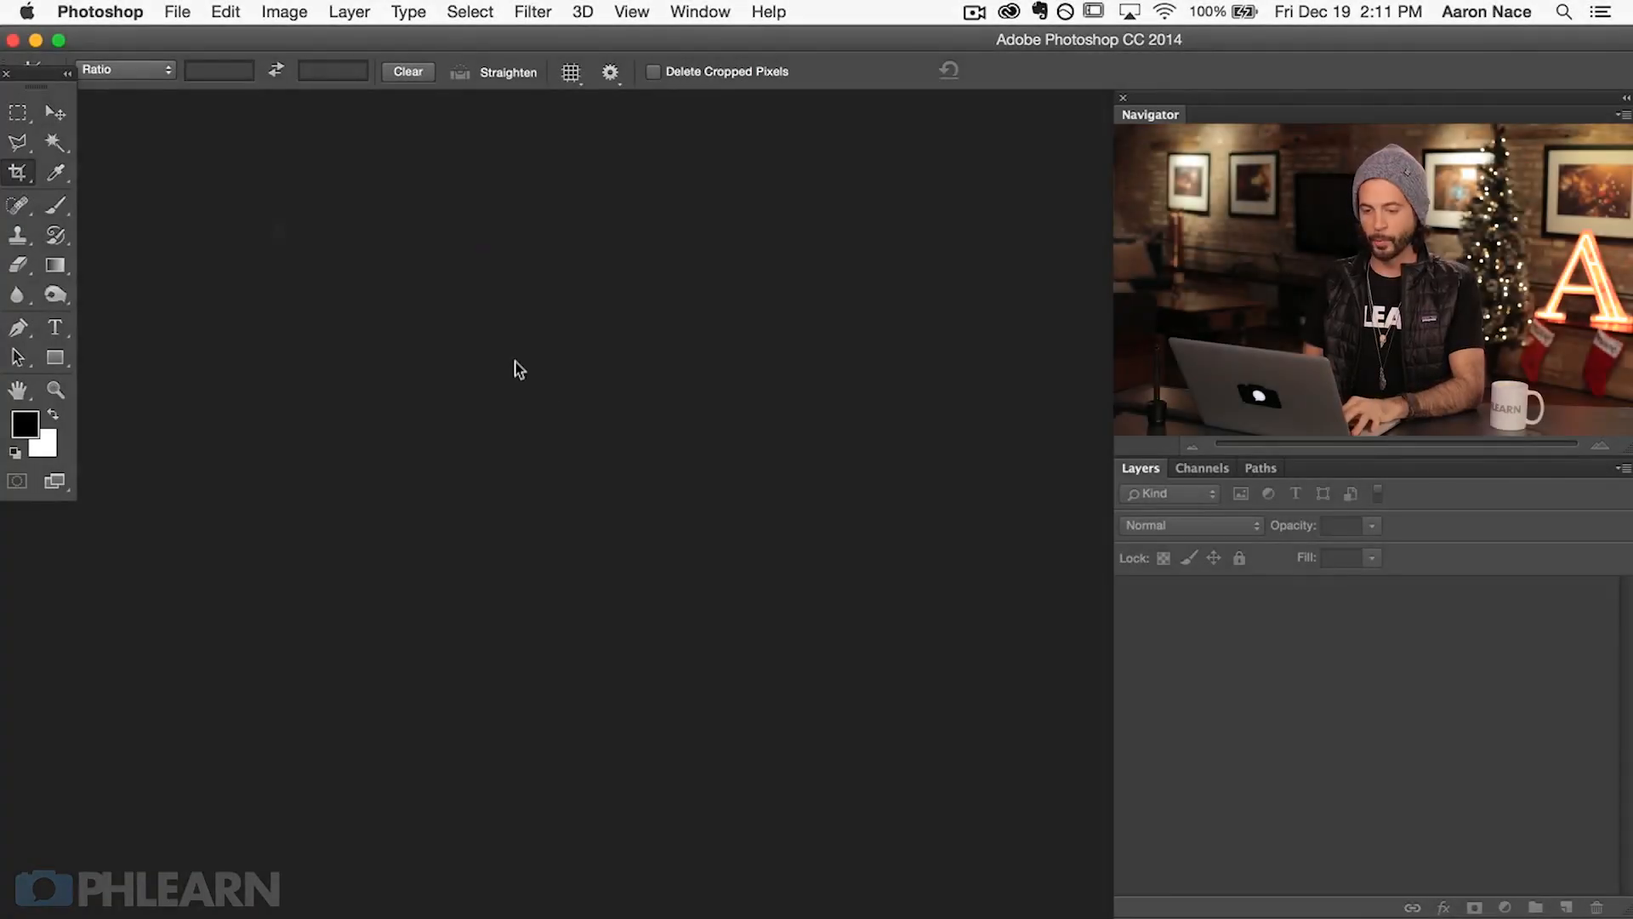
# Load 800_3740.NEF through 800_3743.NEF into Photomerge as source files
pyautogui.click(176, 11)
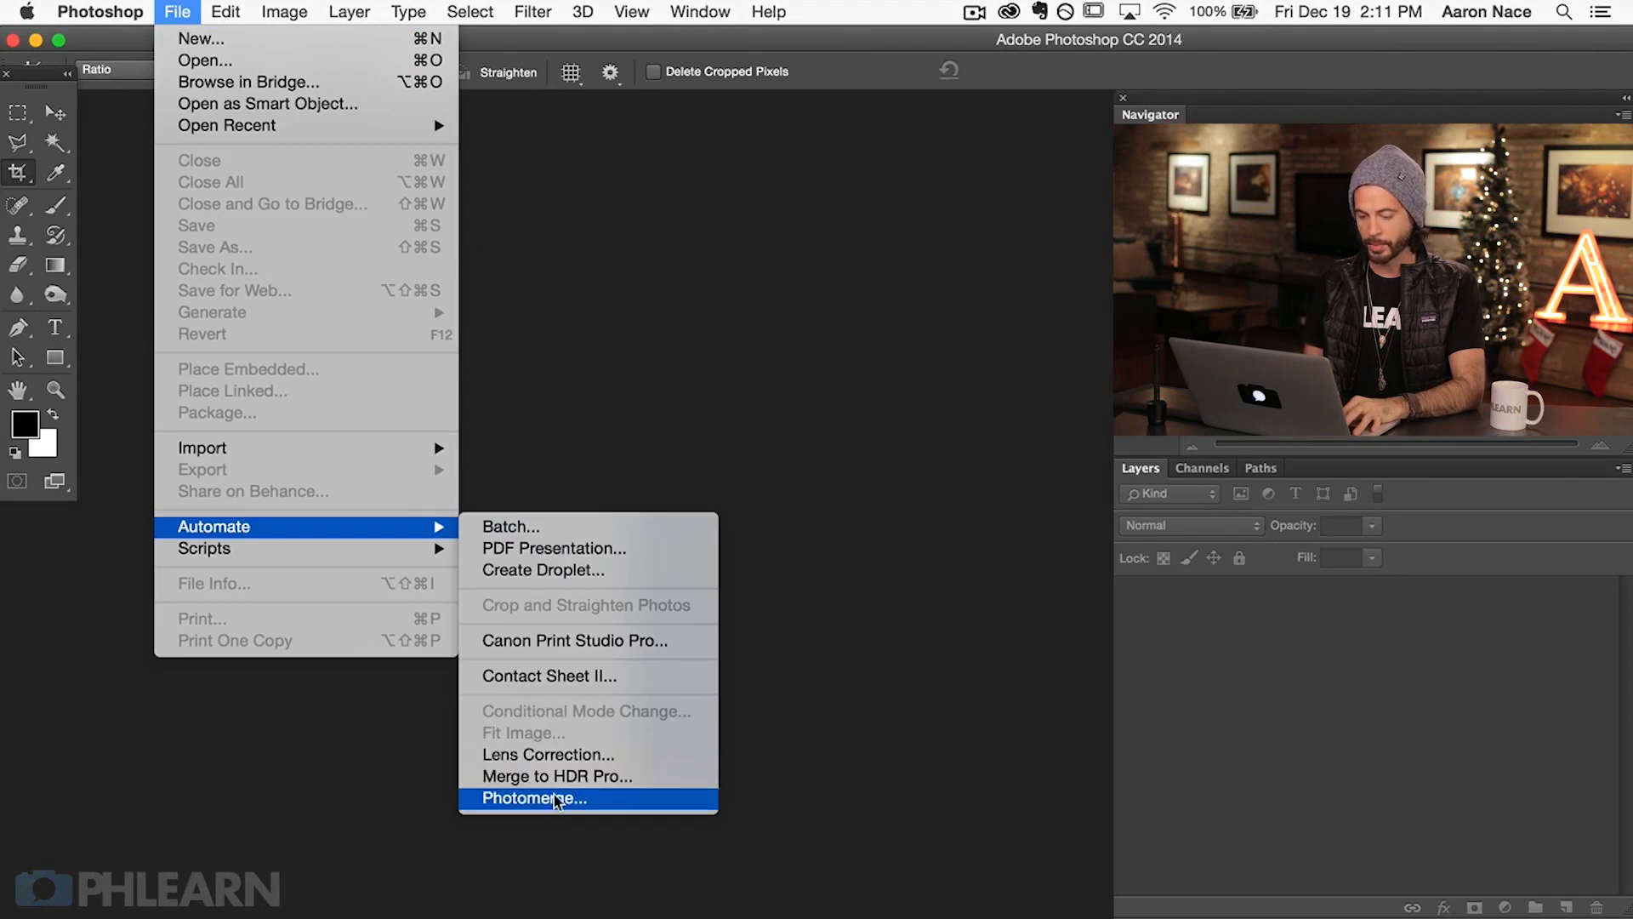
pyautogui.click(532, 798)
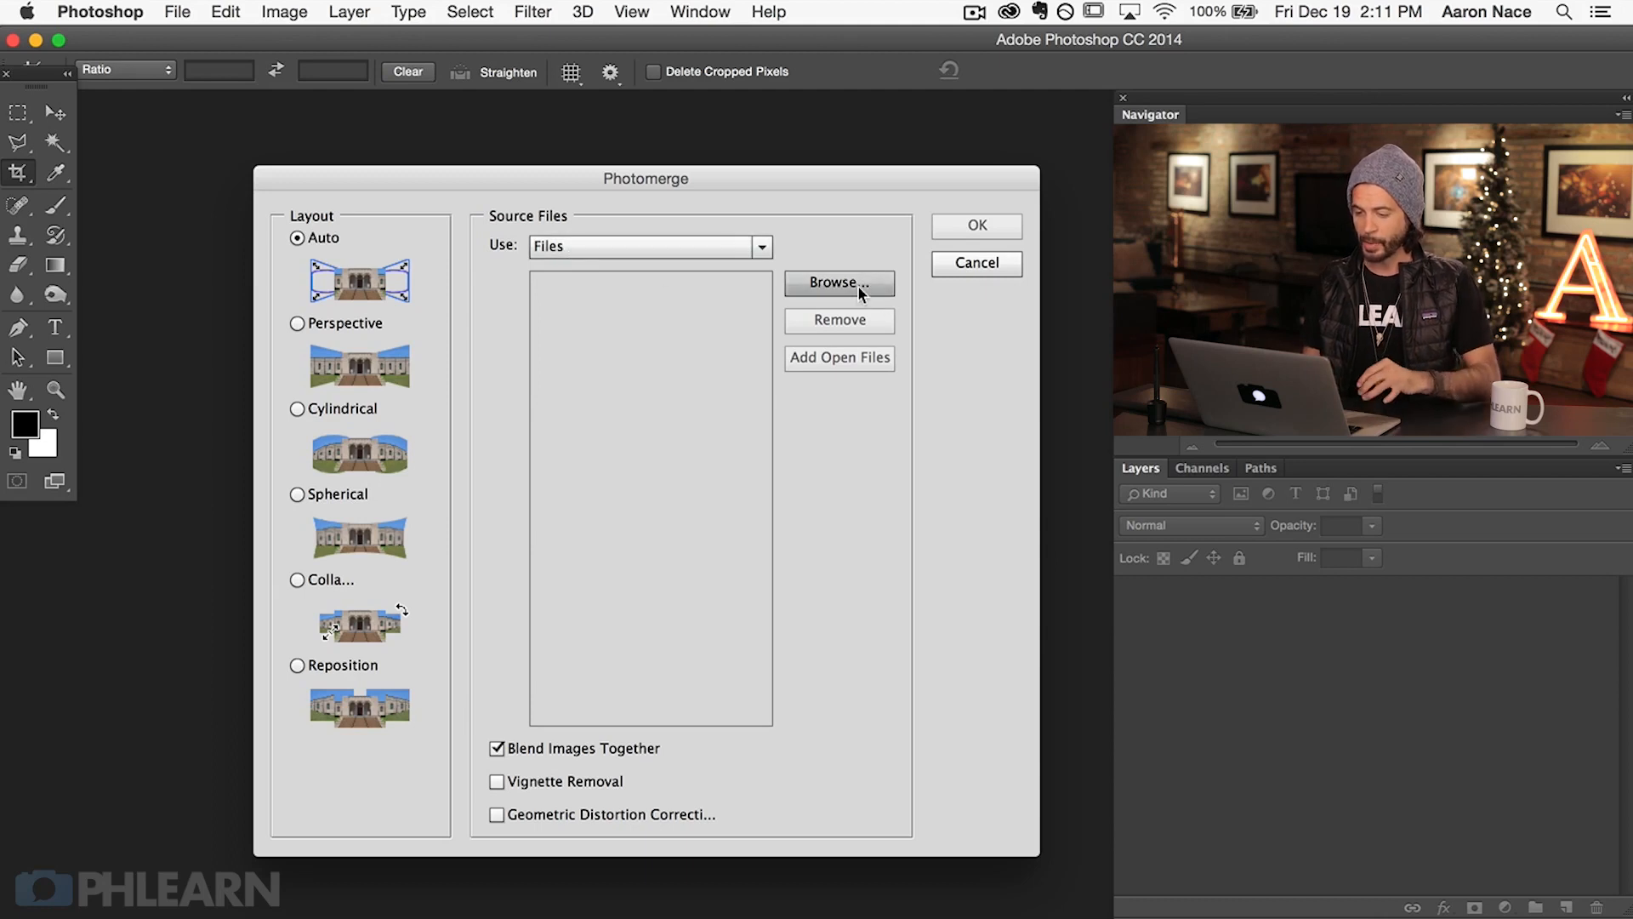
pyautogui.click(840, 282)
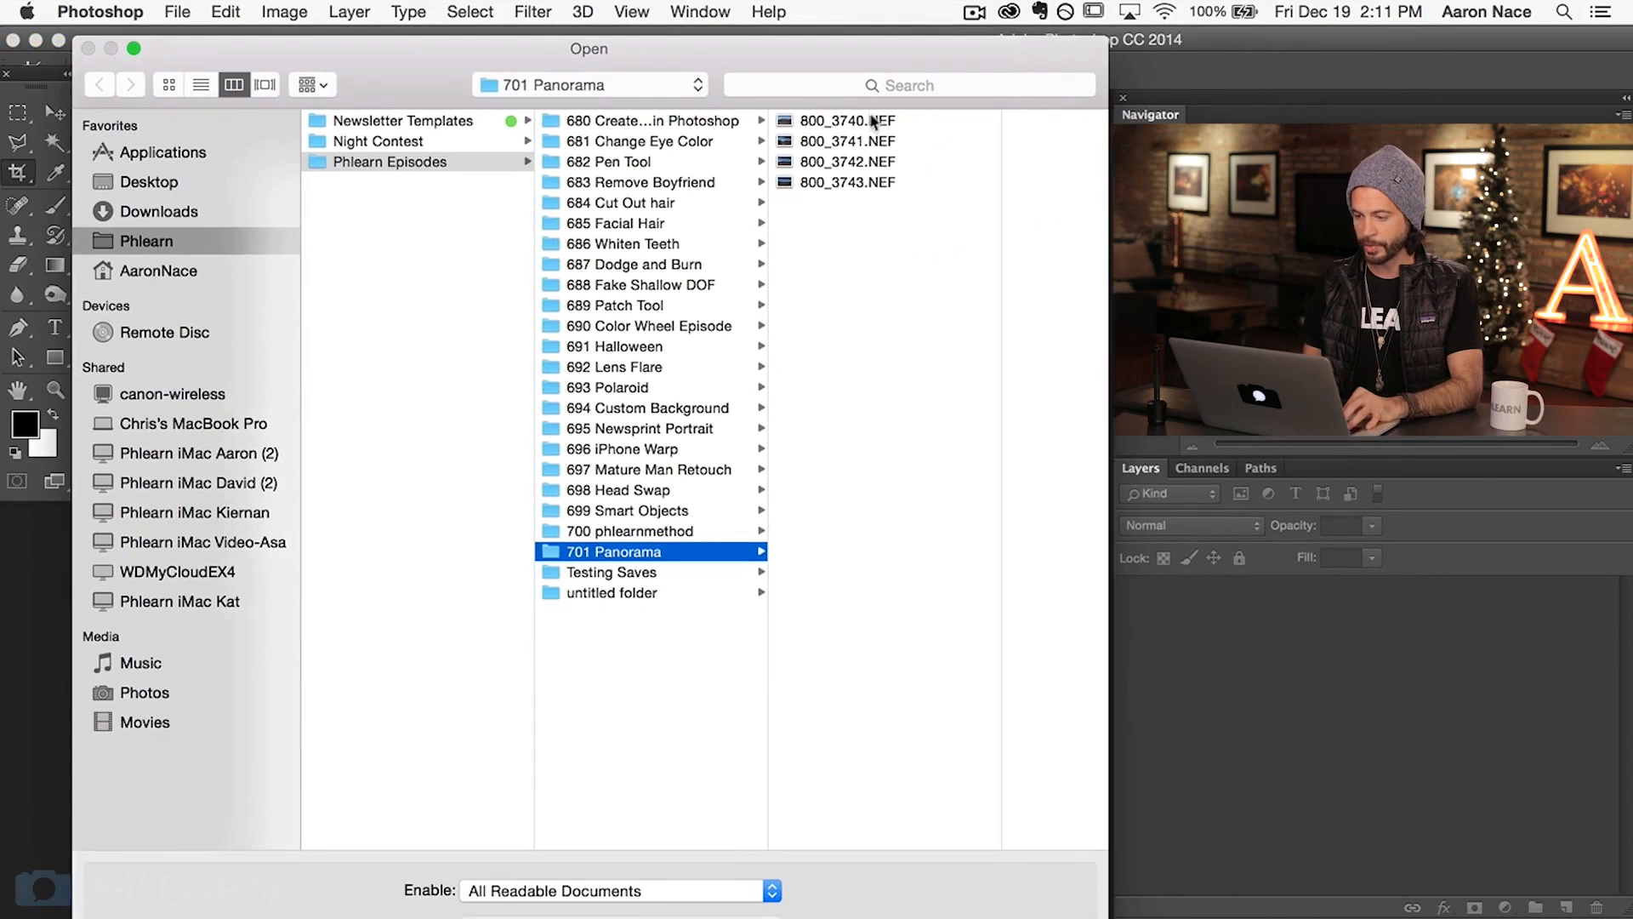
pyautogui.click(848, 121)
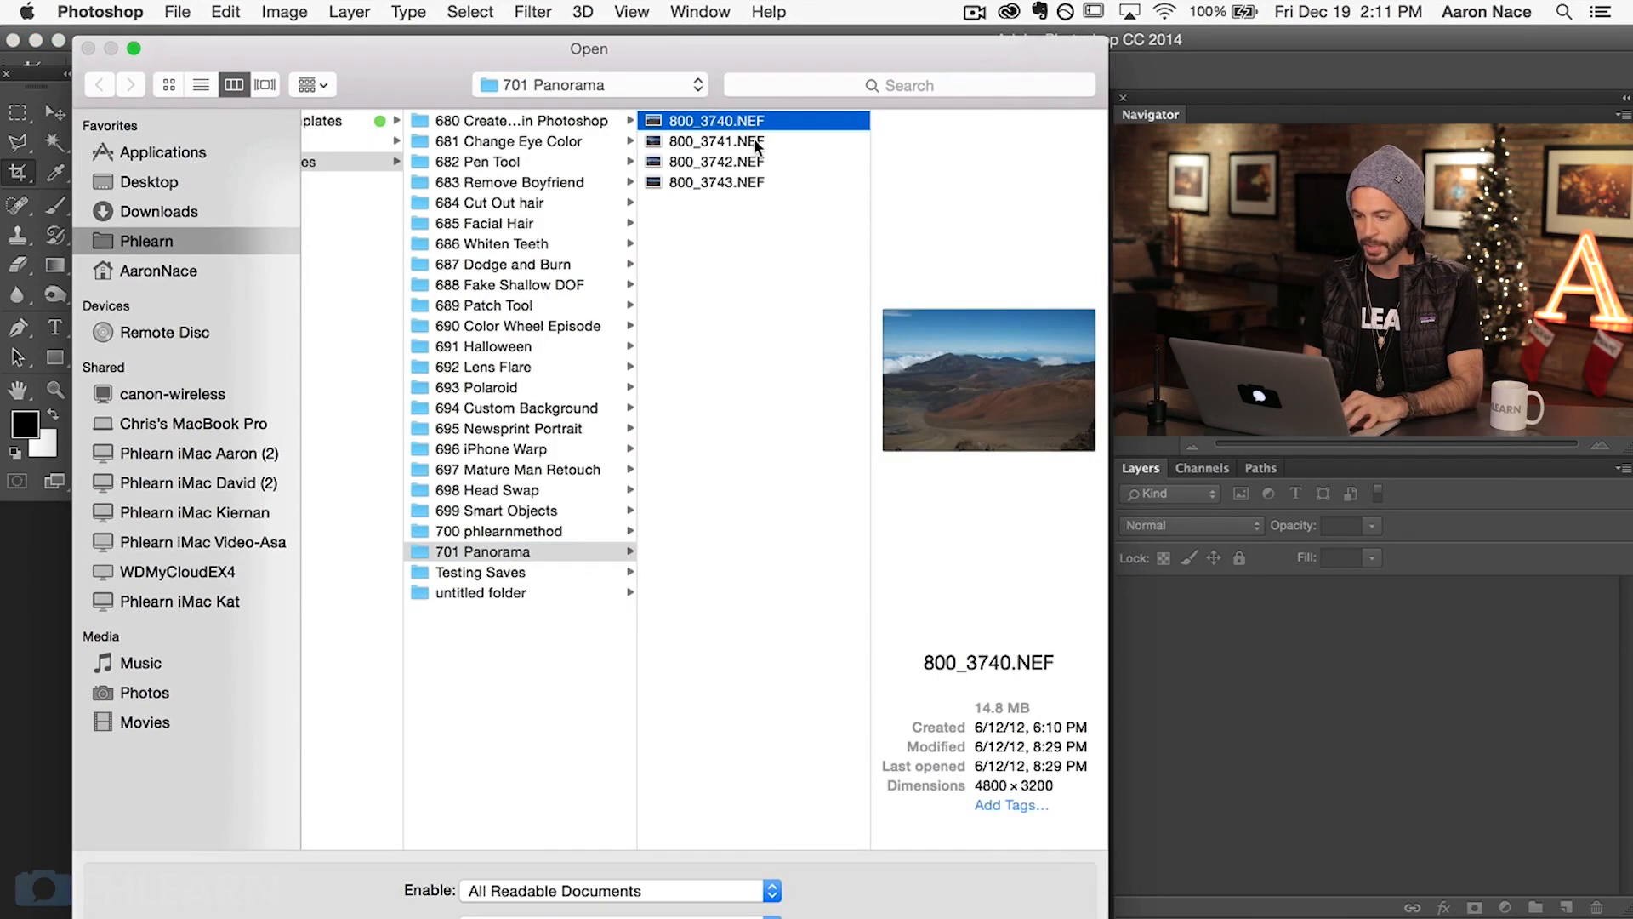
pyautogui.click(716, 182)
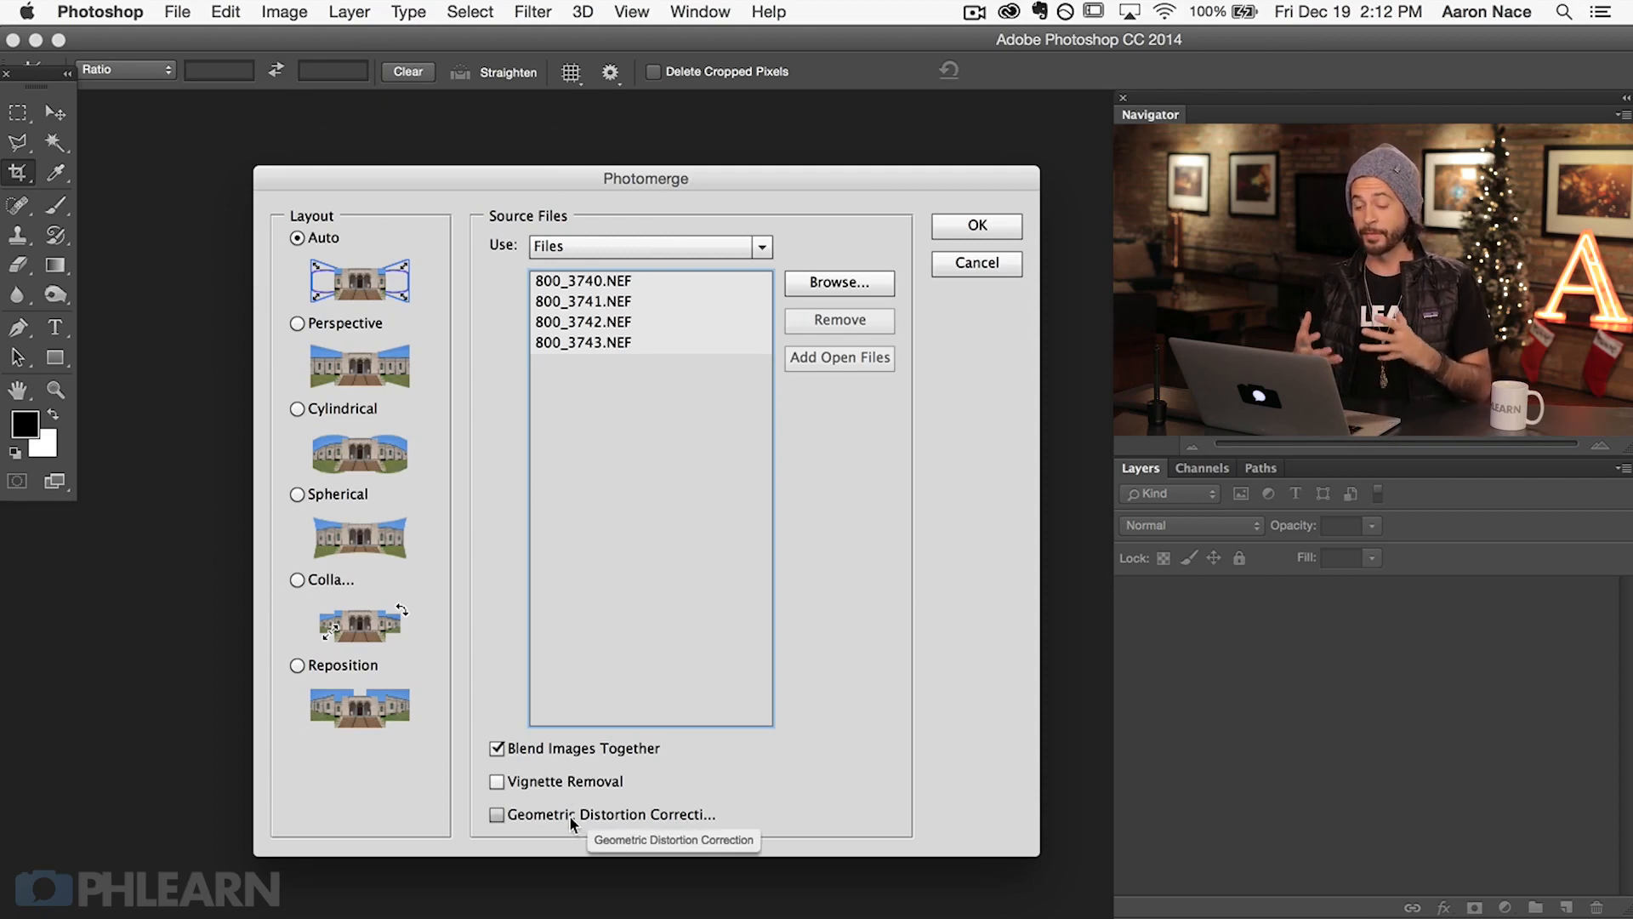
pyautogui.click(583, 342)
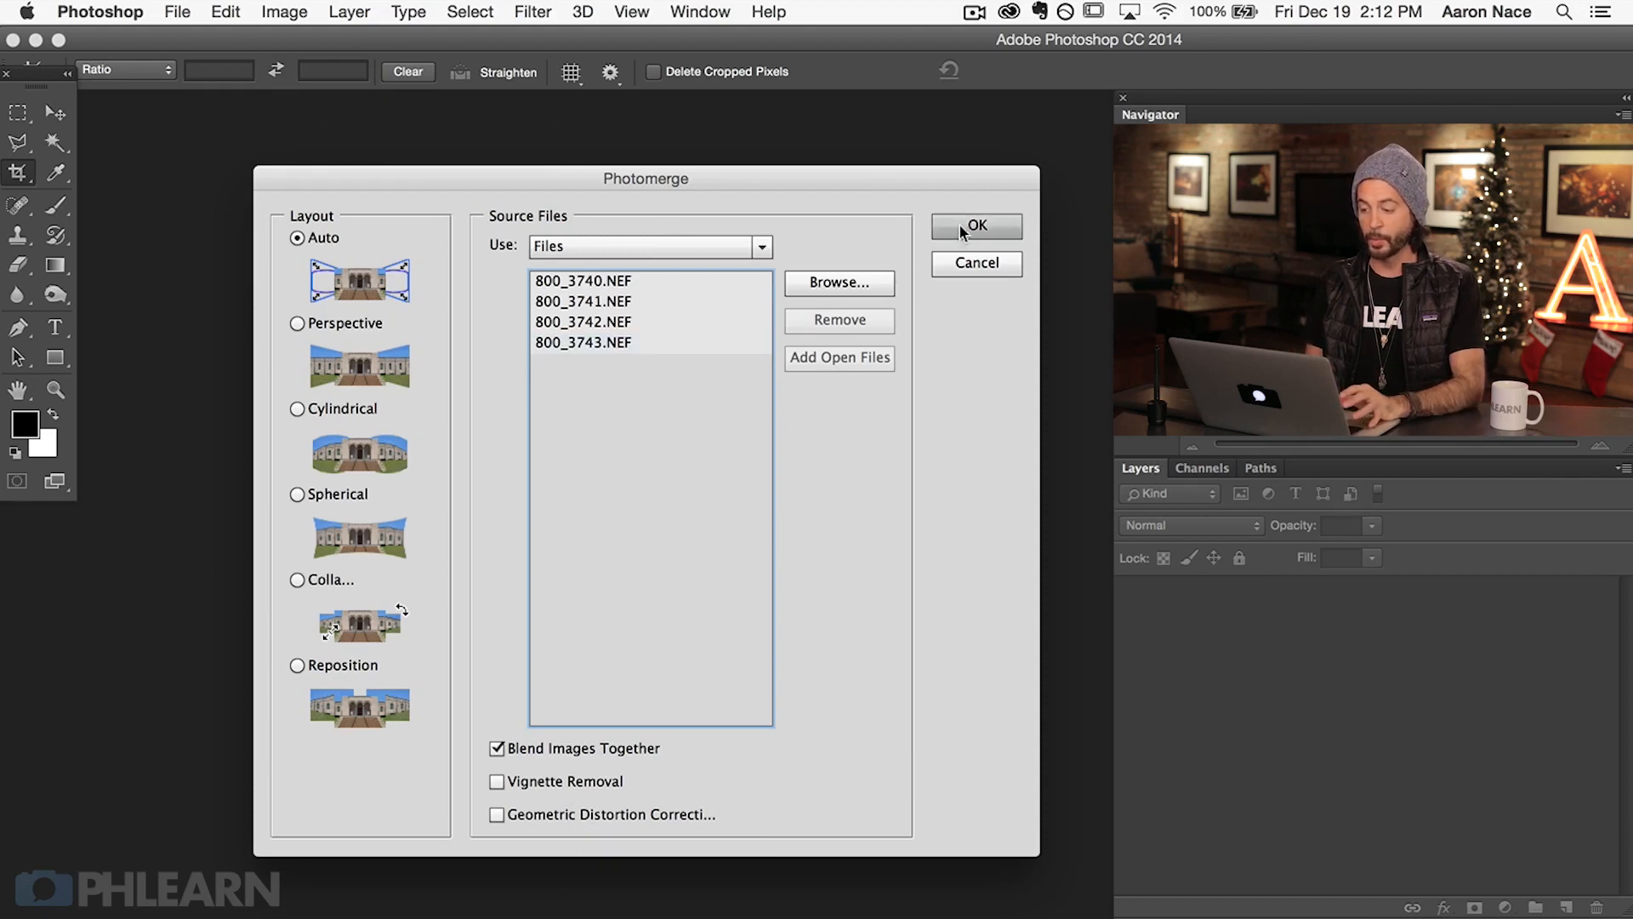
# Stitch the four frames and toggle layer visibility to inspect the blend masks
pyautogui.click(975, 226)
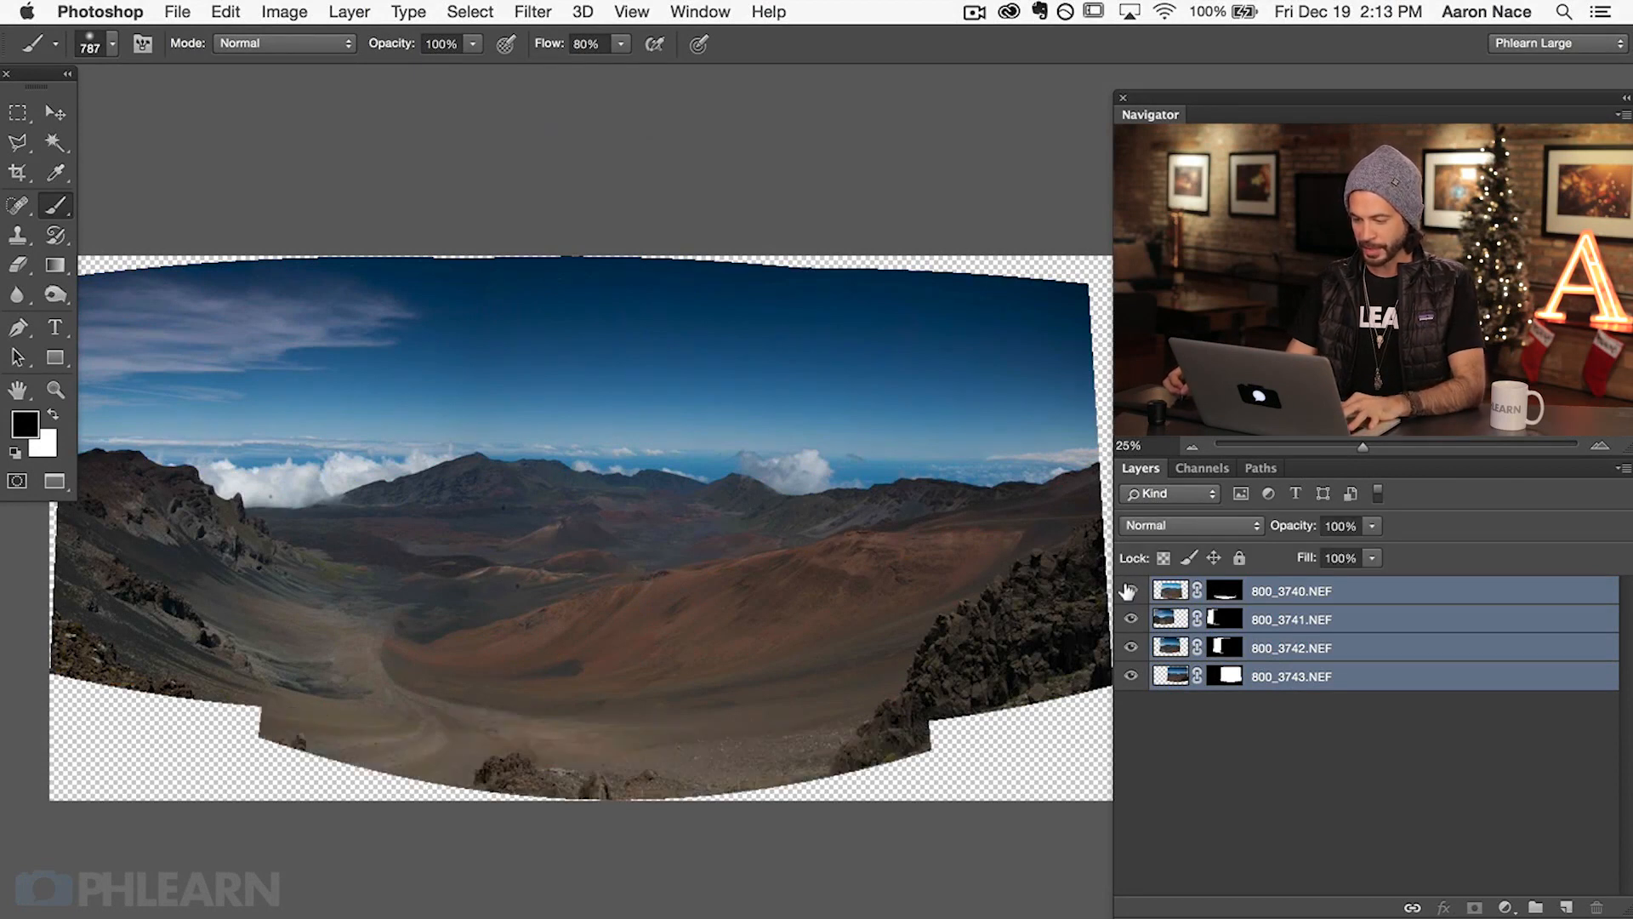
pyautogui.click(1130, 590)
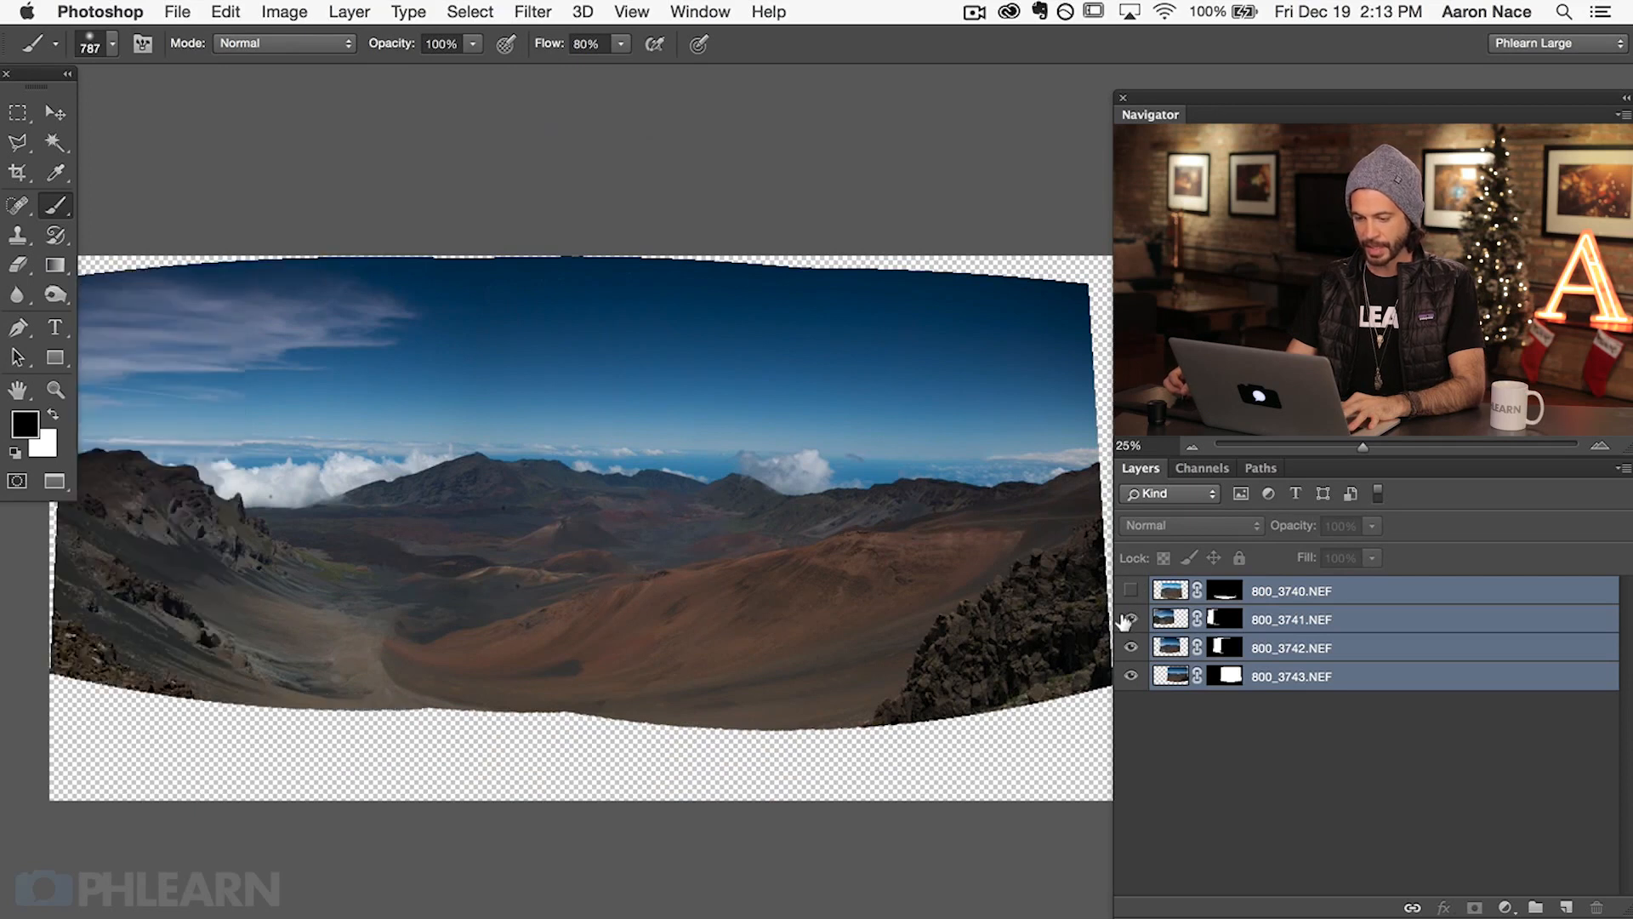
pyautogui.click(1132, 646)
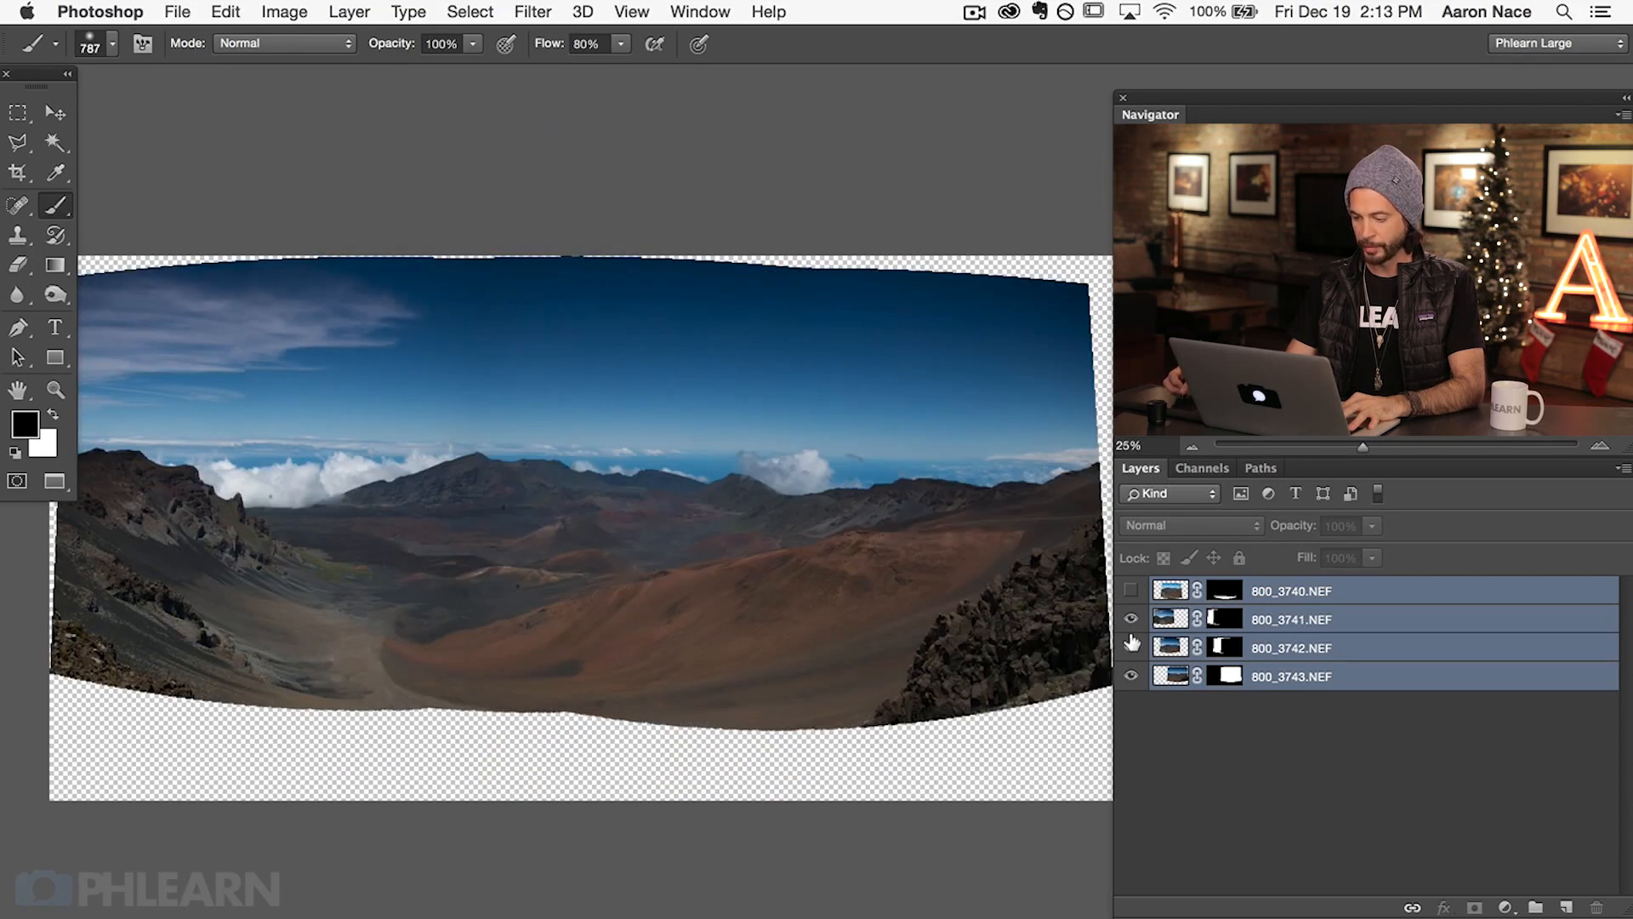
pyautogui.click(1131, 590)
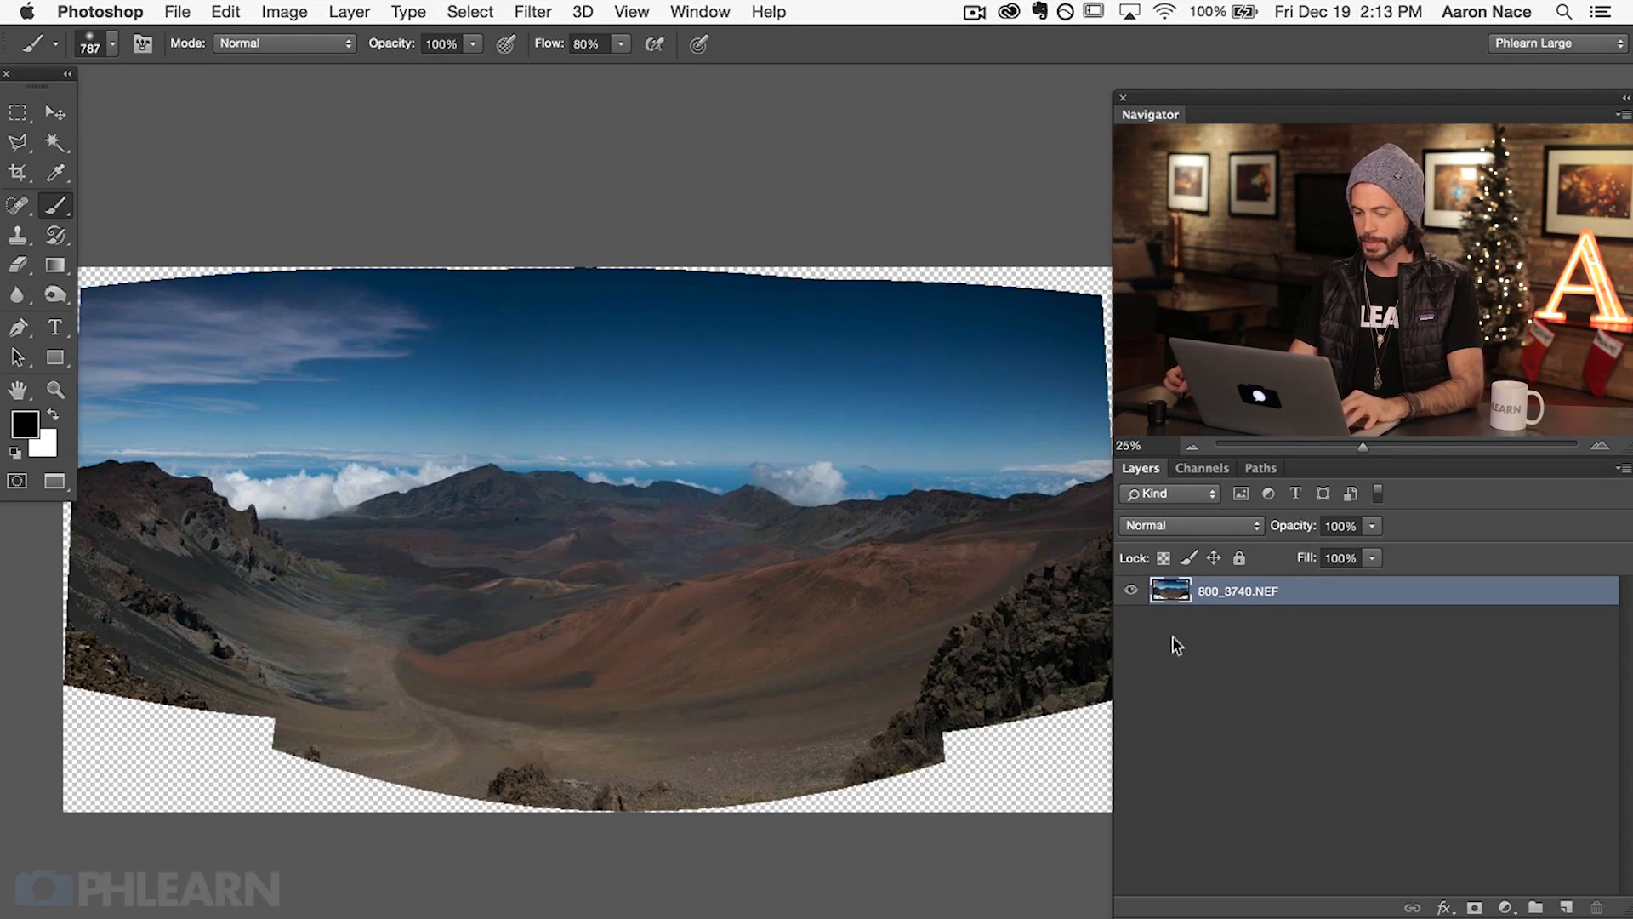
pyautogui.moveTo(1164, 644)
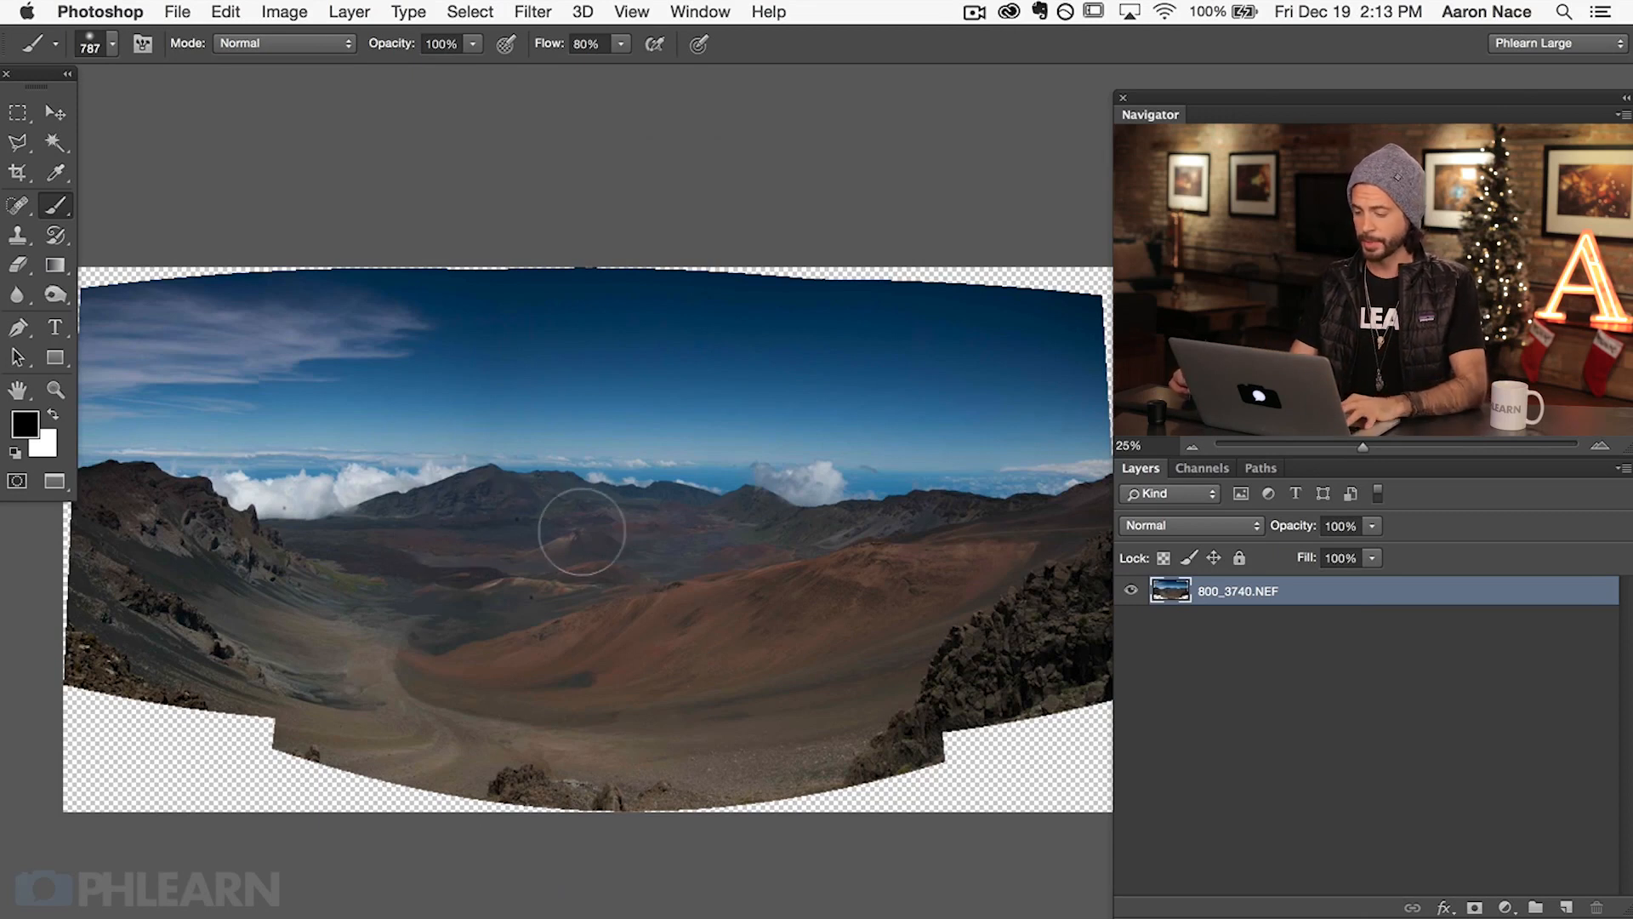
# Open Lens Correction on the merged panorama with the Custom settings showing
pyautogui.click(533, 11)
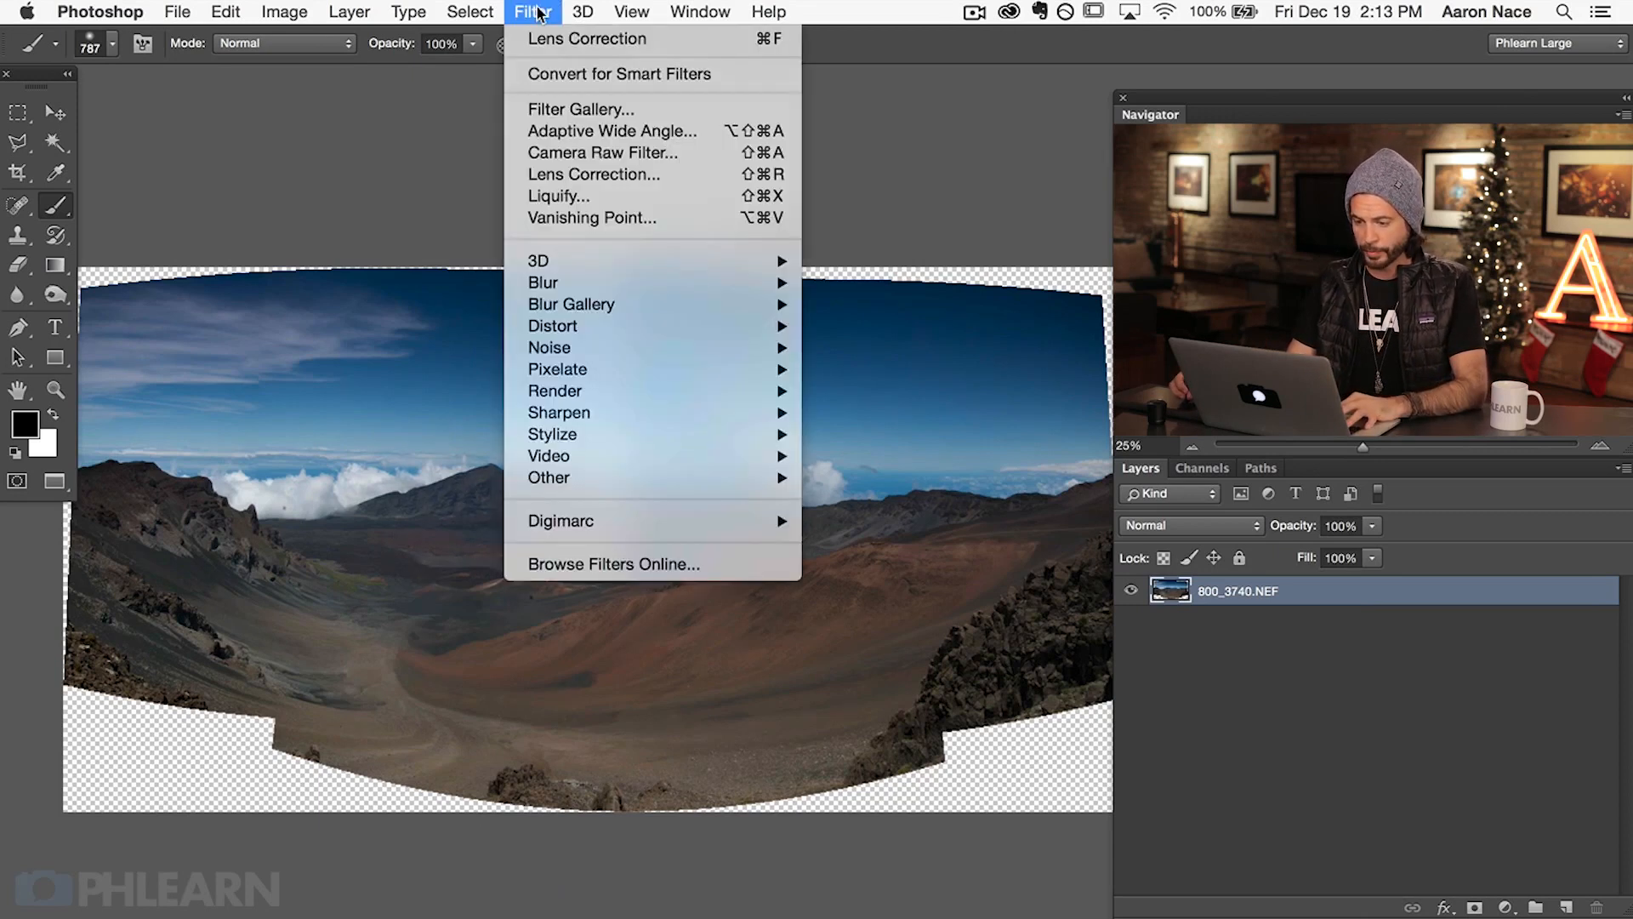
pyautogui.moveTo(593, 174)
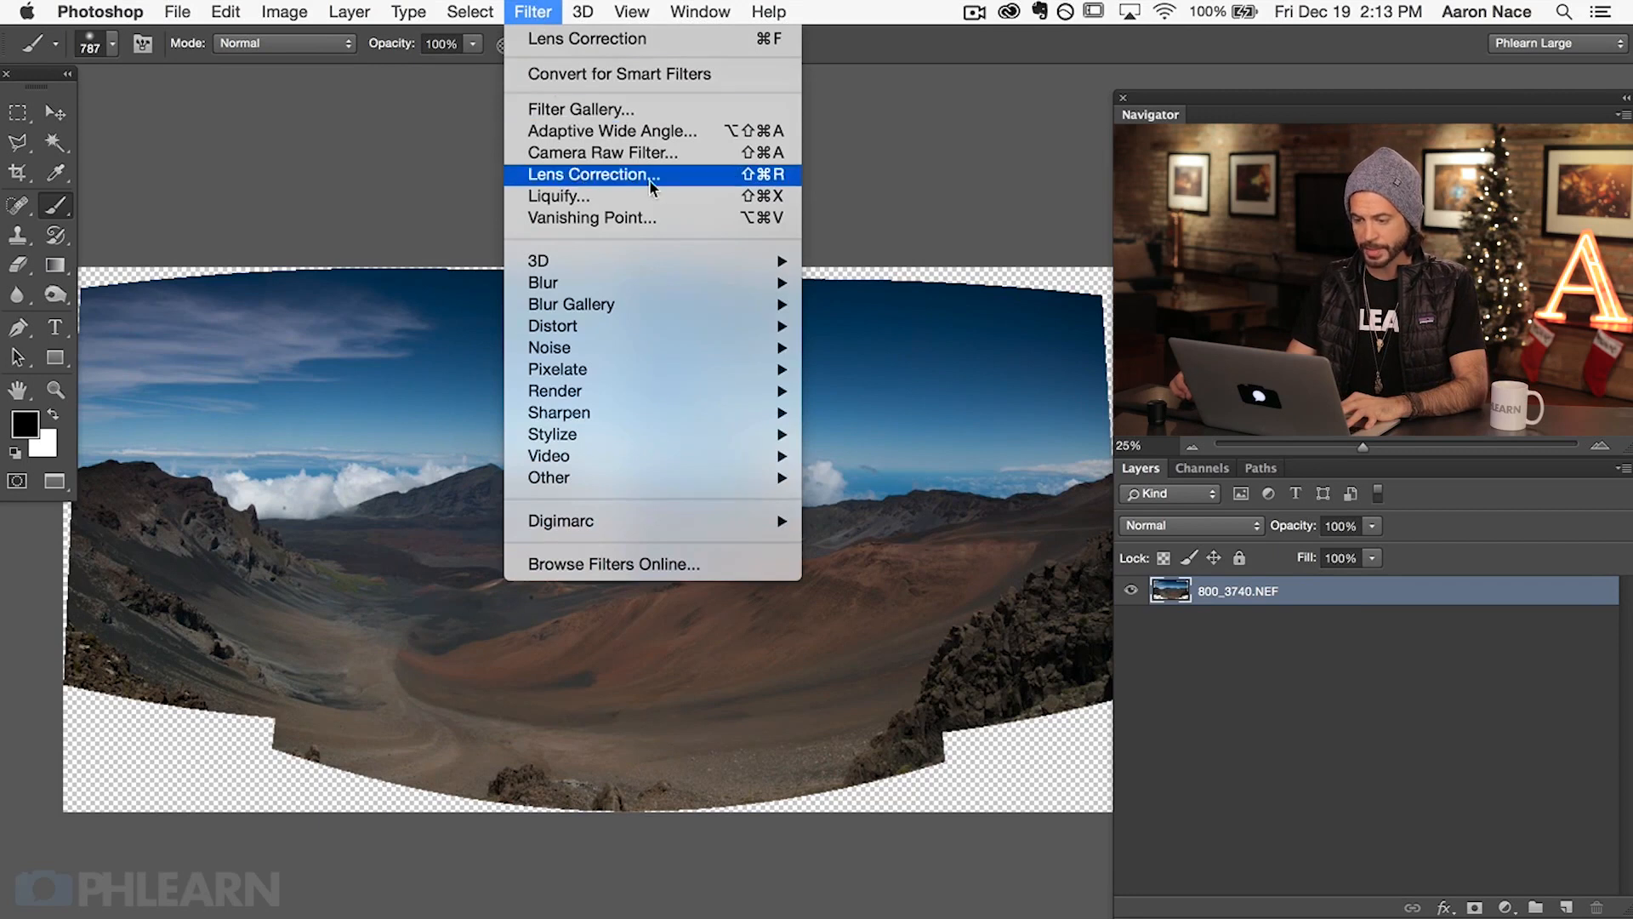
pyautogui.click(591, 174)
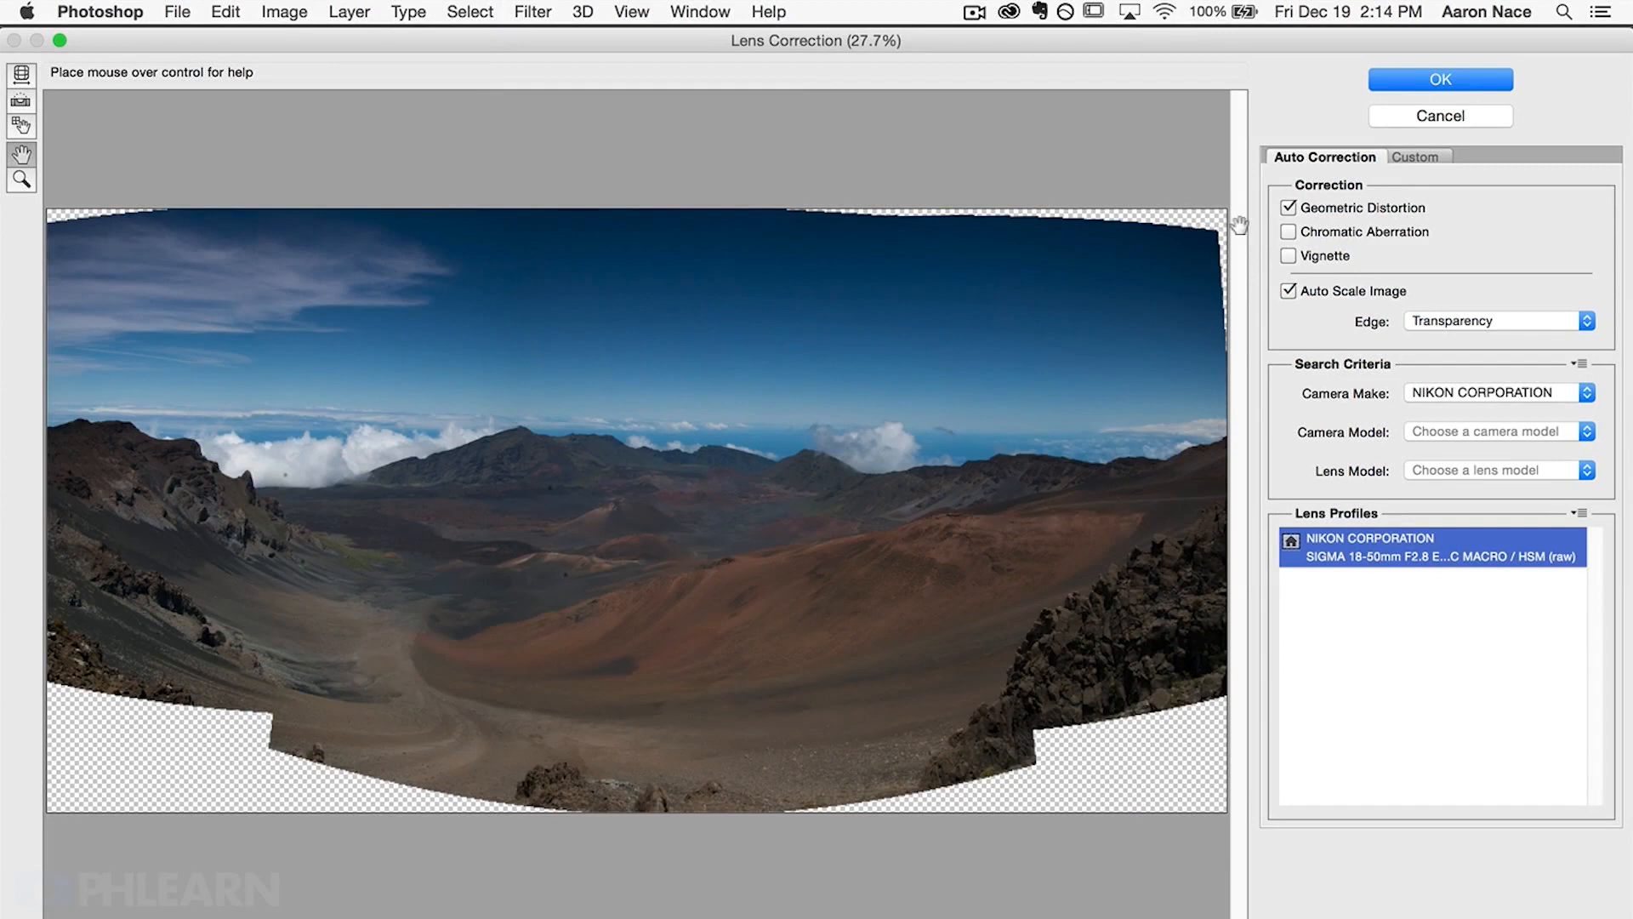
pyautogui.click(1416, 157)
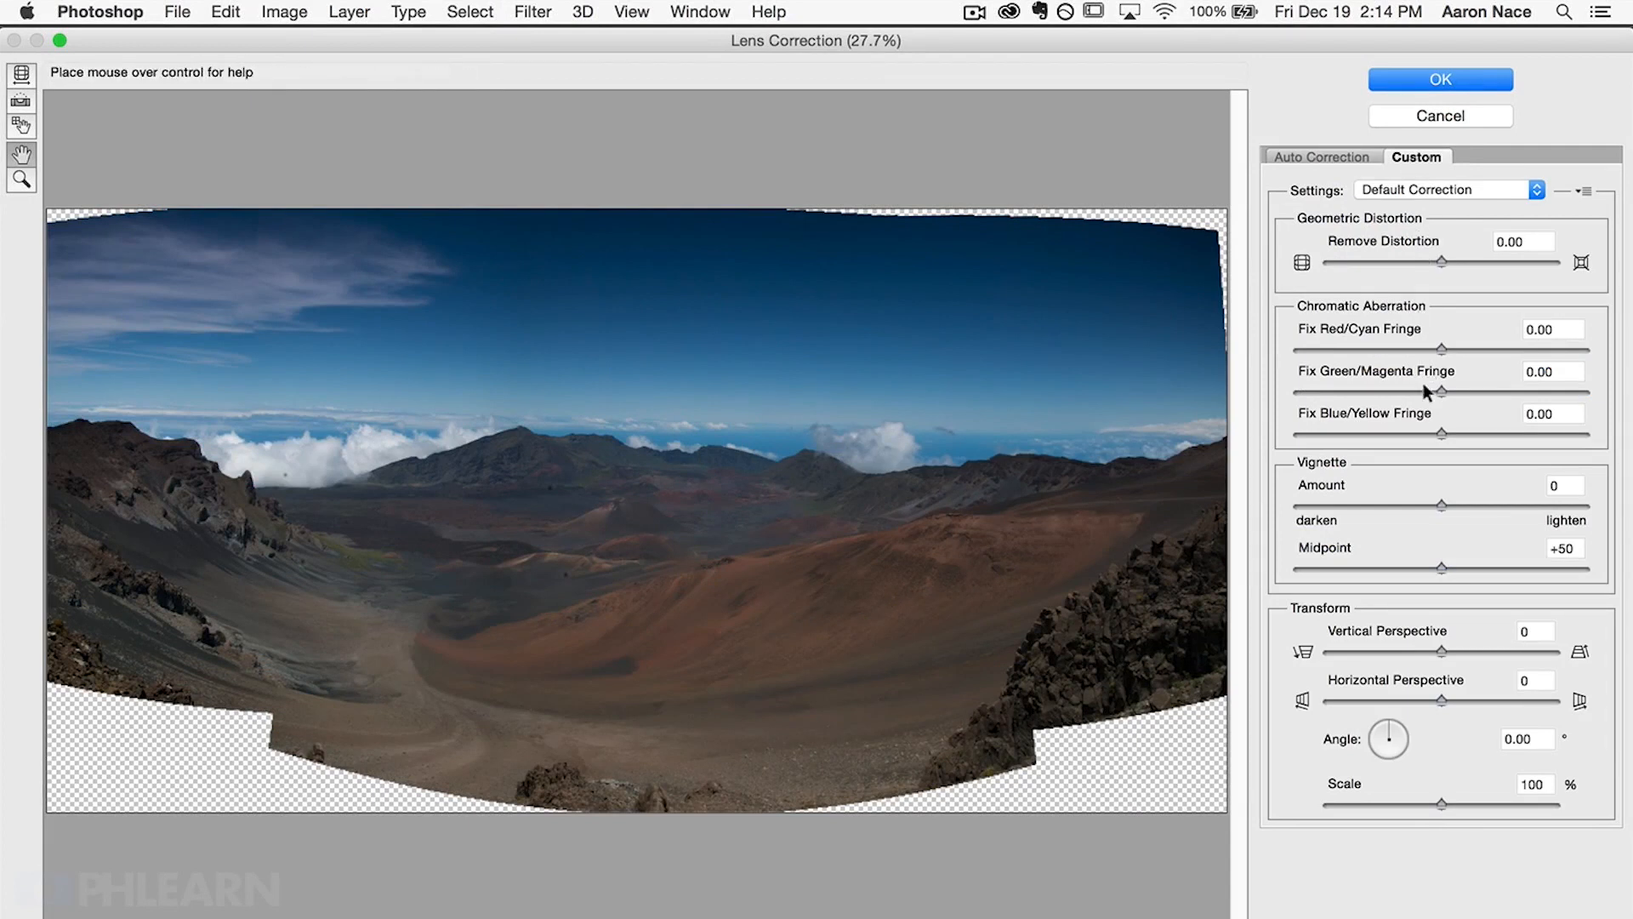
pyautogui.moveTo(1464, 570)
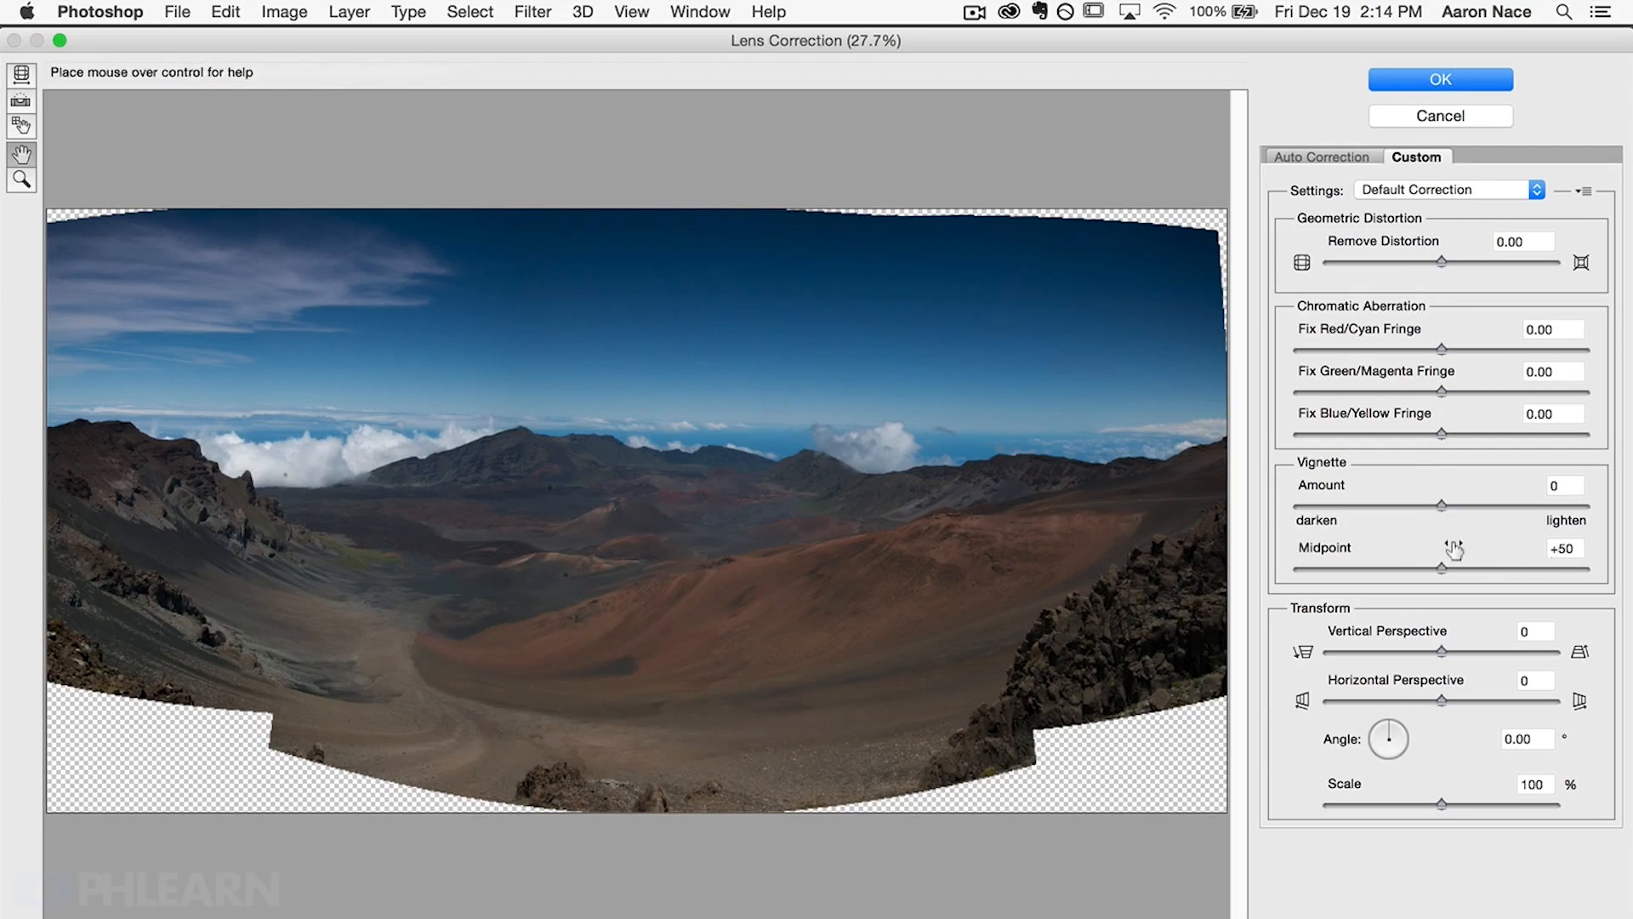
pyautogui.moveTo(1428, 544)
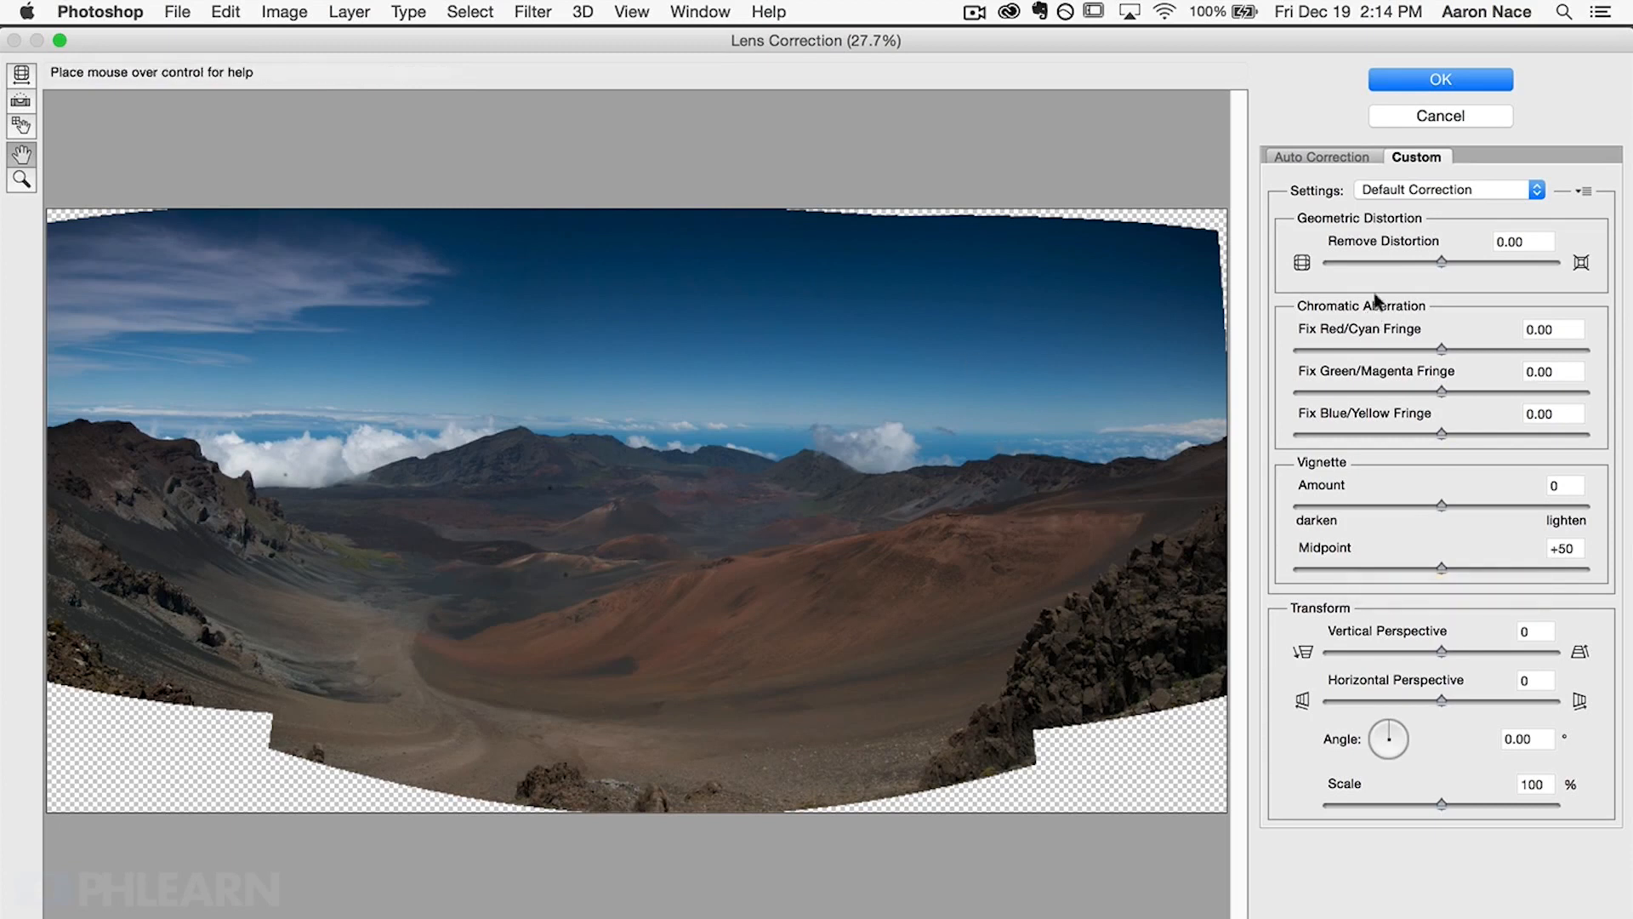
pyautogui.moveTo(1395, 248)
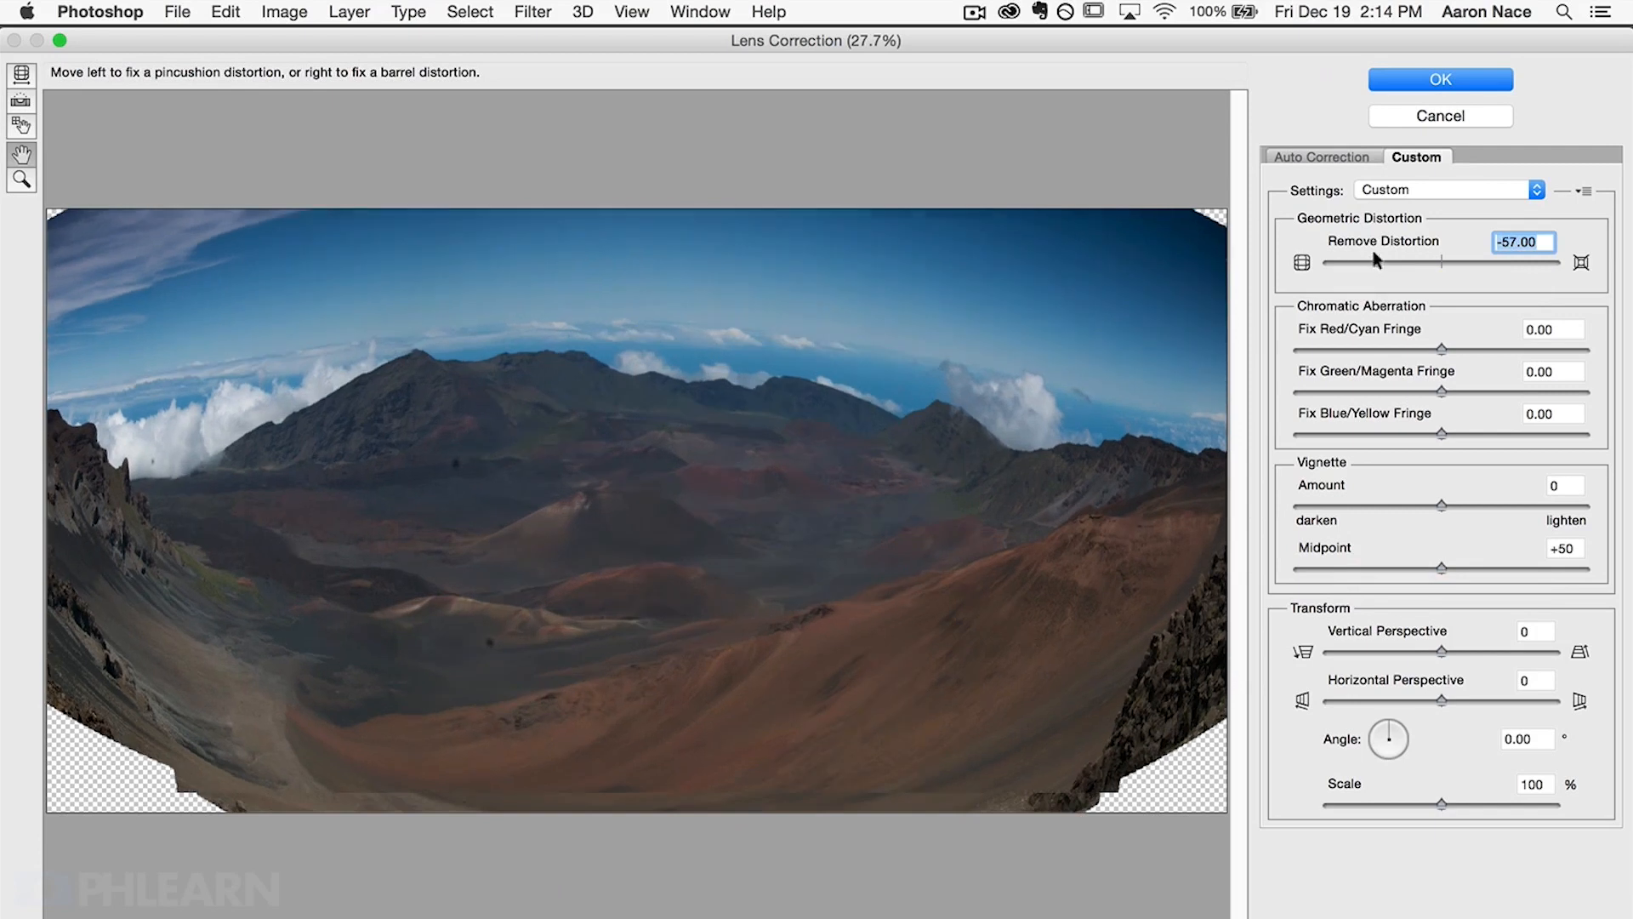
# Settle Remove Distortion around +14 and vertical perspective at +12
pyautogui.moveTo(1386, 260); pyautogui.dragTo(1375, 260)
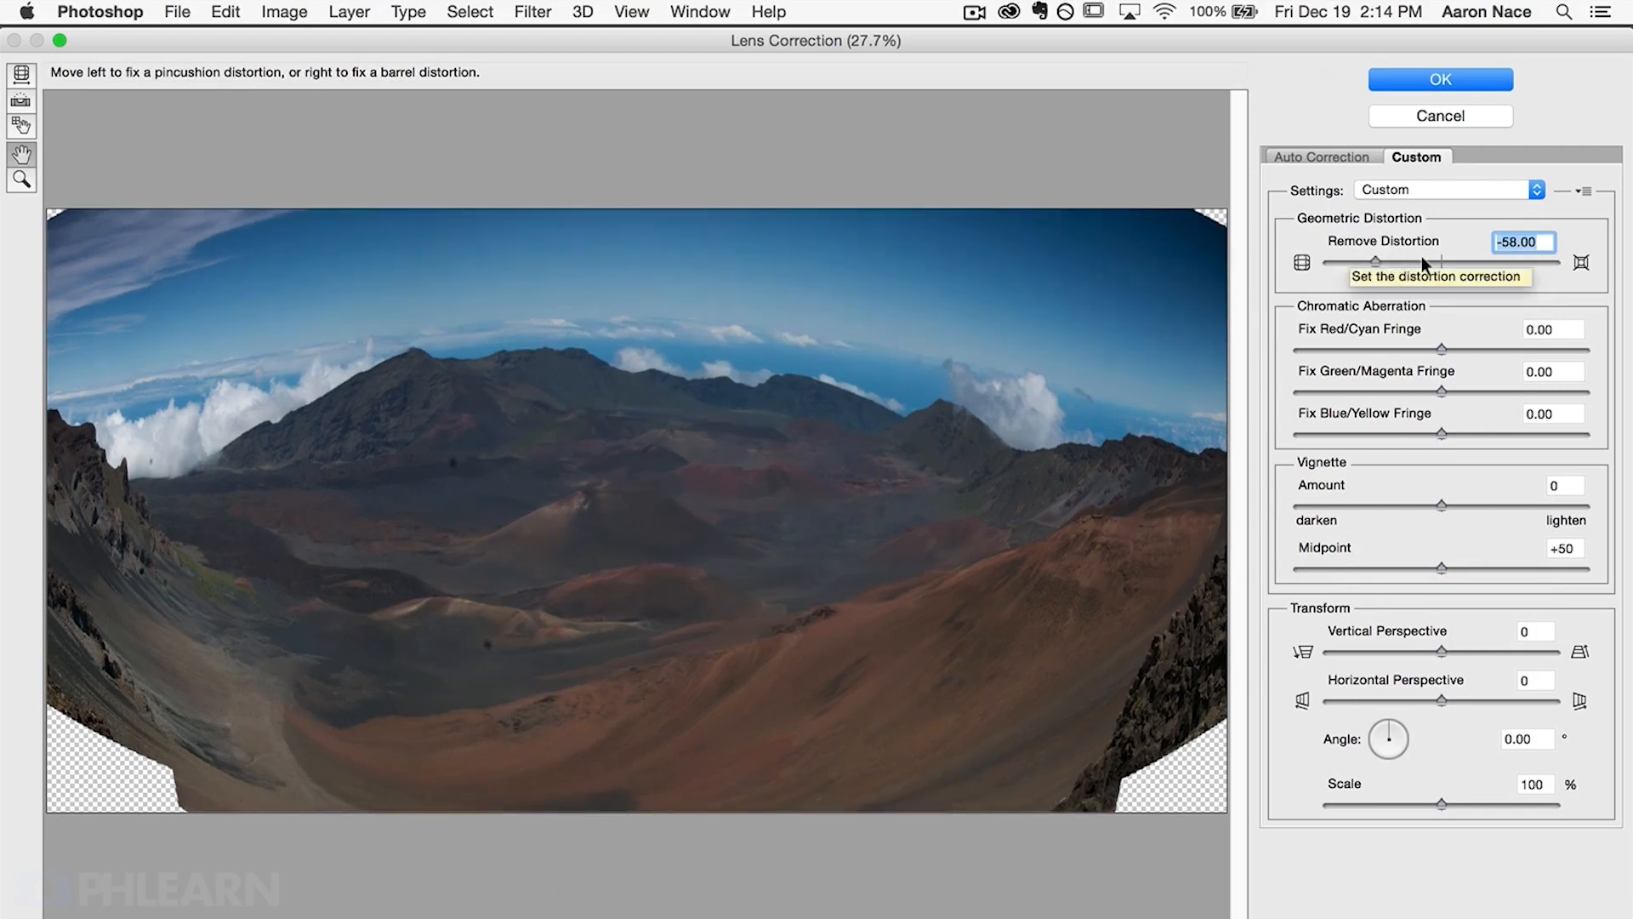
pyautogui.moveTo(1463, 260)
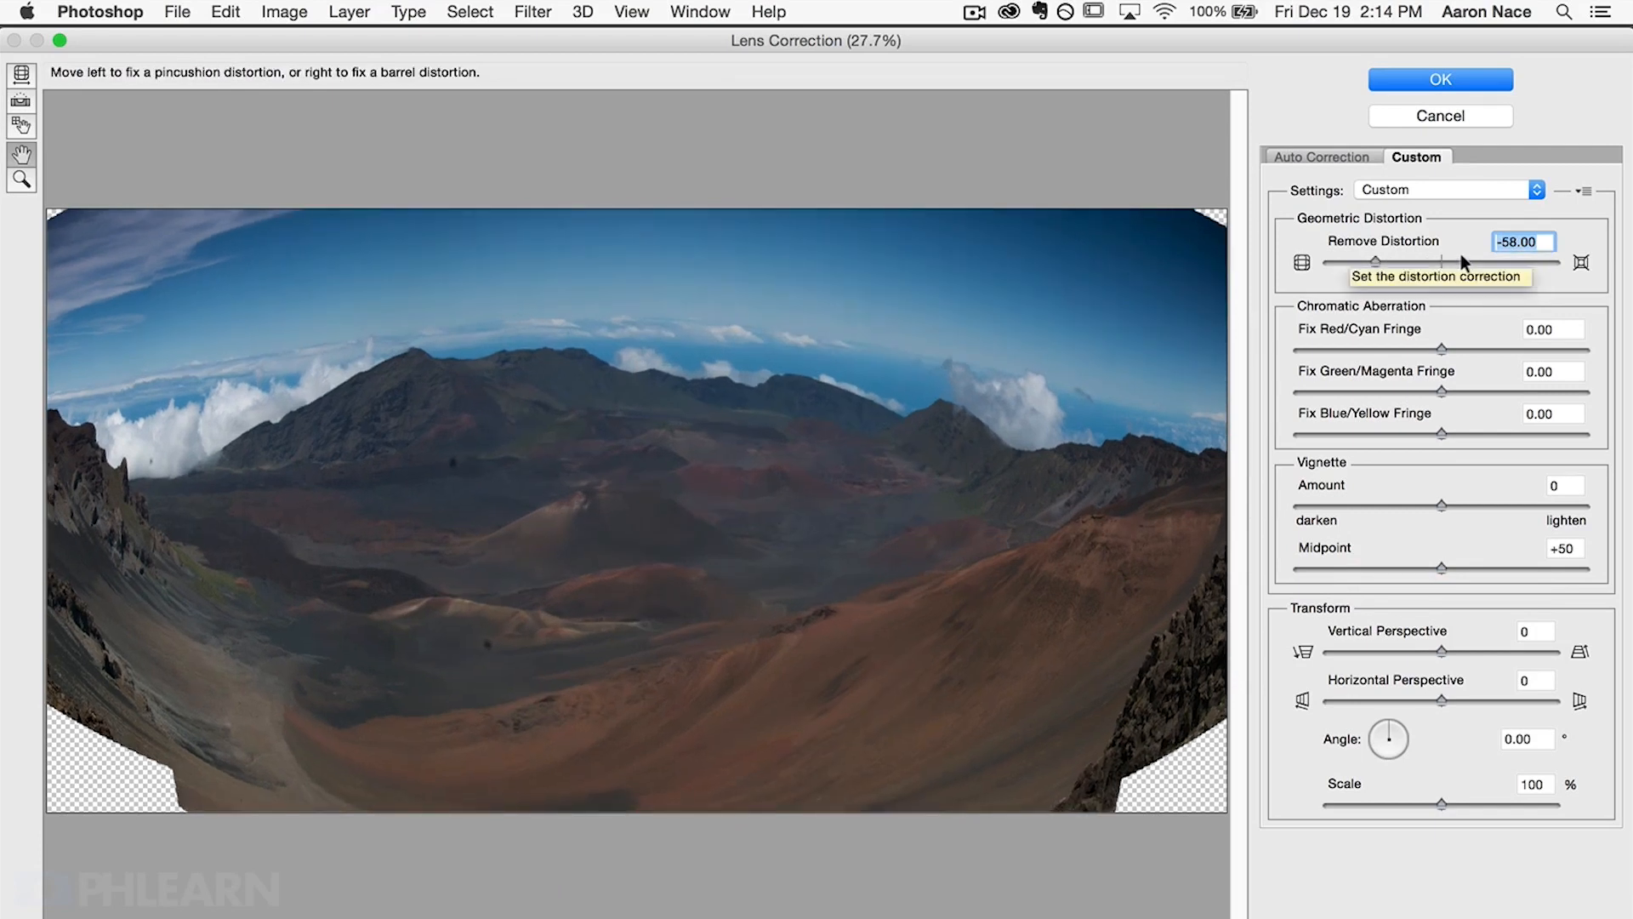
pyautogui.moveTo(1406, 261); pyautogui.dragTo(1479, 261)
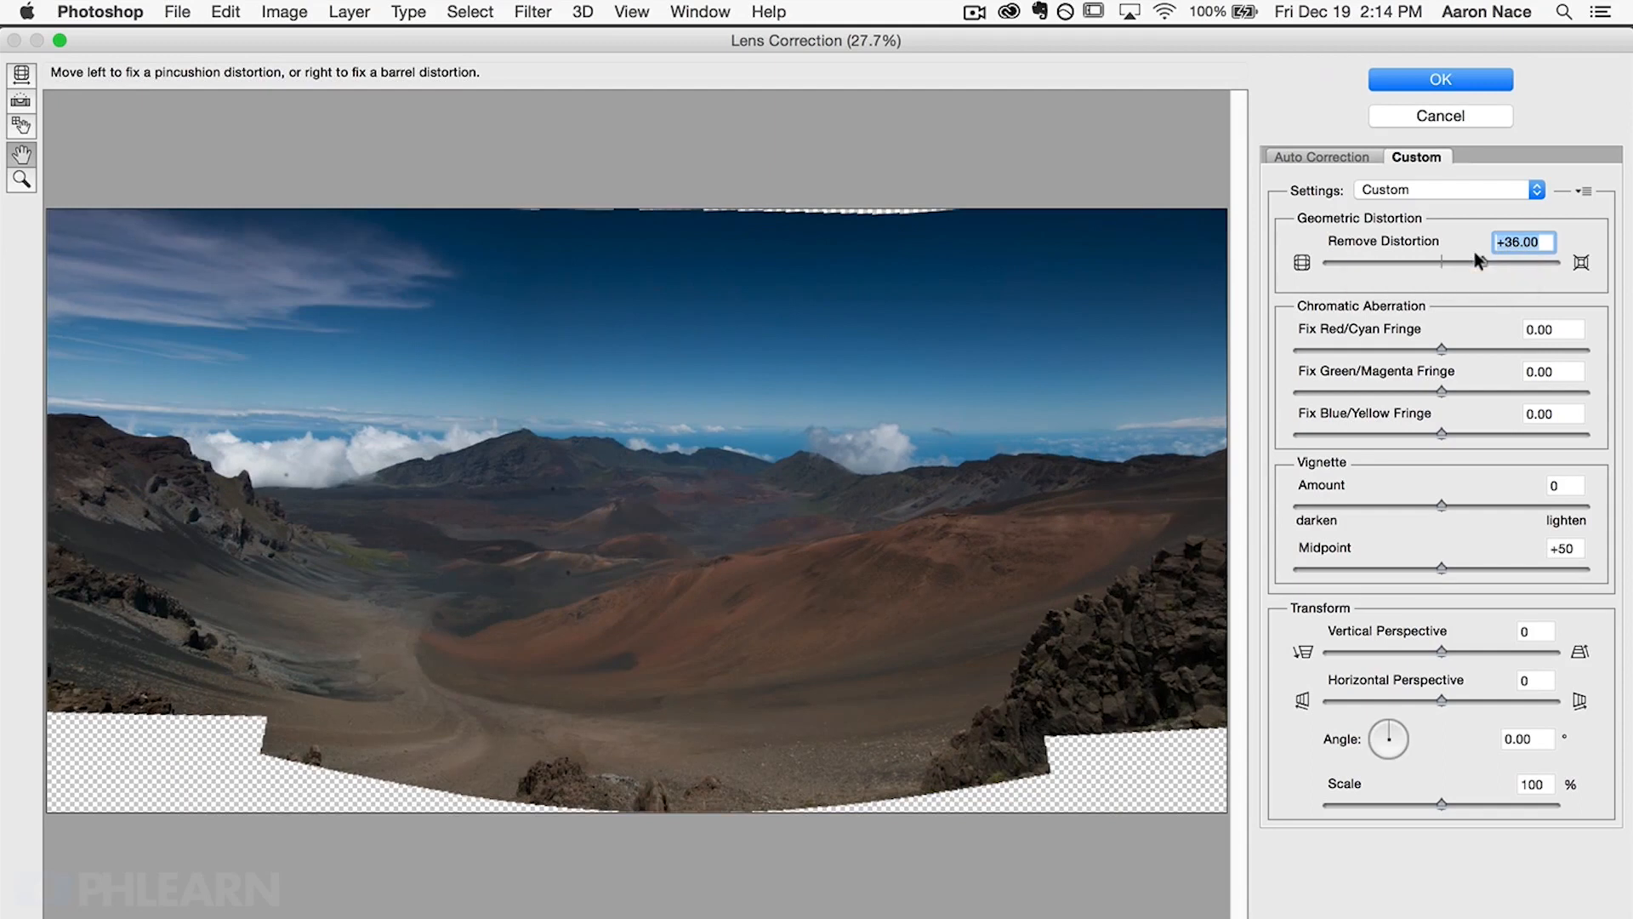
pyautogui.moveTo(1442, 260); pyautogui.dragTo(1479, 260)
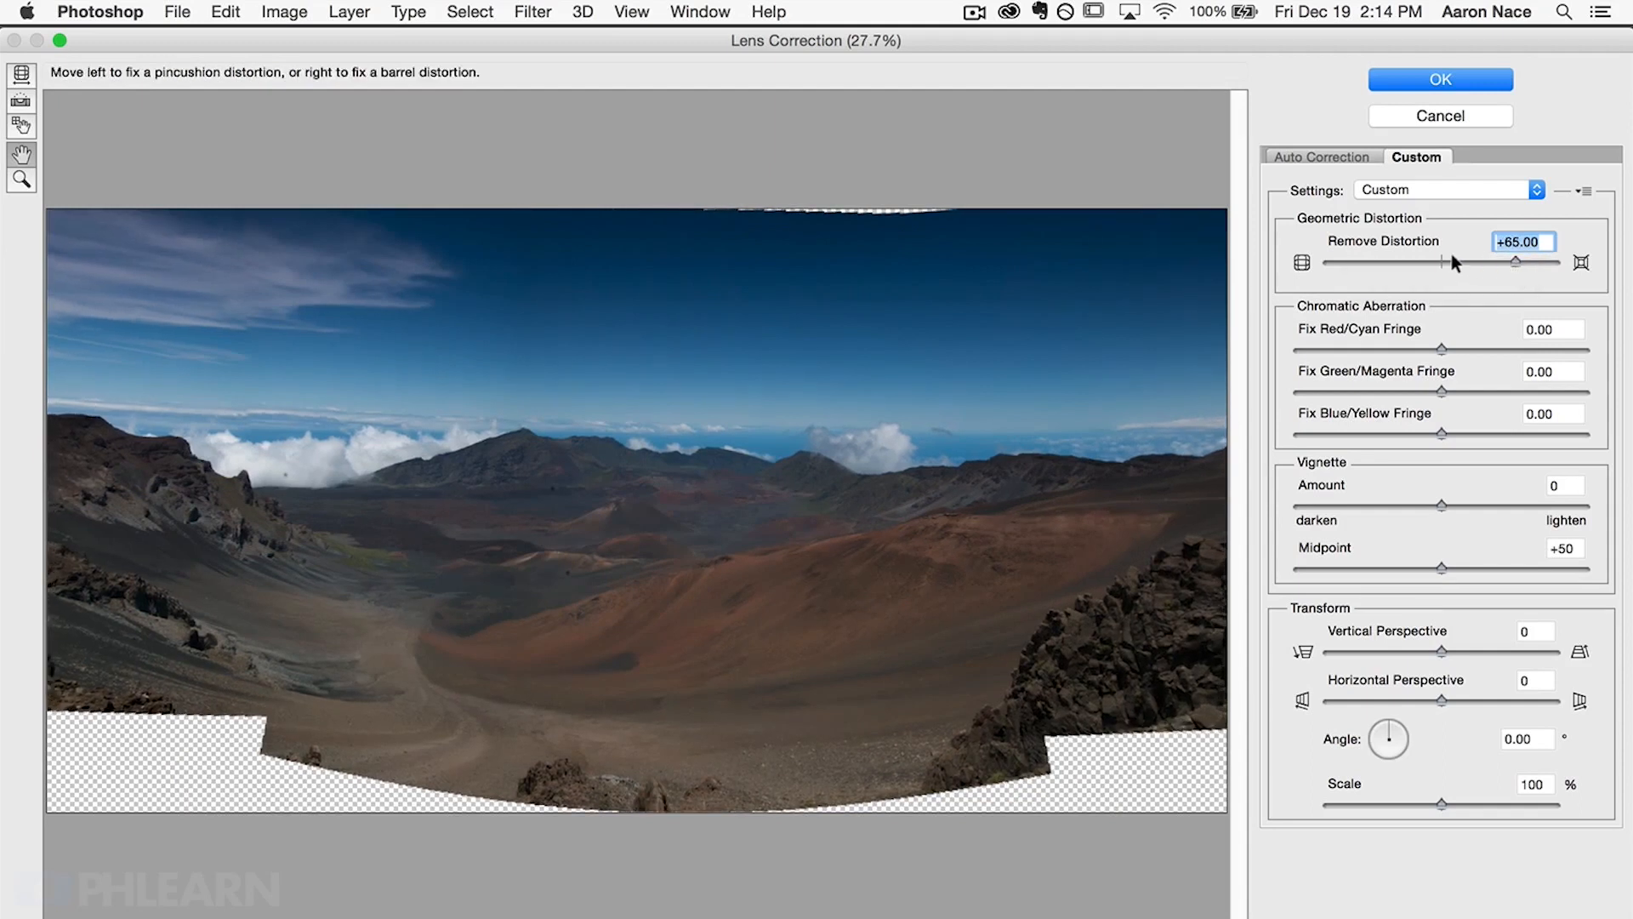
pyautogui.moveTo(1521, 261); pyautogui.dragTo(1416, 262)
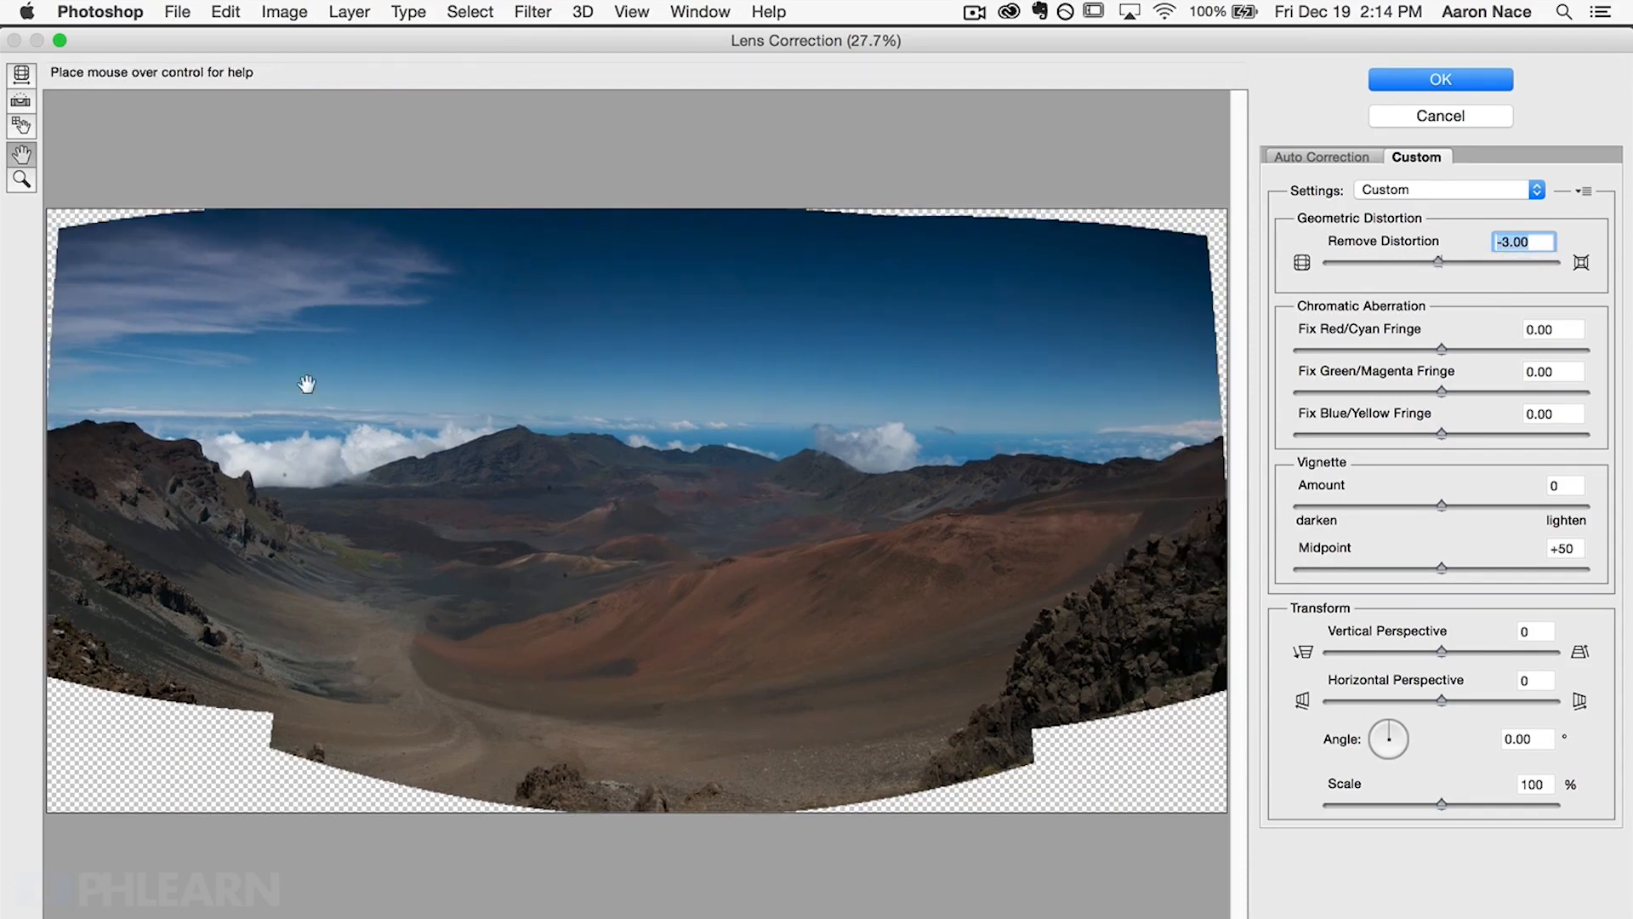
pyautogui.moveTo(1385, 261); pyautogui.dragTo(1448, 261)
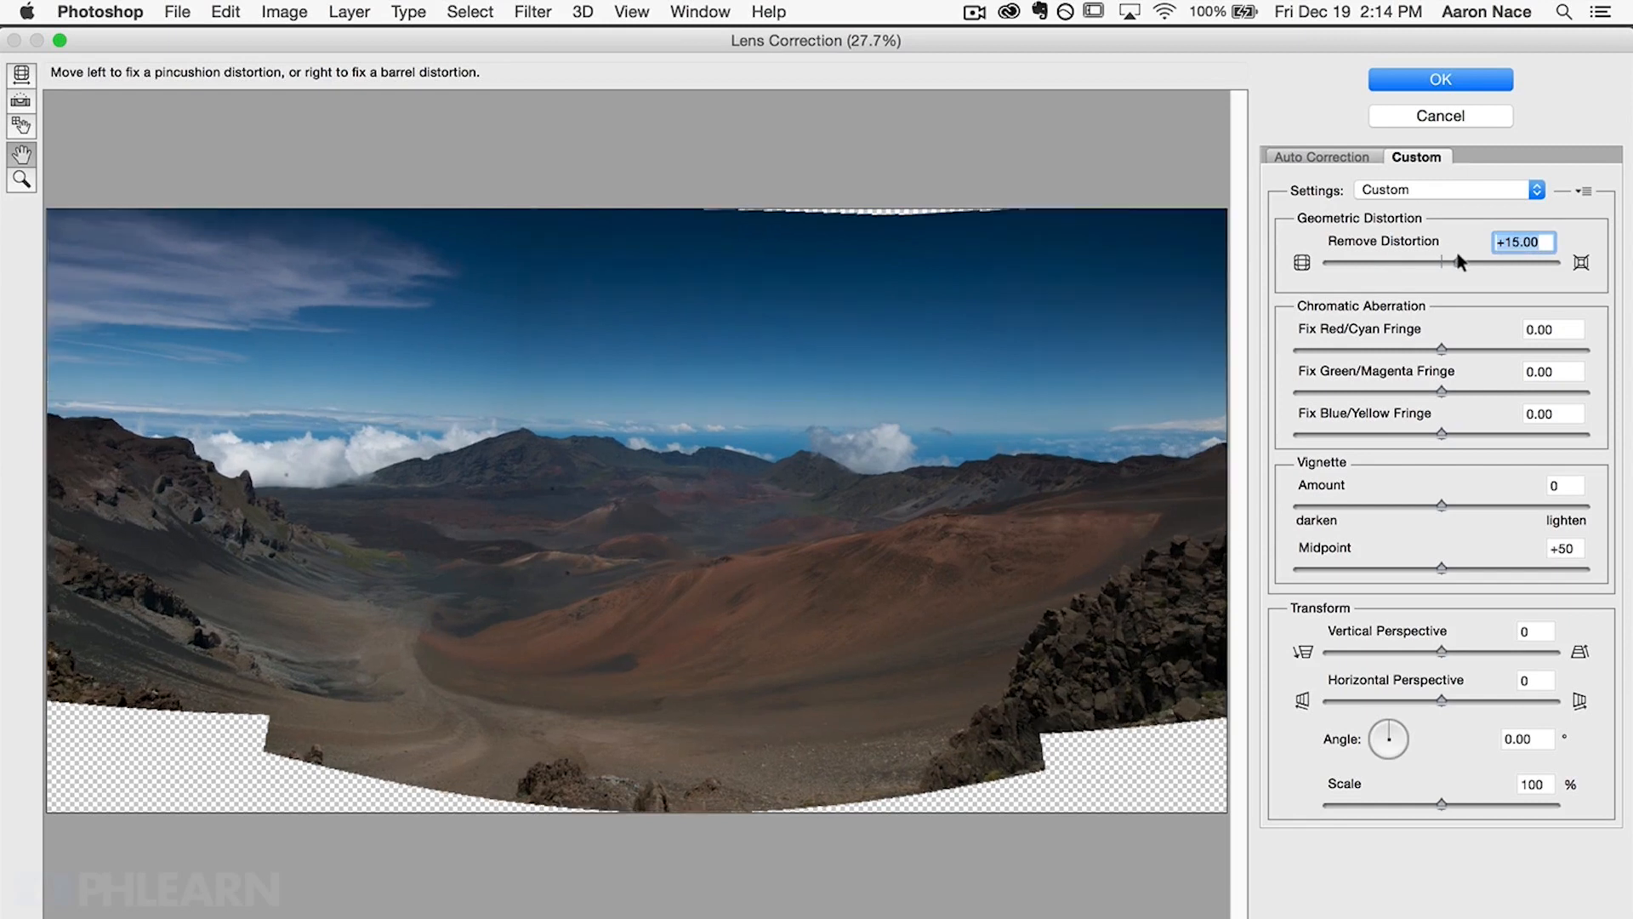
pyautogui.moveTo(1449, 261); pyautogui.dragTo(1443, 261)
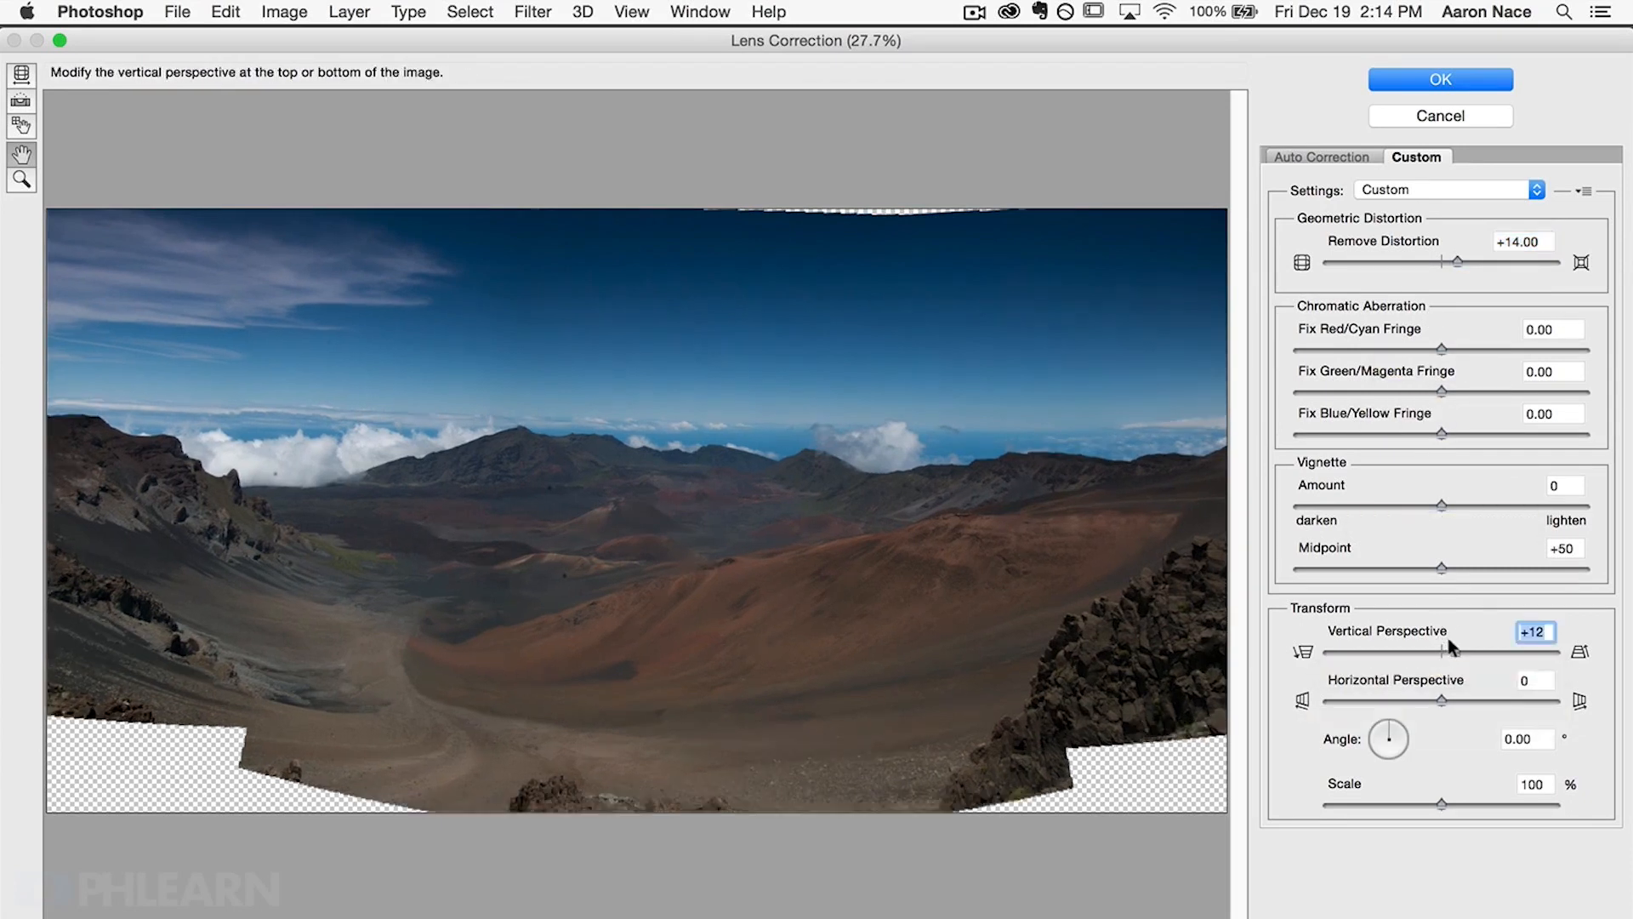
# Set vertical perspective to −15 and horizontal to −2, and apply the correction
pyautogui.moveTo(1469, 650); pyautogui.dragTo(1442, 650)
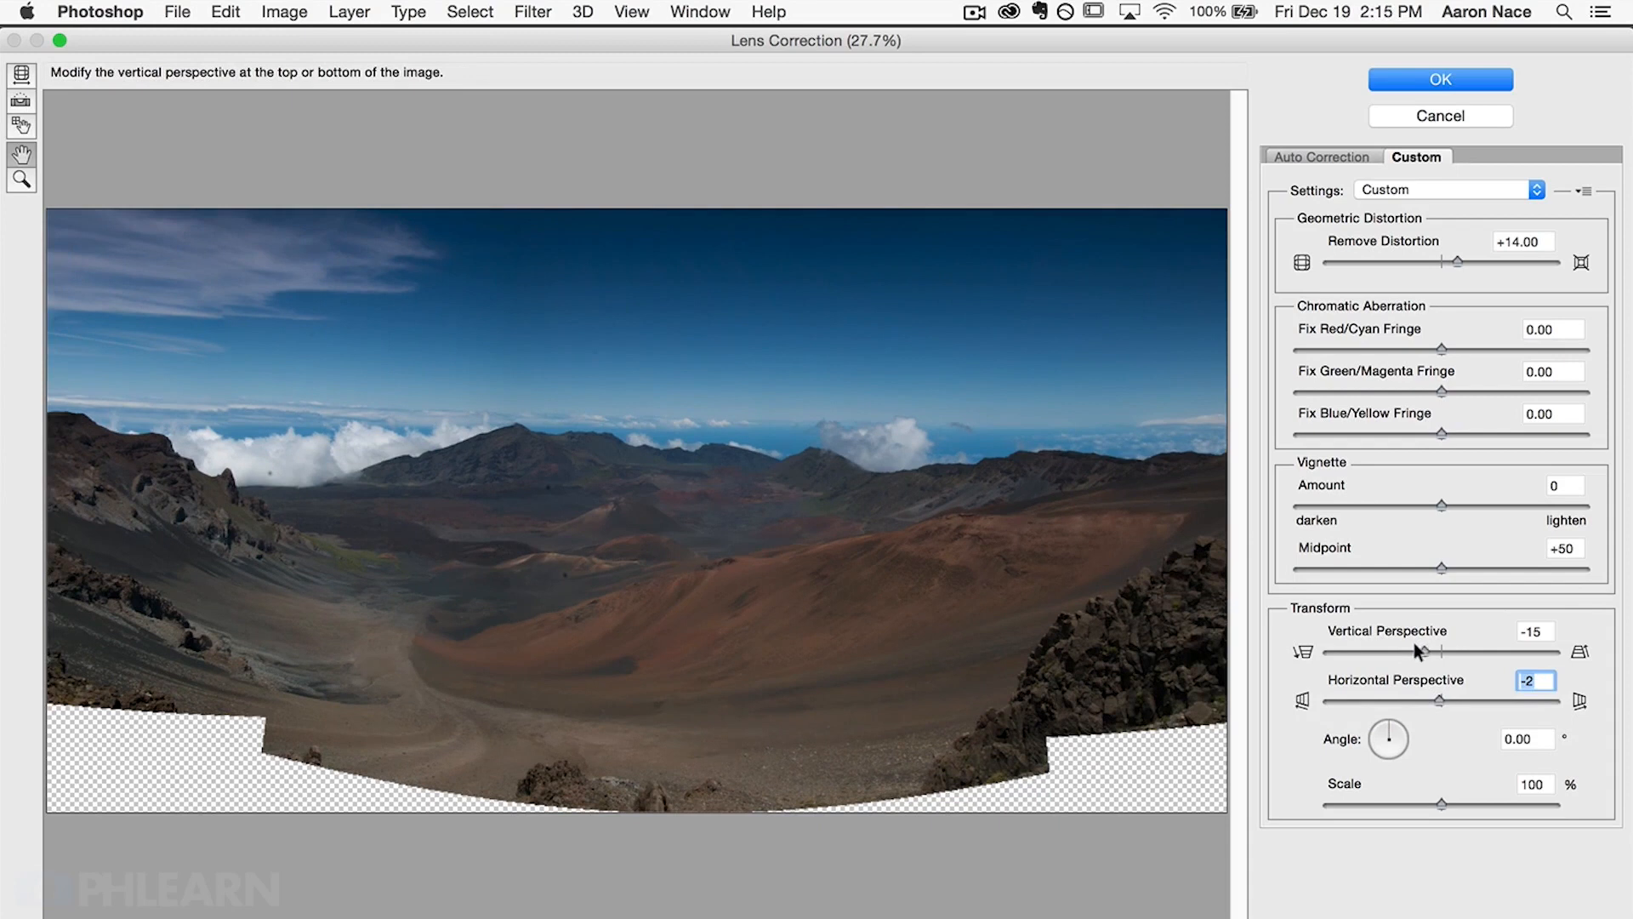
pyautogui.moveTo(737, 644)
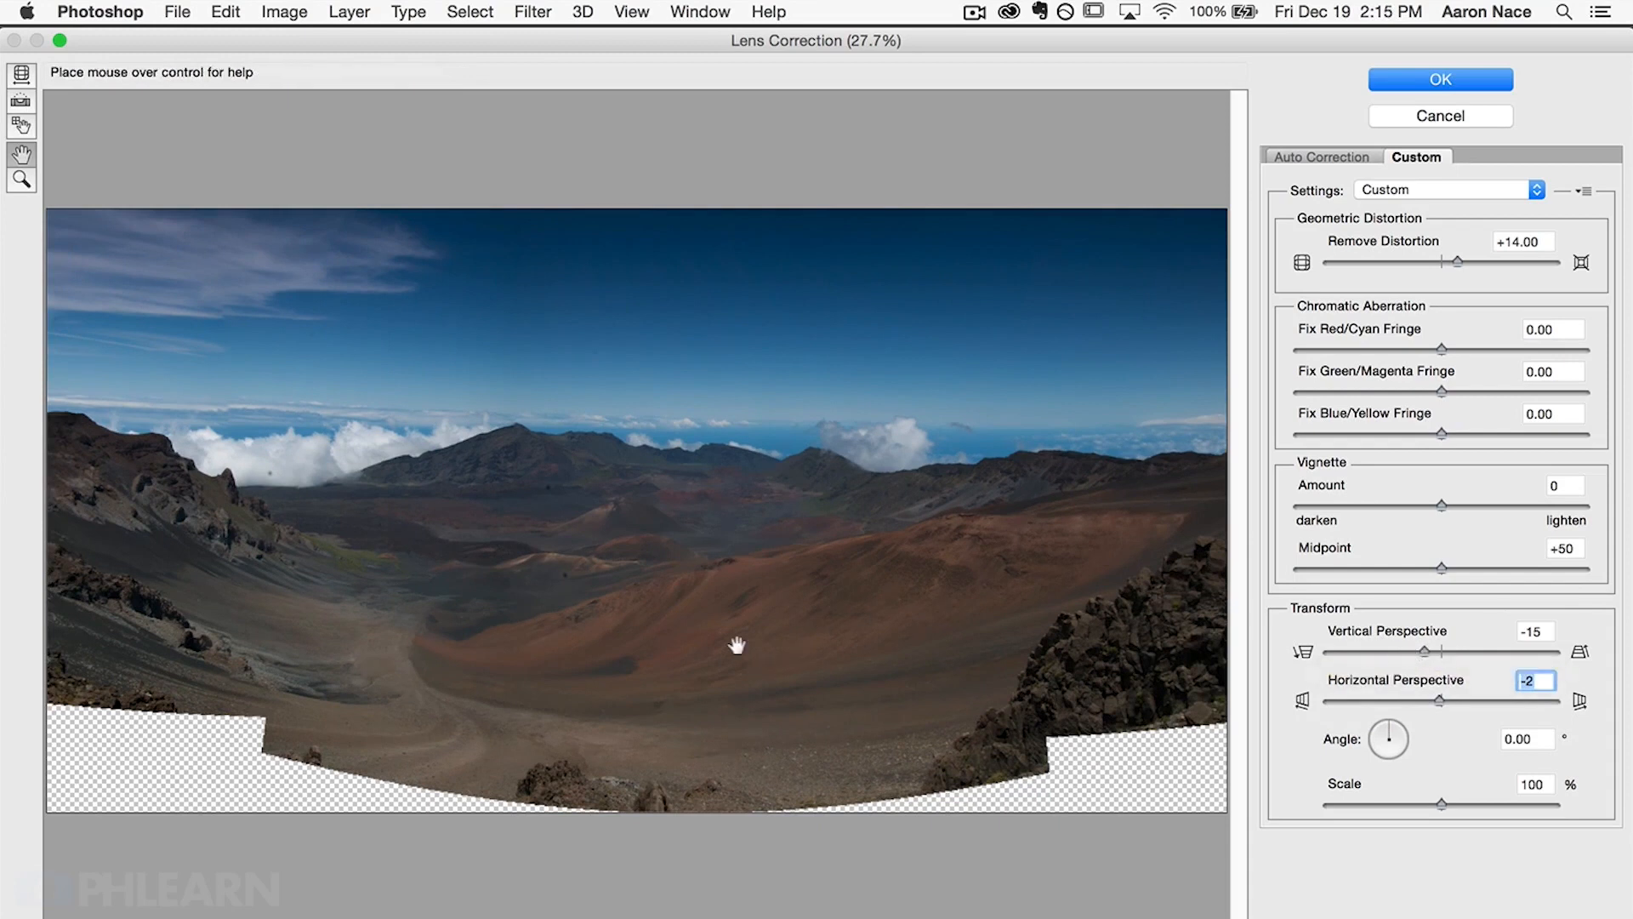
pyautogui.click(1440, 79)
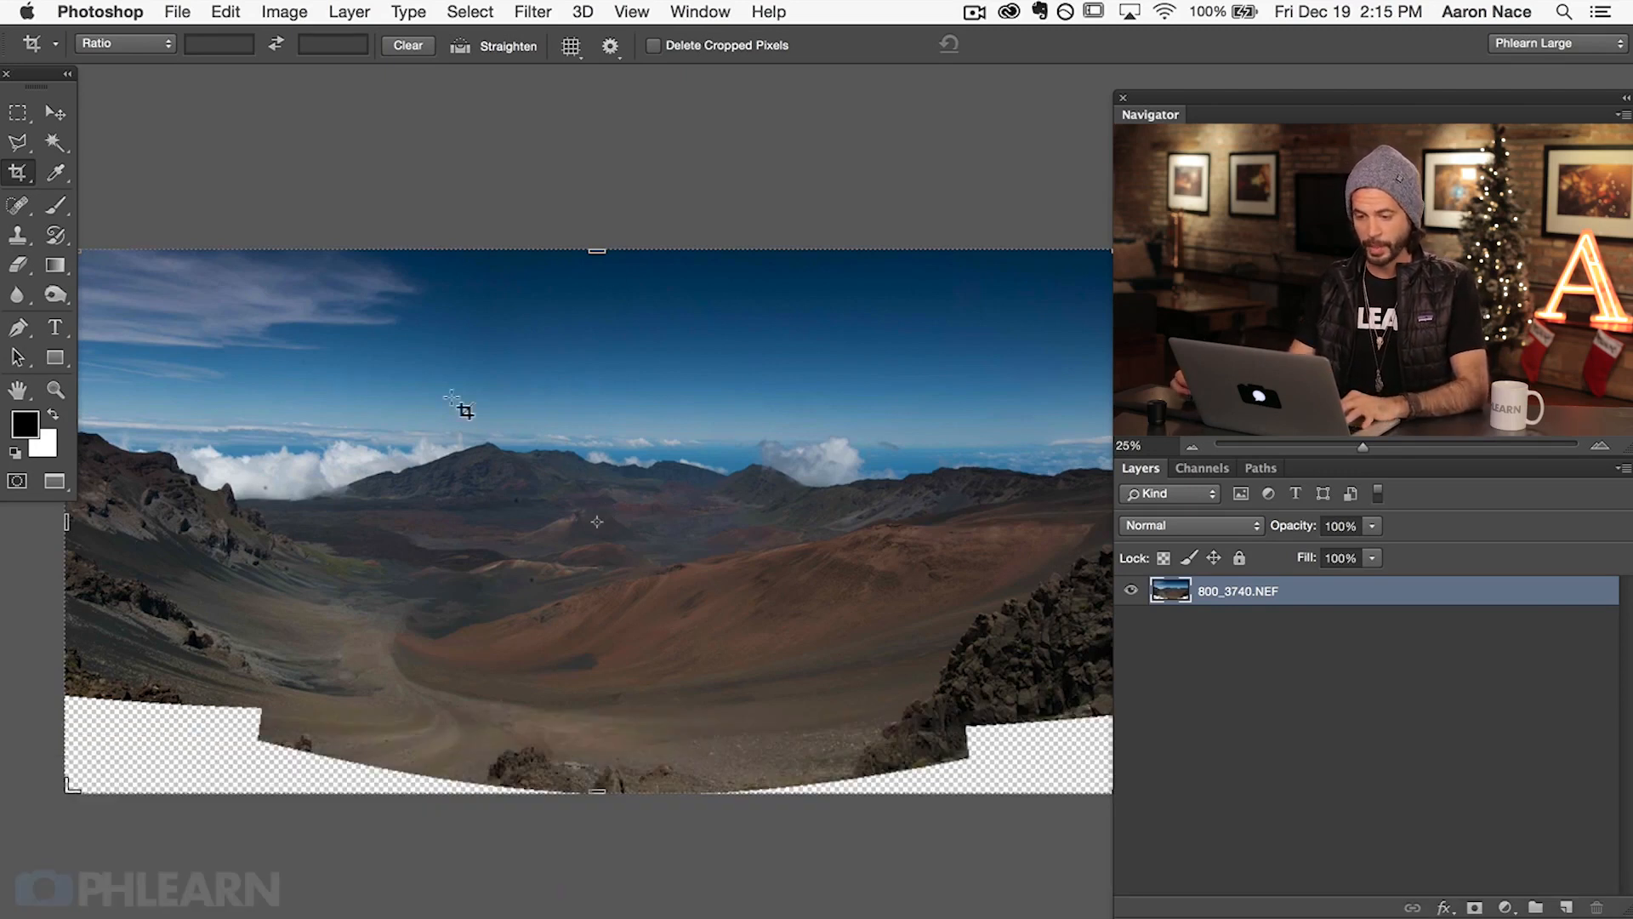
# Start a Ratio crop to trim the panorama's transparent borders
pyautogui.click(219, 45)
pyautogui.write('3')
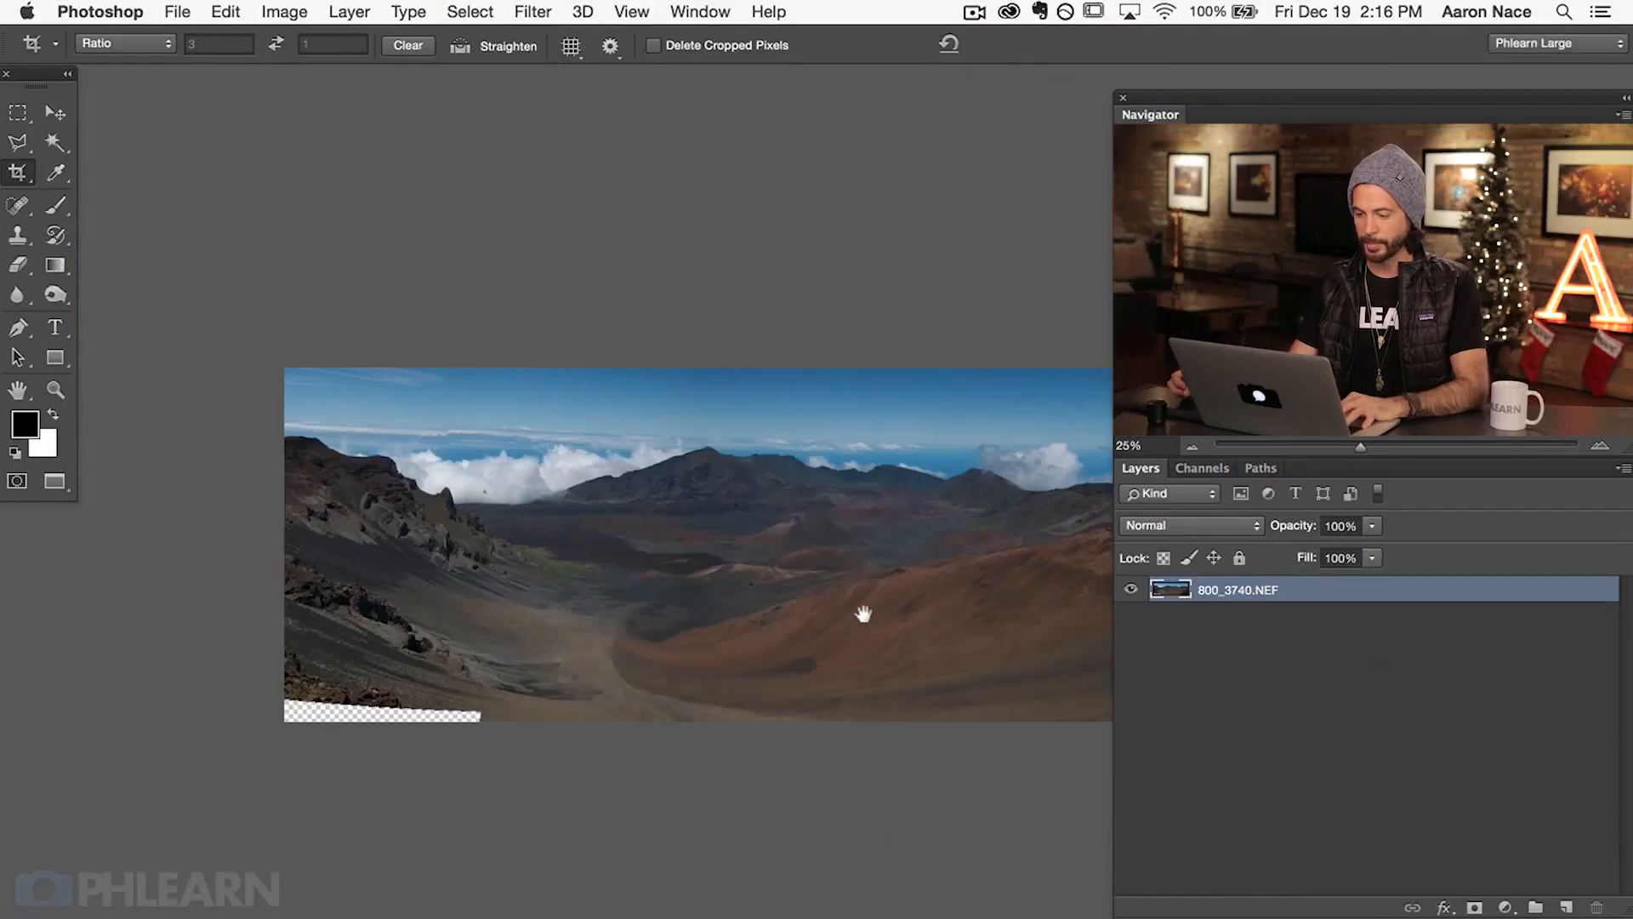
pyautogui.moveTo(863, 612); pyautogui.dragTo(566, 602)
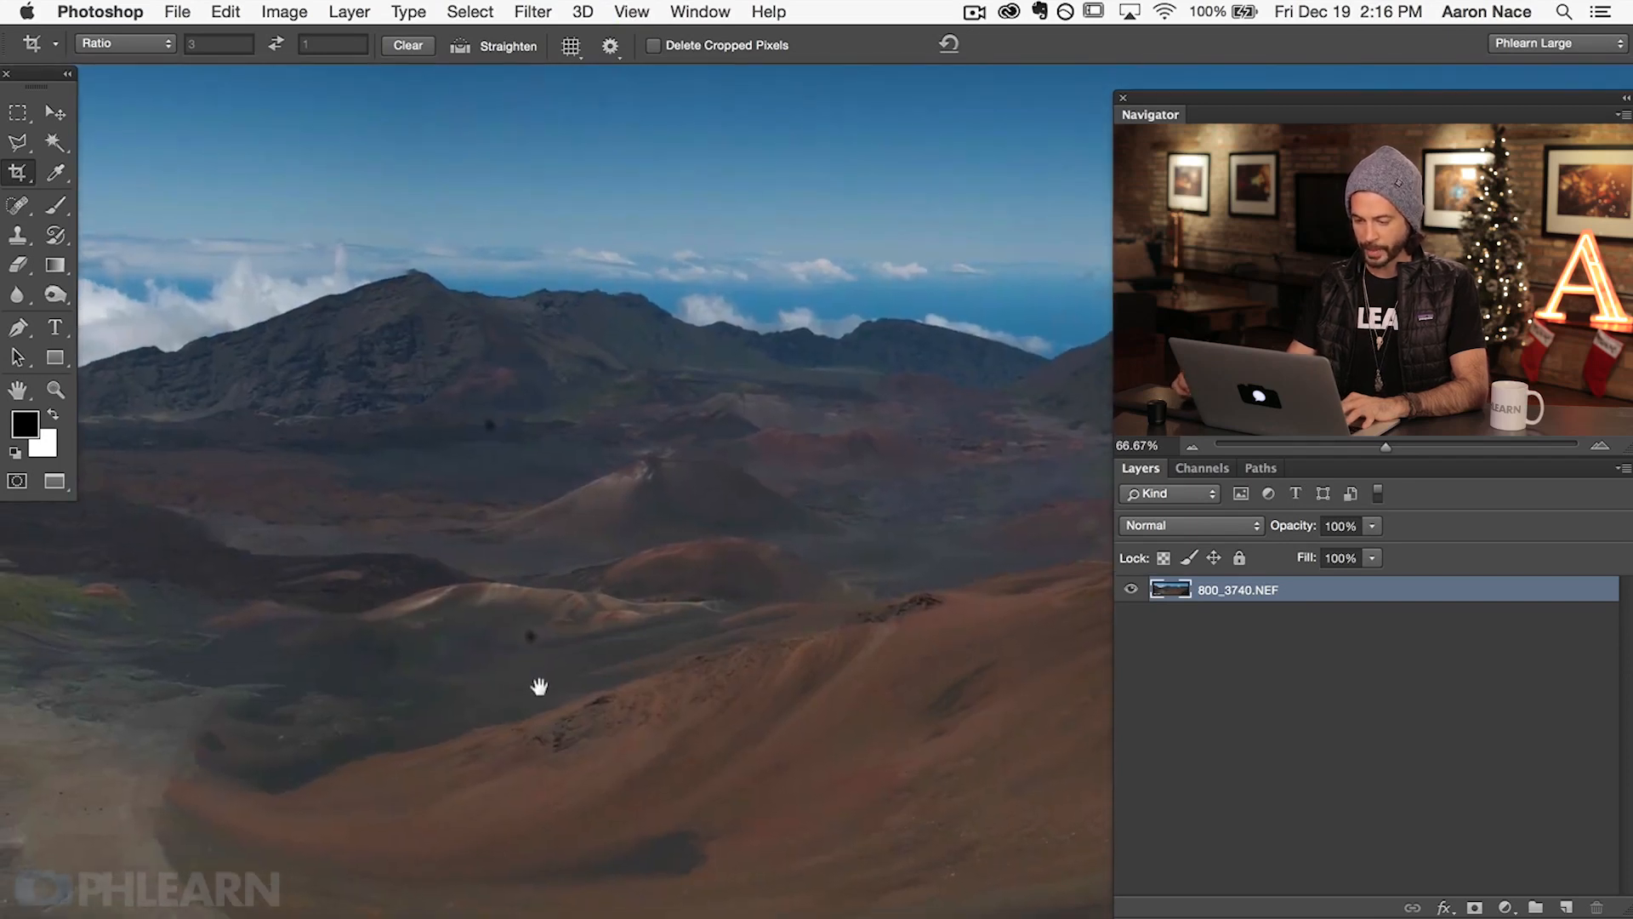
pyautogui.click(823, 677)
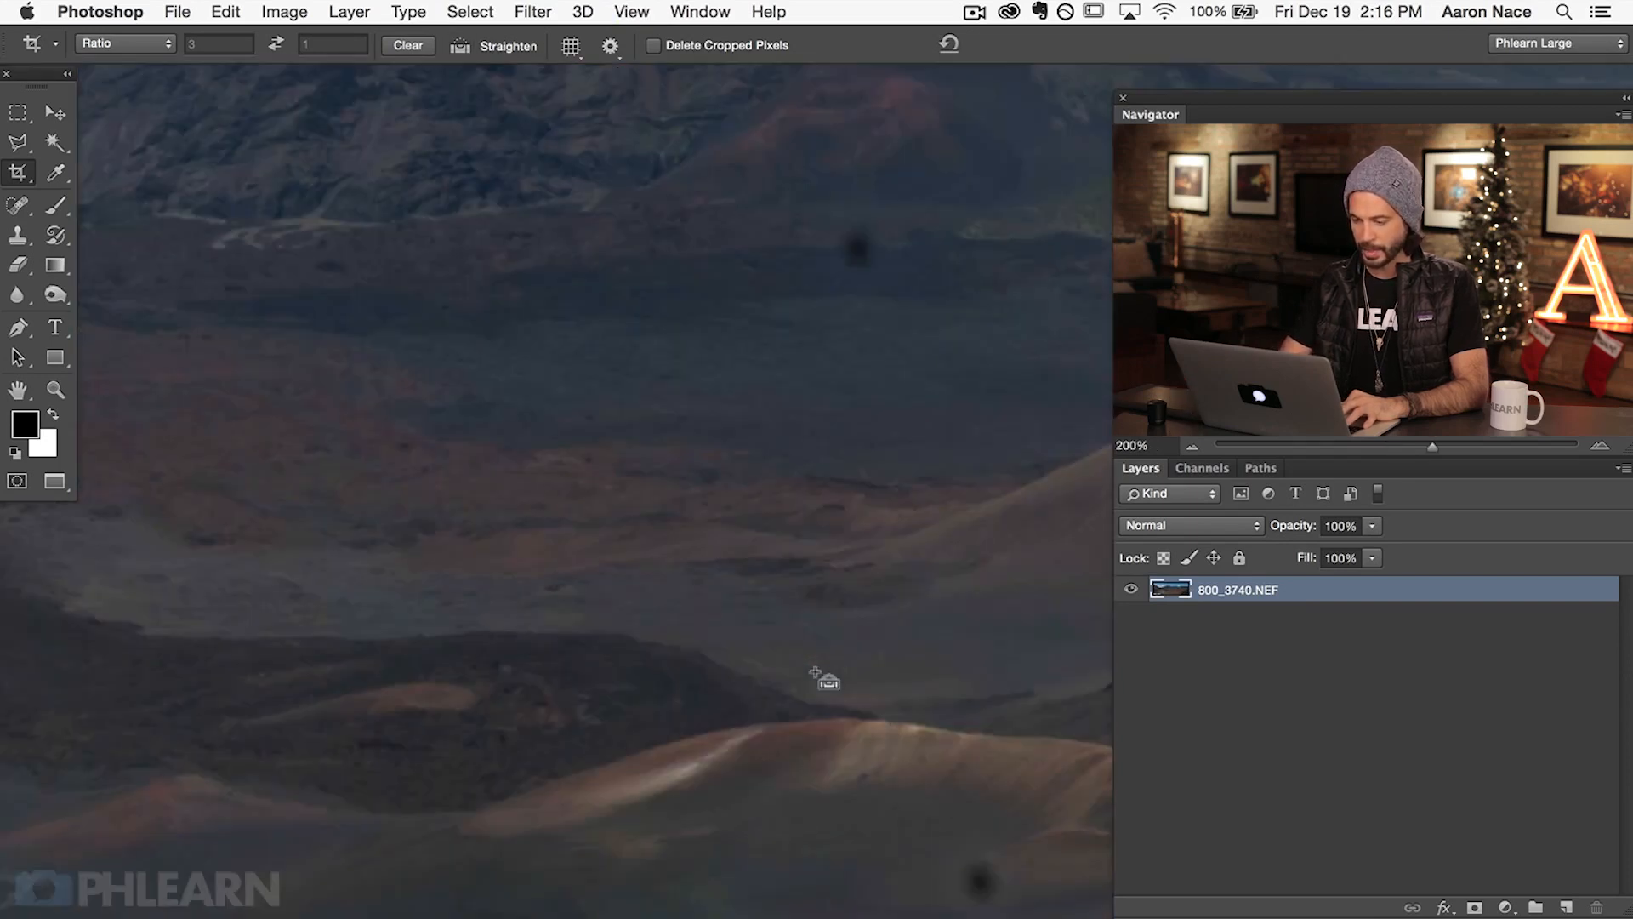
pyautogui.moveTo(823, 682); pyautogui.dragTo(773, 607)
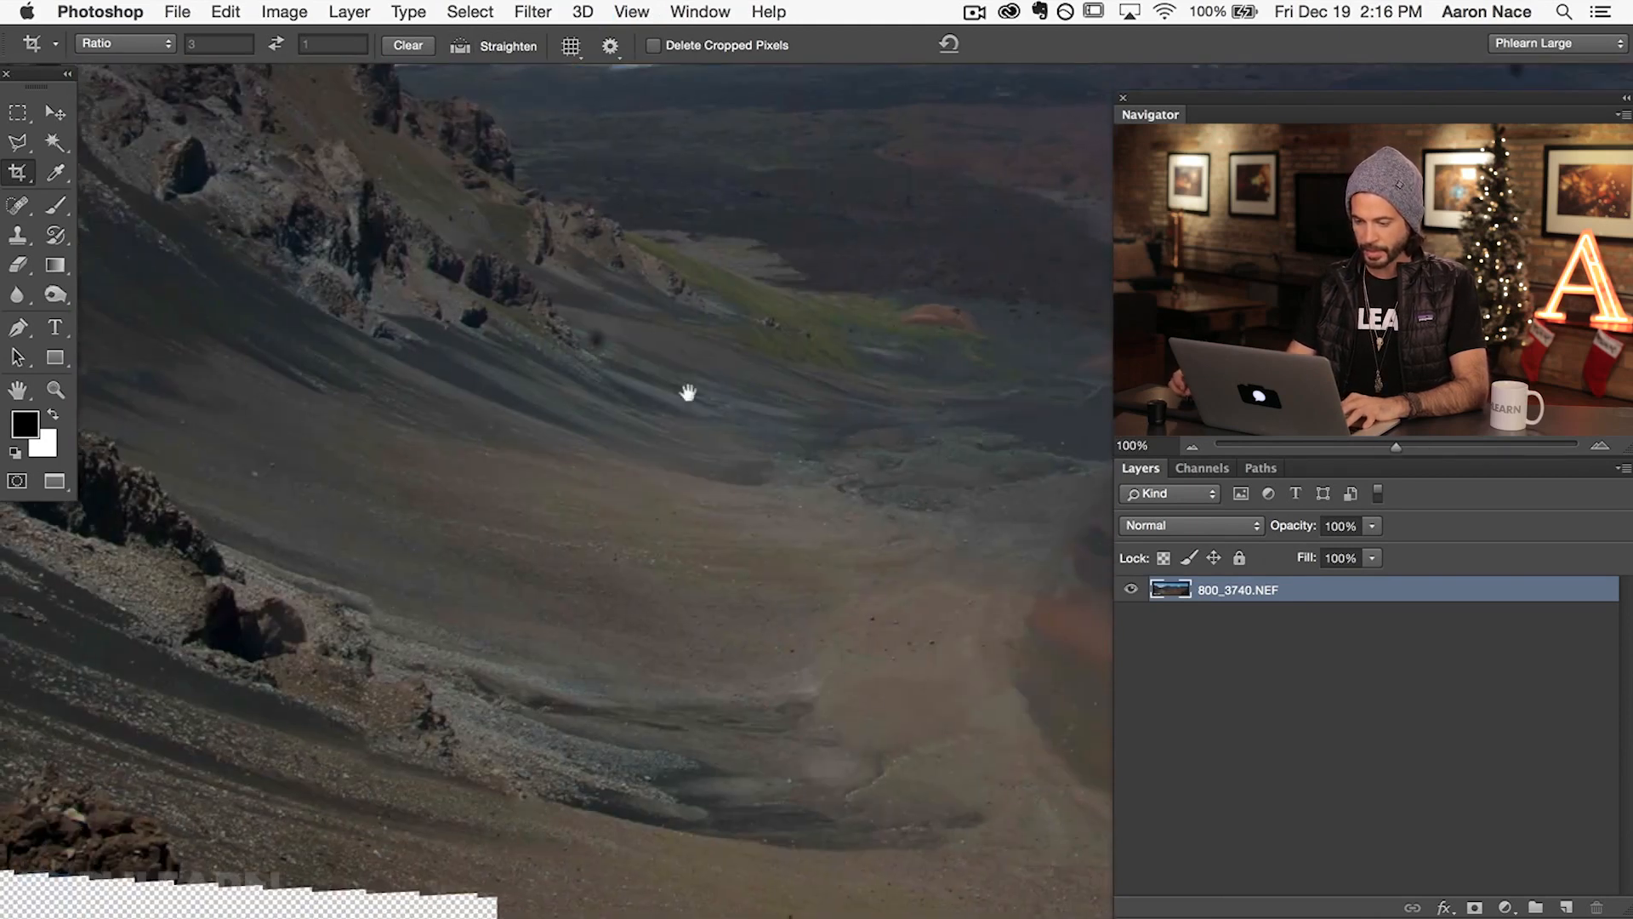
pyautogui.moveTo(687, 394); pyautogui.dragTo(388, 675)
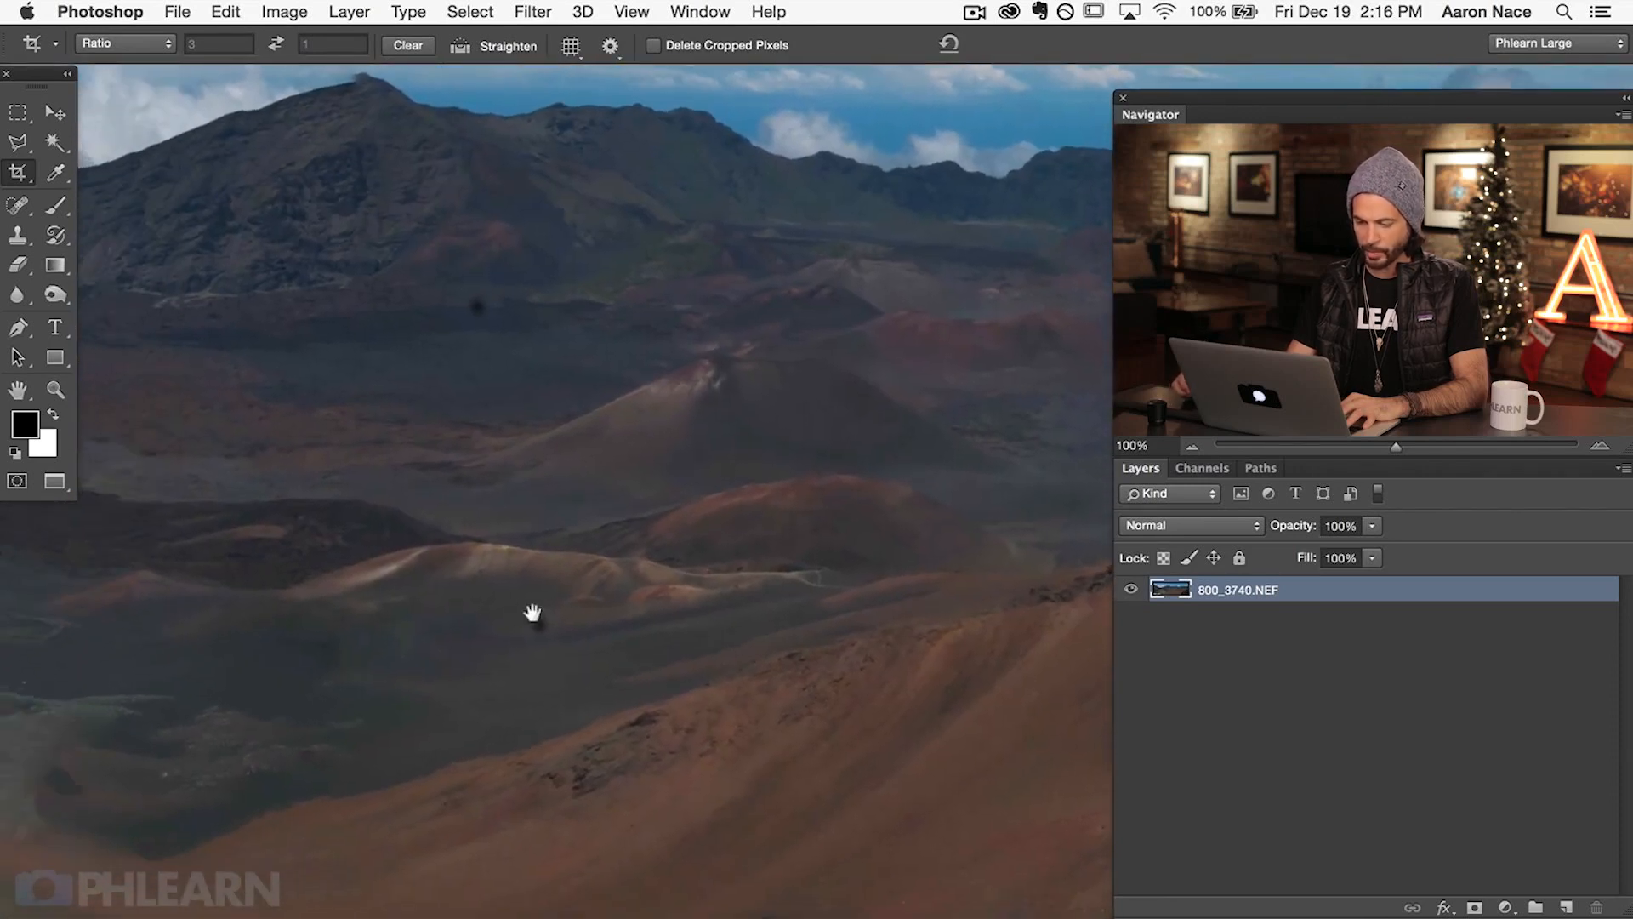
pyautogui.moveTo(532, 612); pyautogui.dragTo(423, 639)
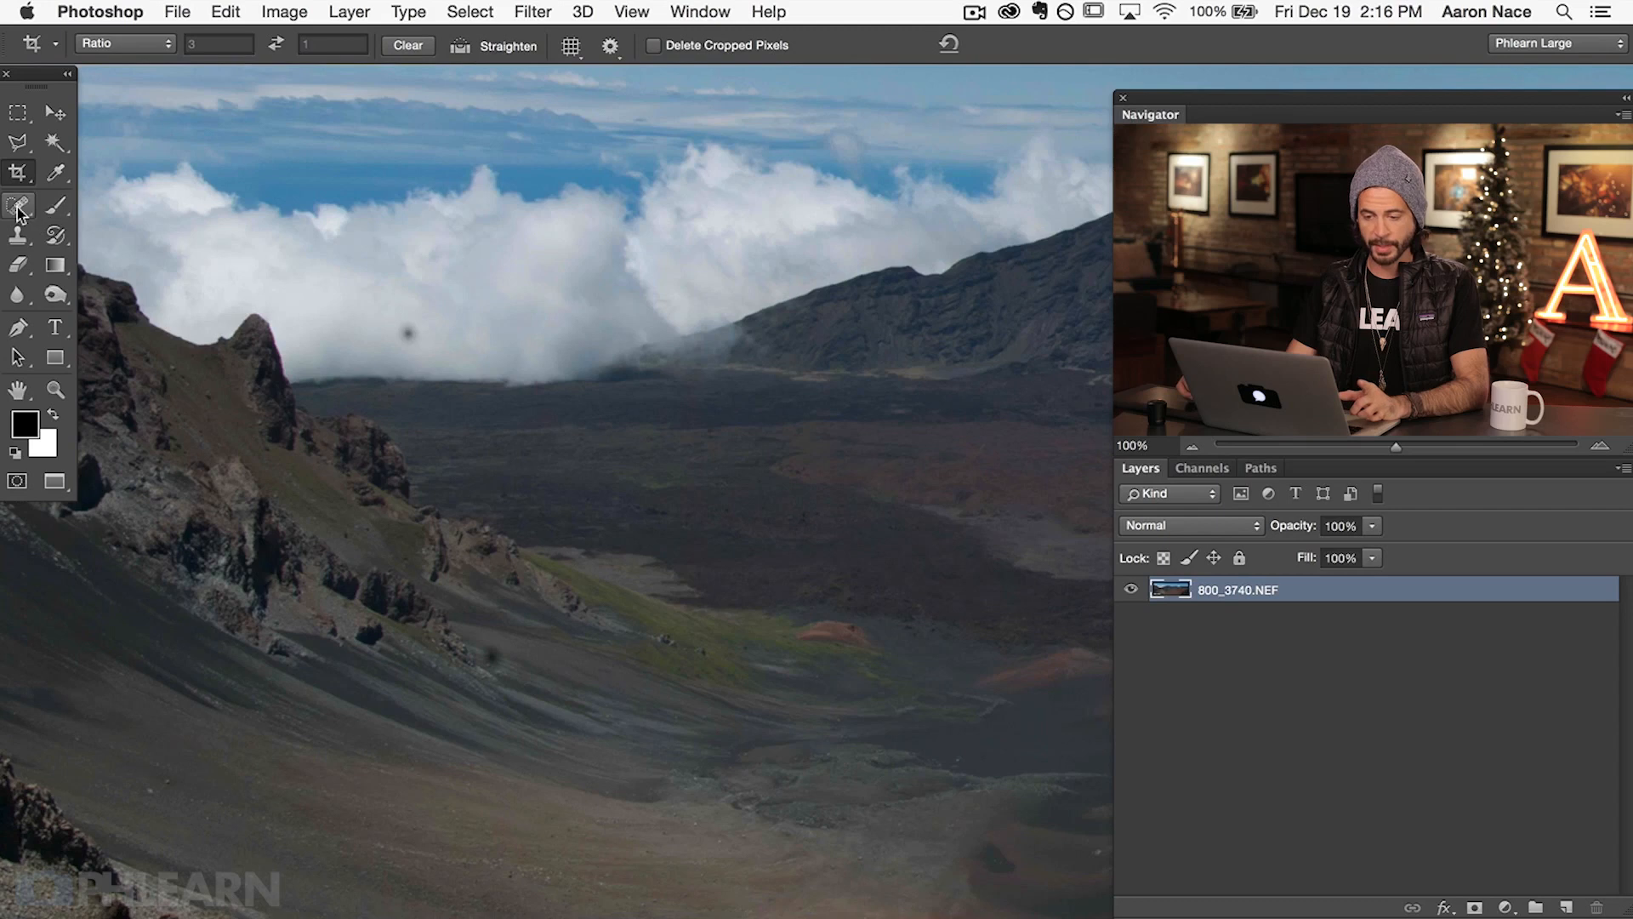
# Select the Content-Aware Spot Healing Brush for removing dust spots
pyautogui.click(18, 205)
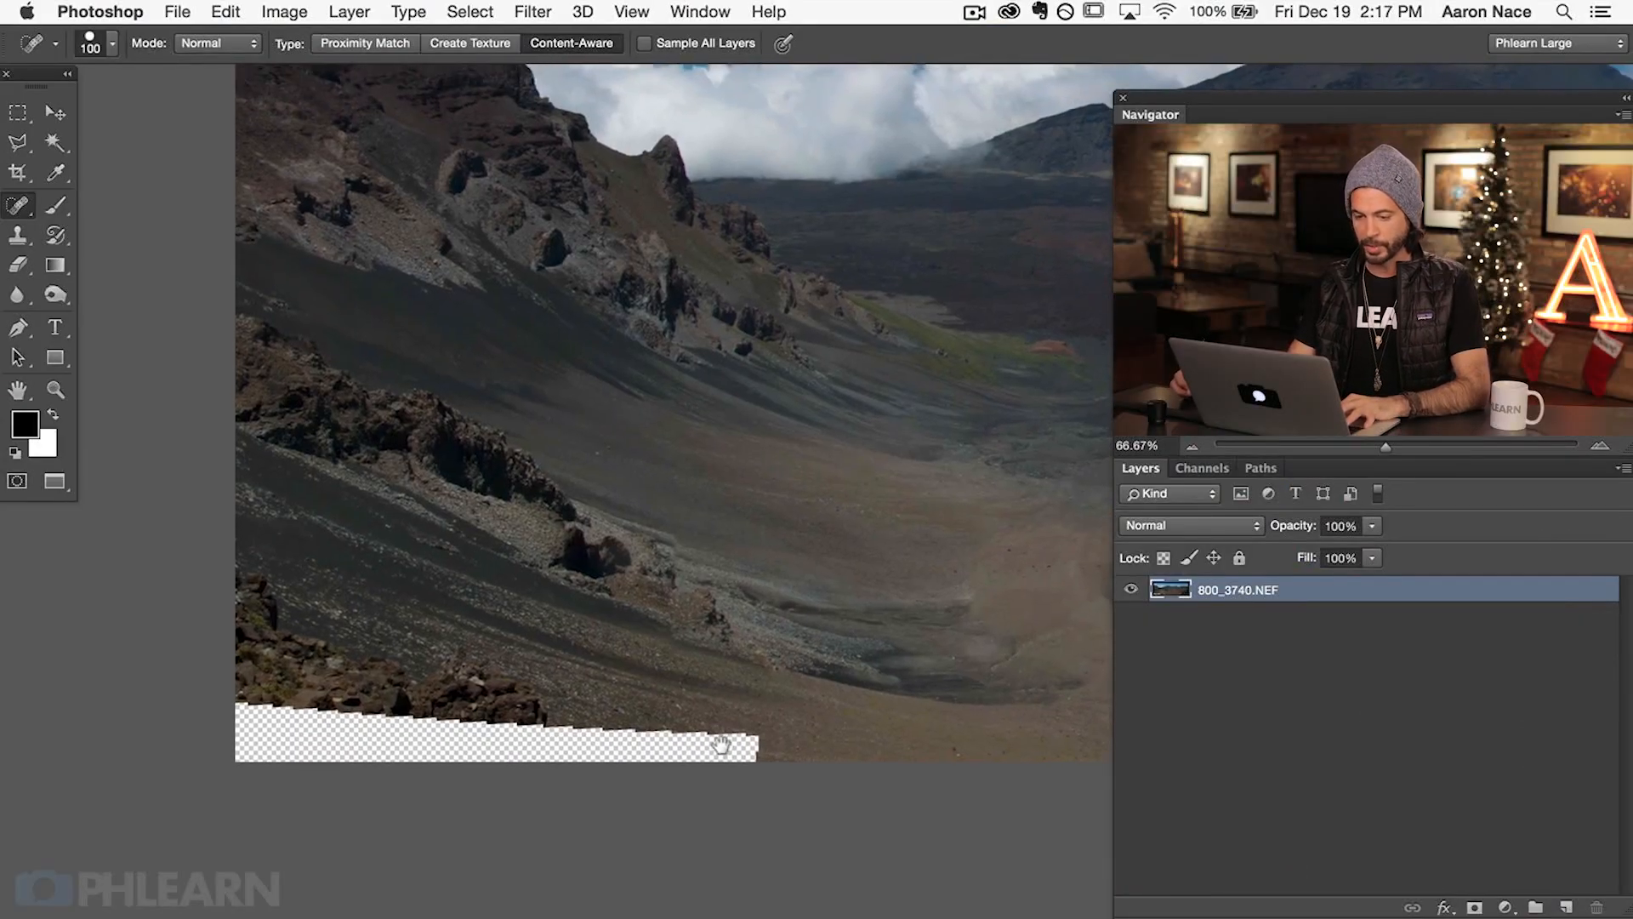
# Lasso the empty bottom-left wedge and fill it with Content-Aware
pyautogui.click(18, 142)
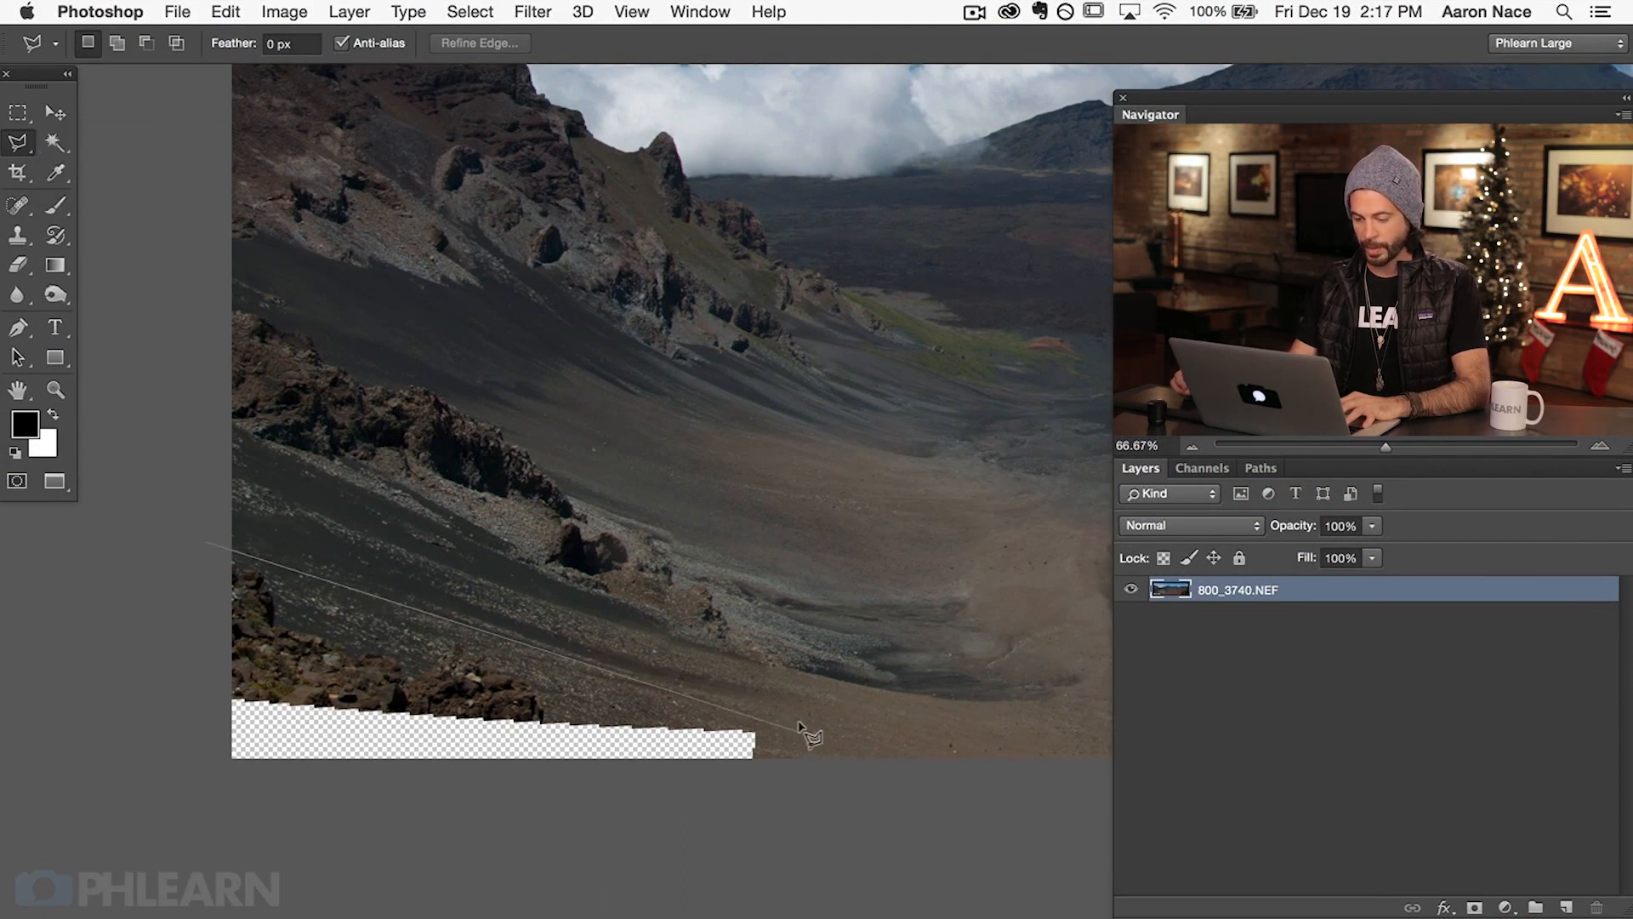
pyautogui.moveTo(807, 734); pyautogui.dragTo(204, 635)
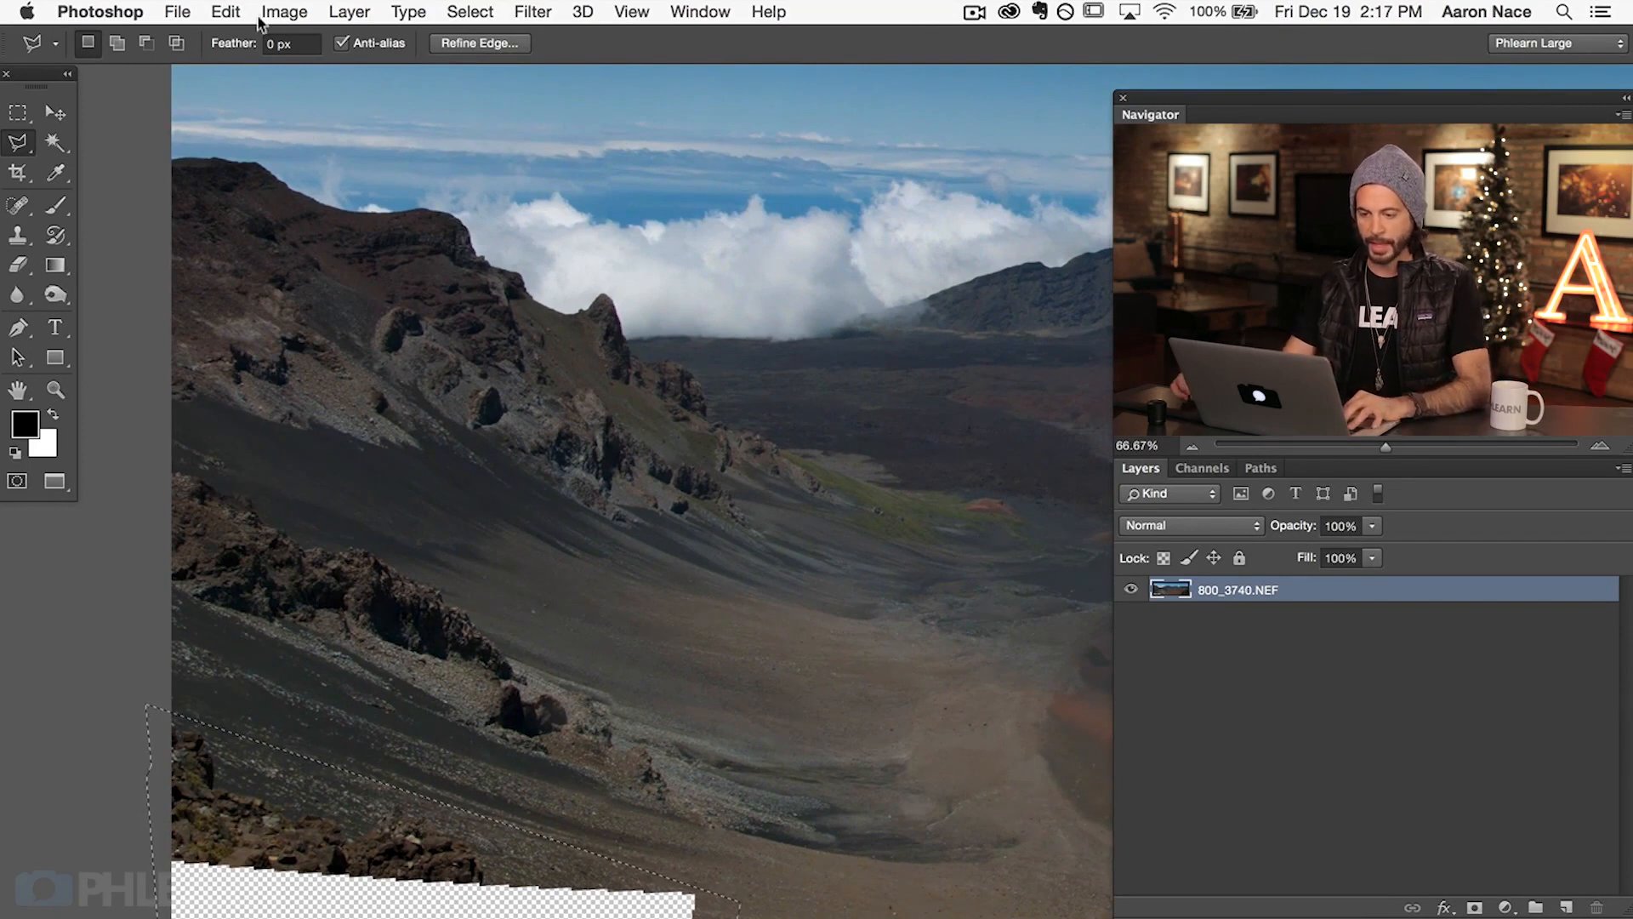
pyautogui.click(225, 12)
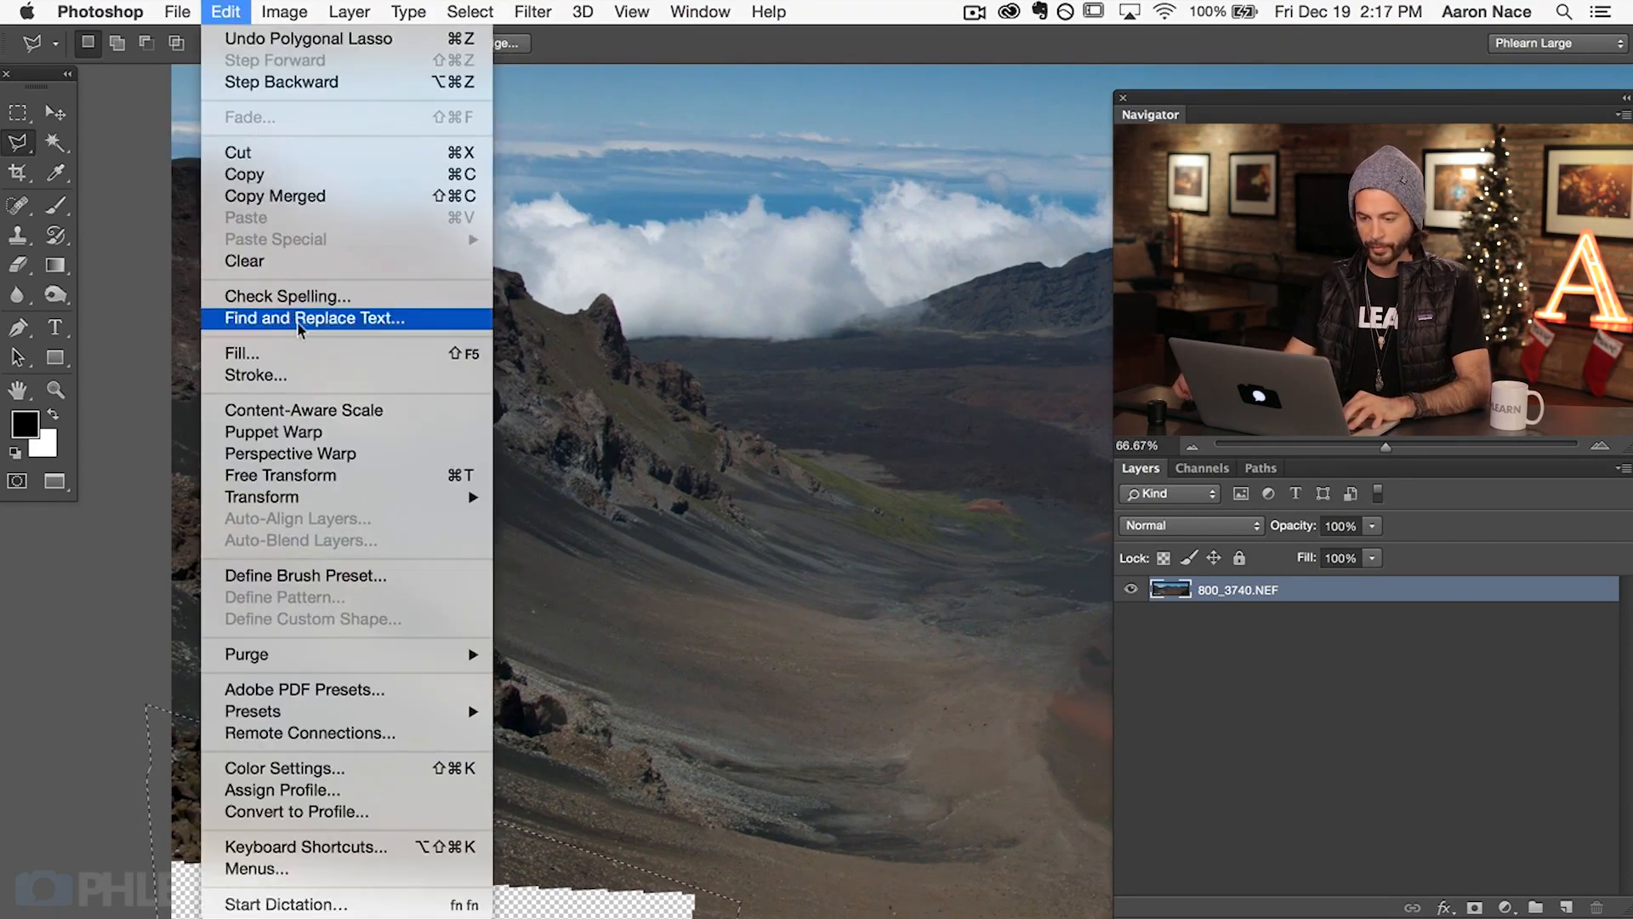
pyautogui.click(241, 353)
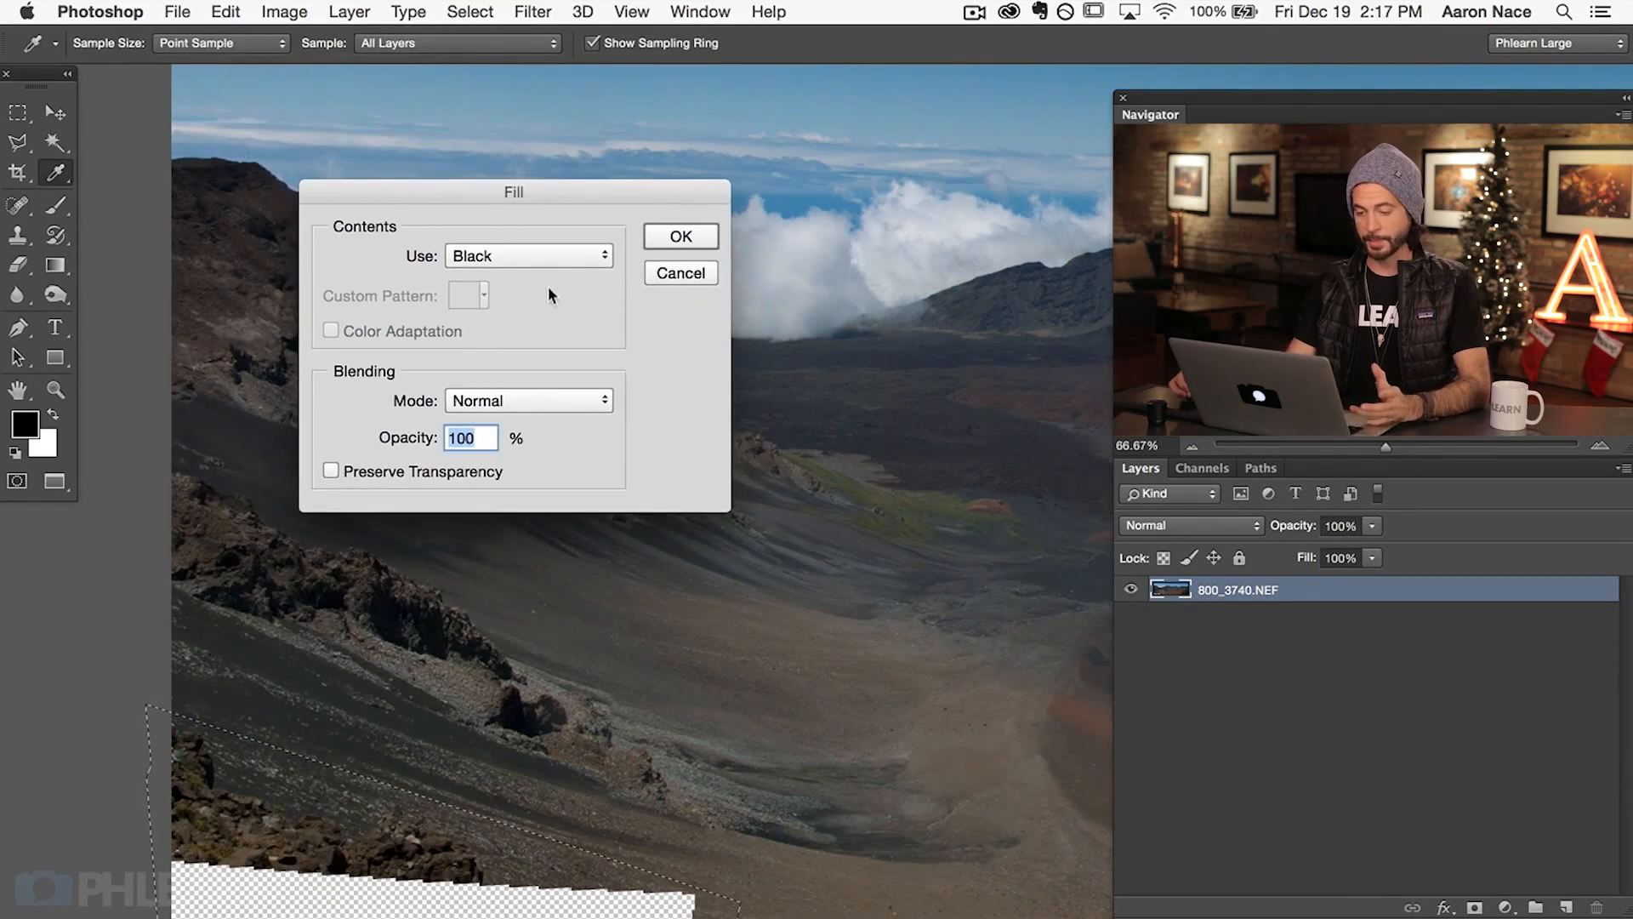
pyautogui.click(526, 255)
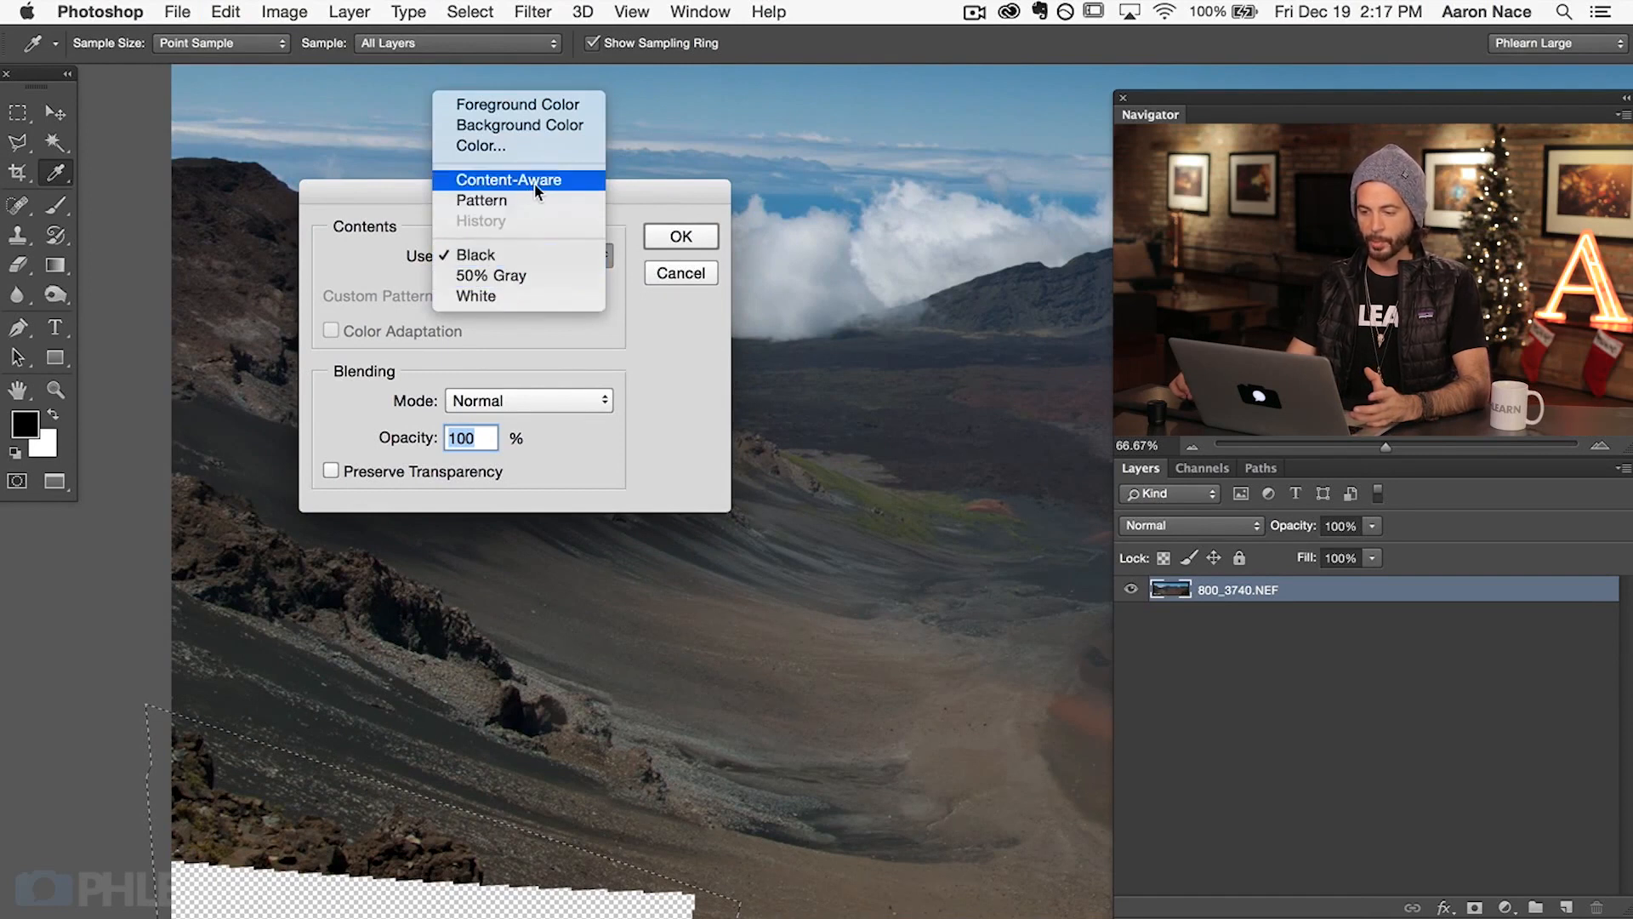
pyautogui.click(511, 179)
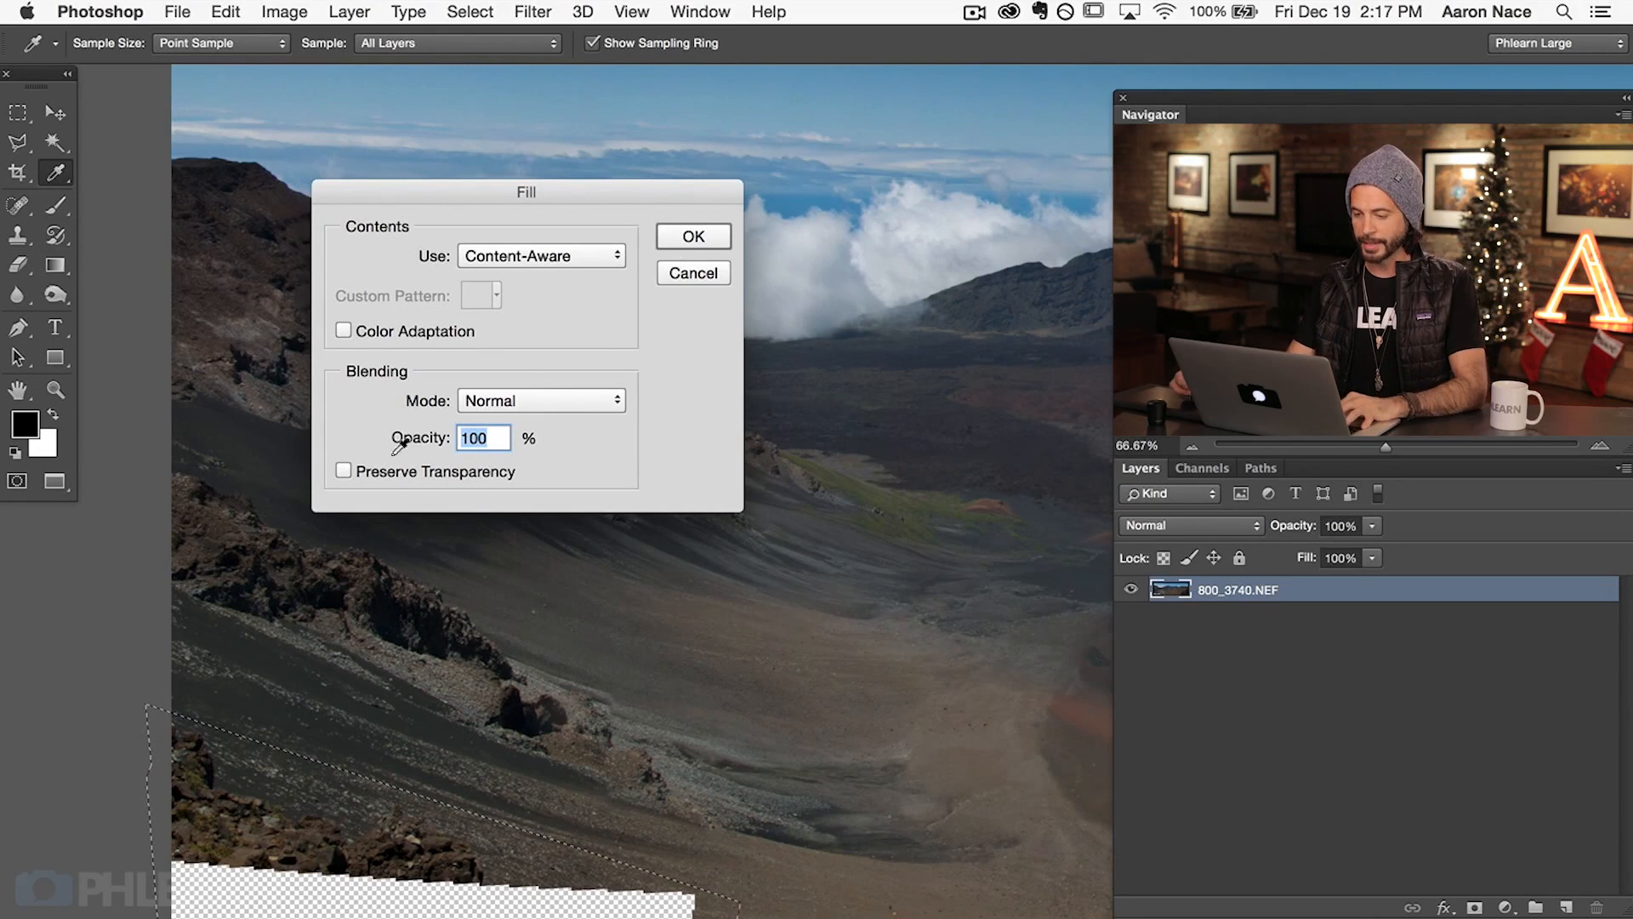
pyautogui.click(691, 236)
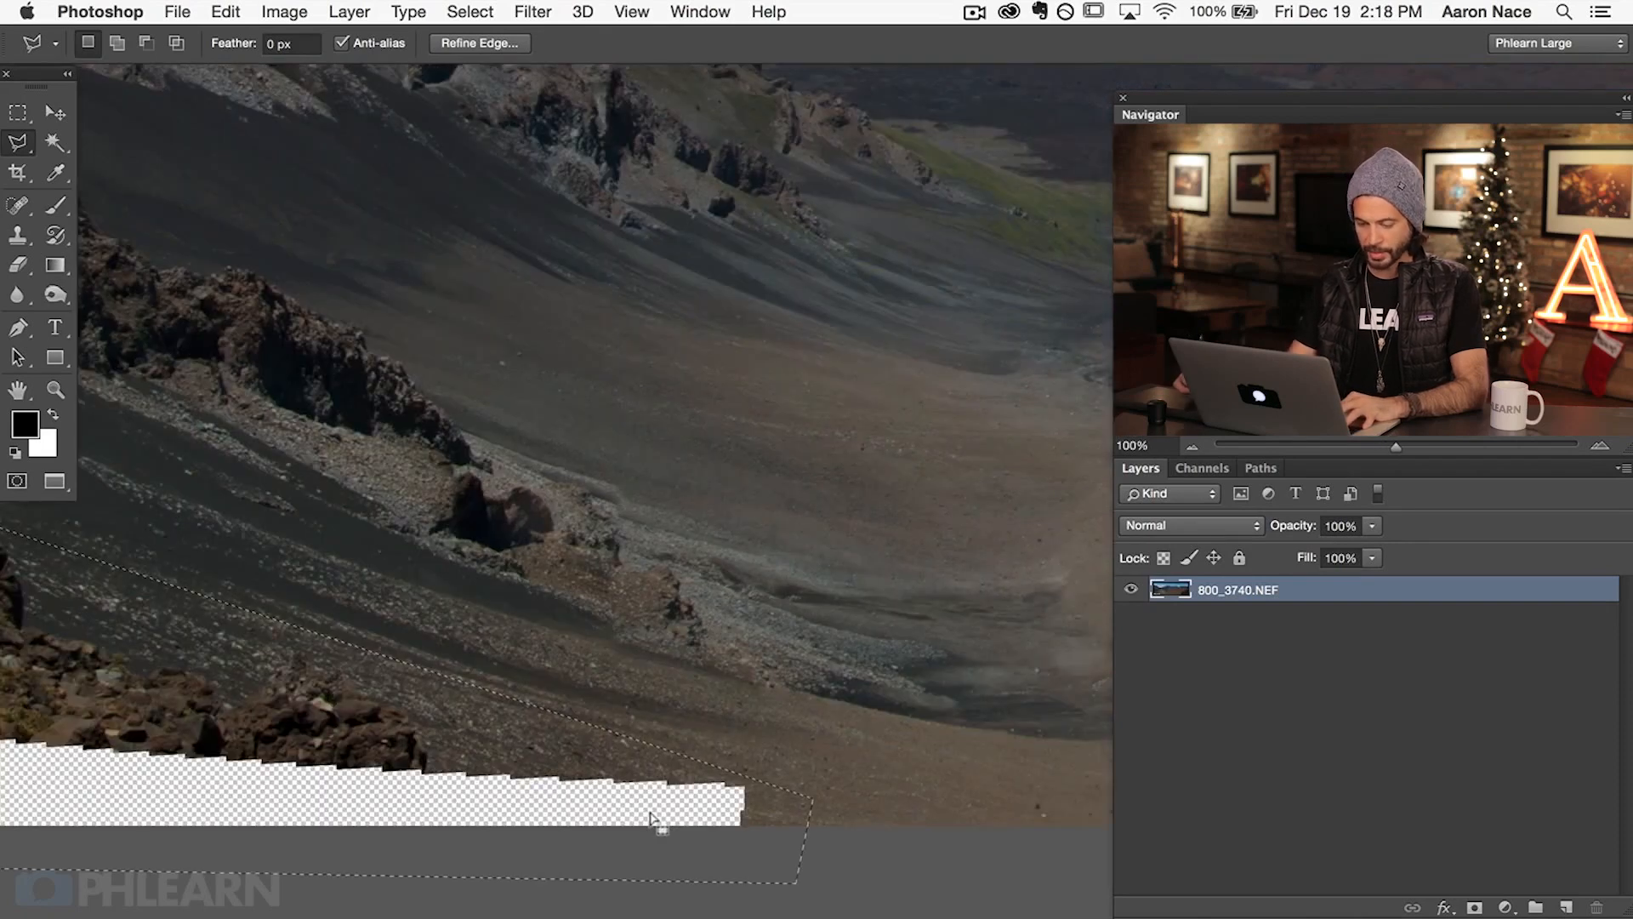
# Repeat the content-aware fill on the bottom strip and check the edge
pyautogui.press('cmd+alt+z')
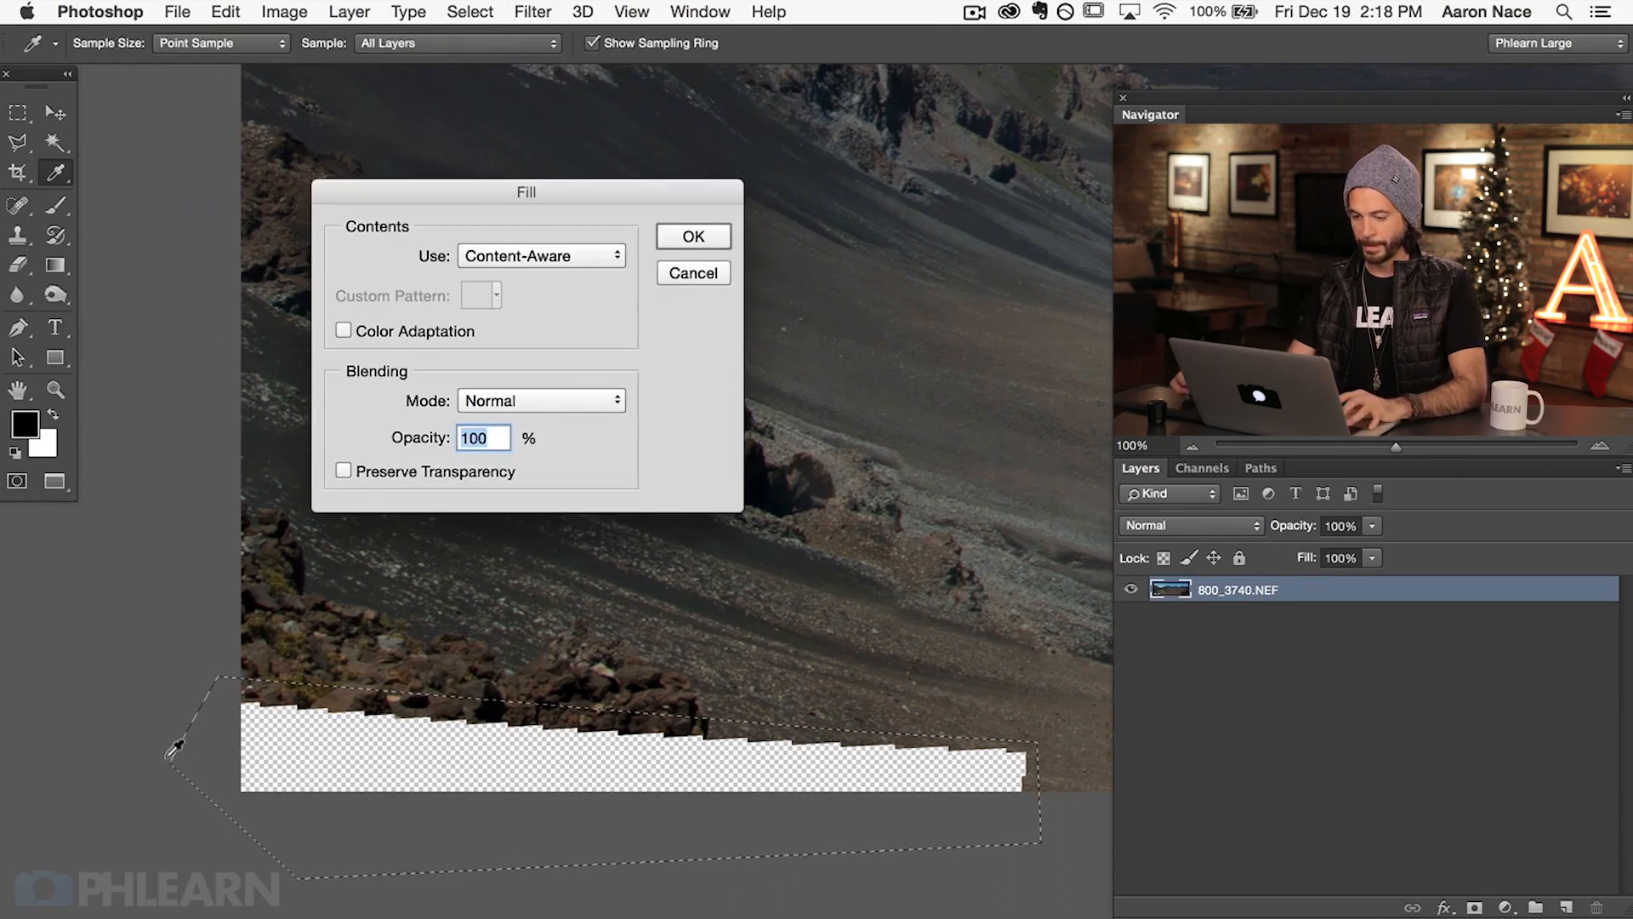
pyautogui.click(692, 237)
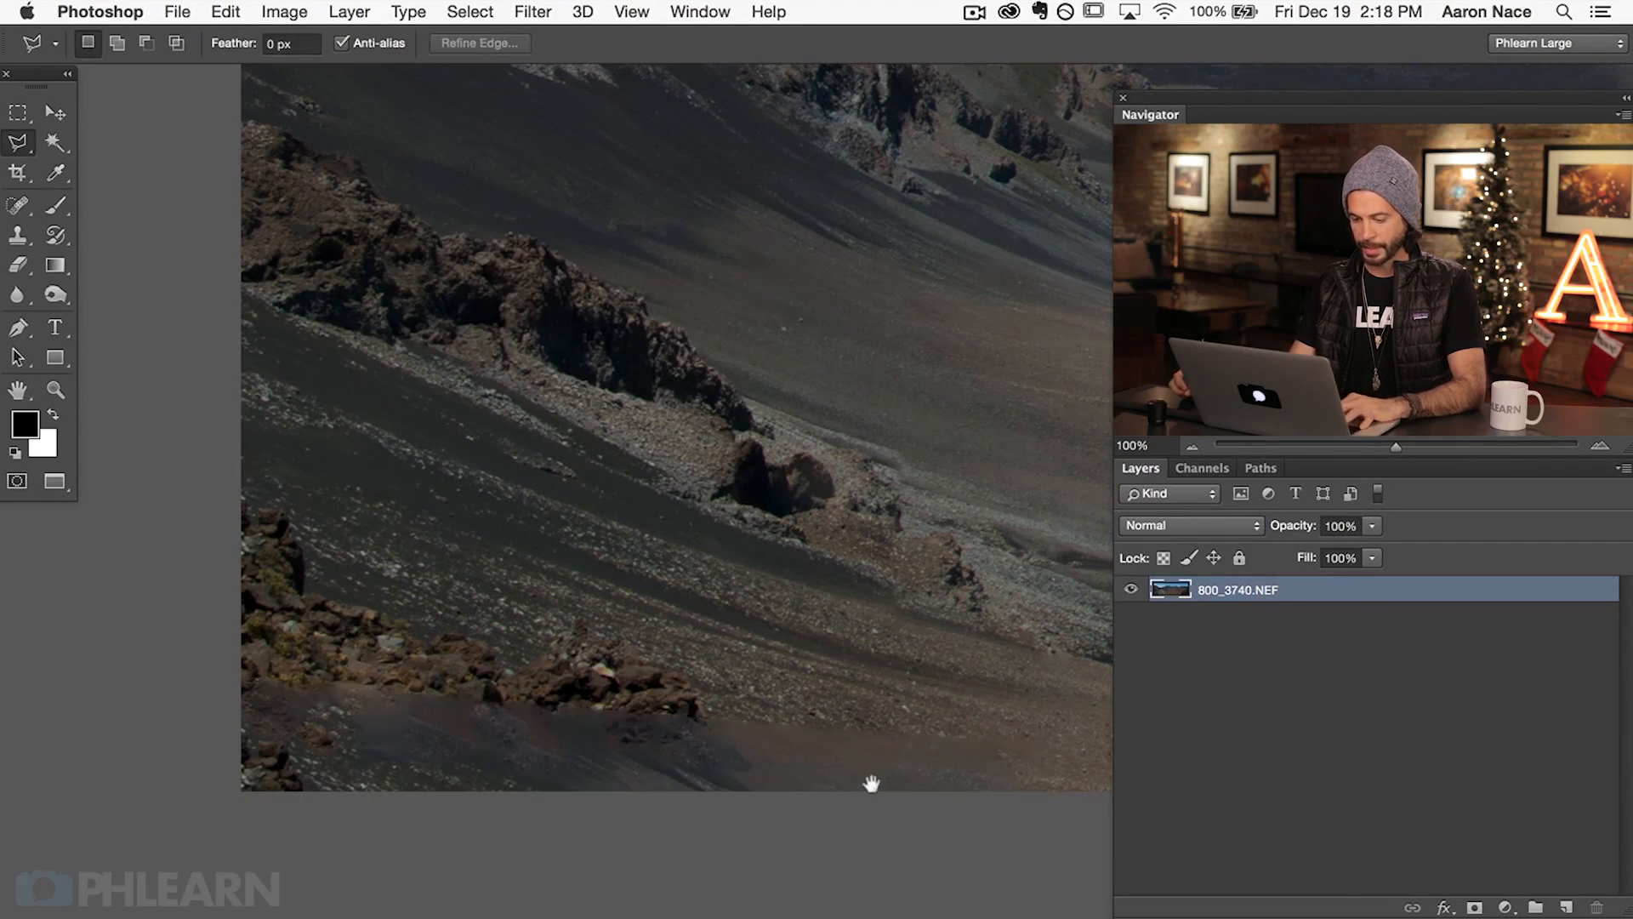
pyautogui.moveTo(871, 783); pyautogui.dragTo(725, 789)
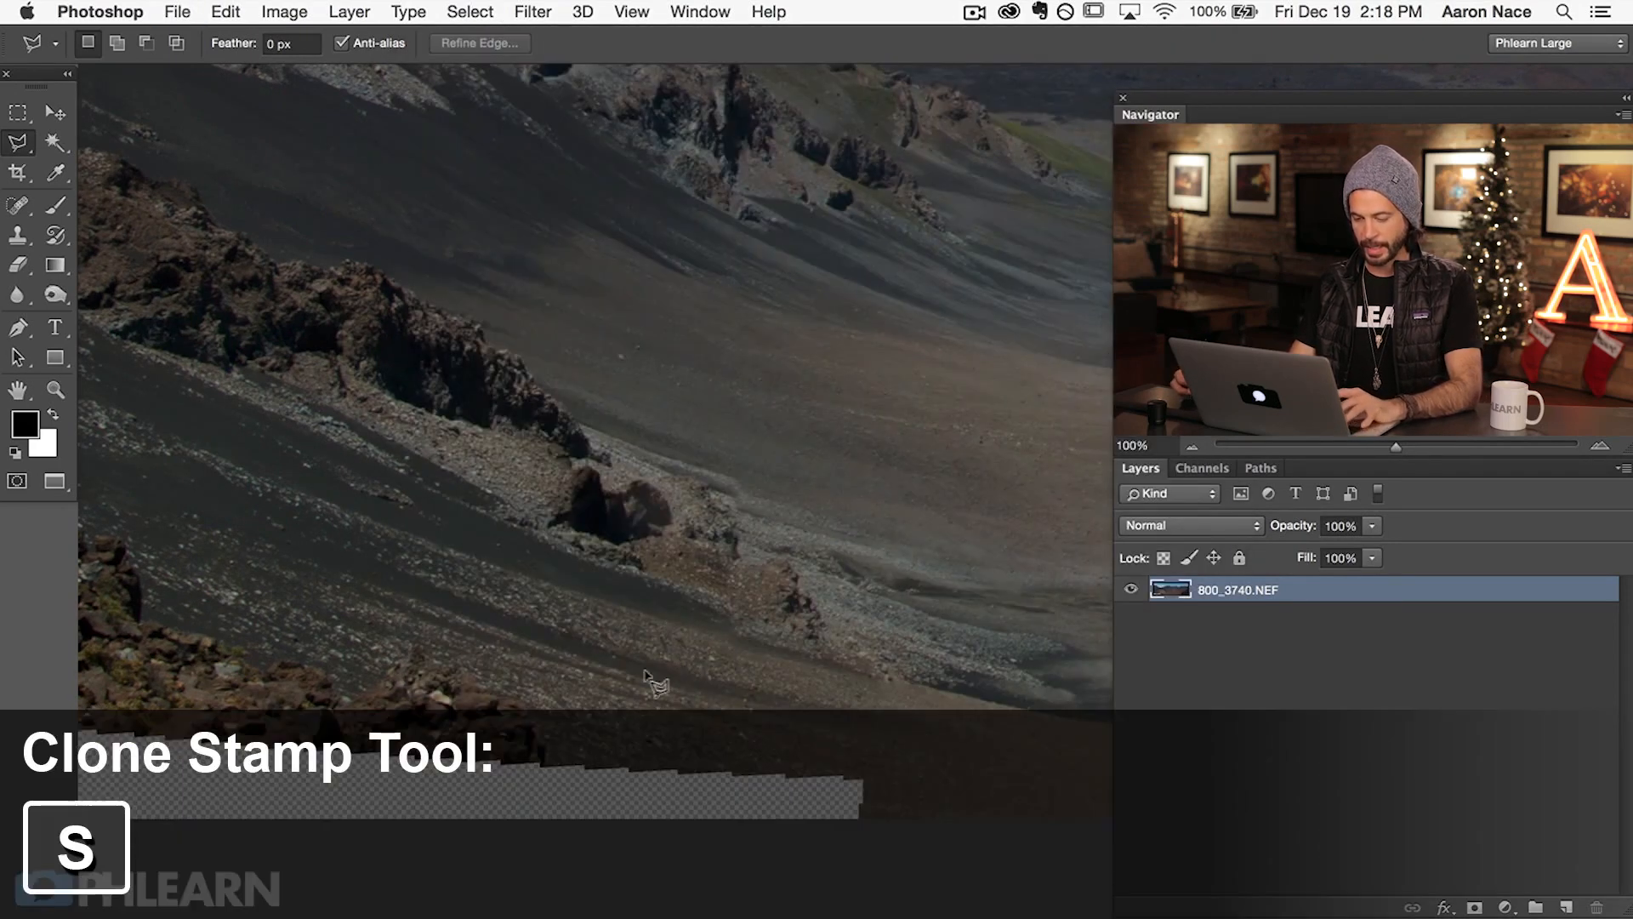
# Clone ground texture over the transparent bottom gap with the Clone Stamp
pyautogui.click(18, 235)
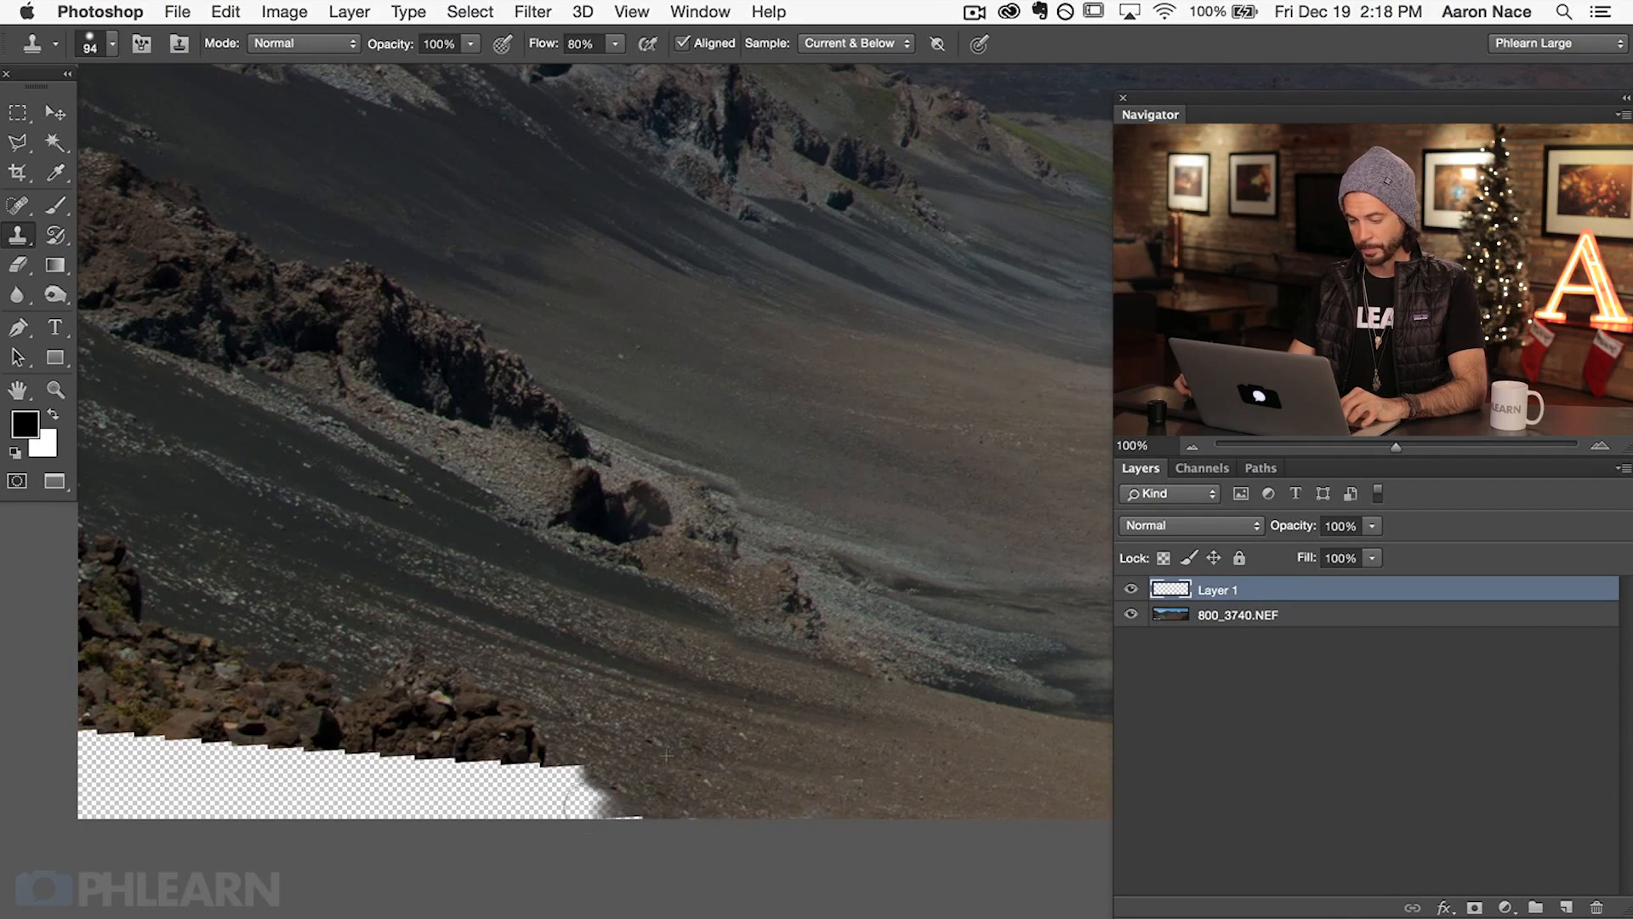
pyautogui.moveTo(584, 802); pyautogui.dragTo(635, 828)
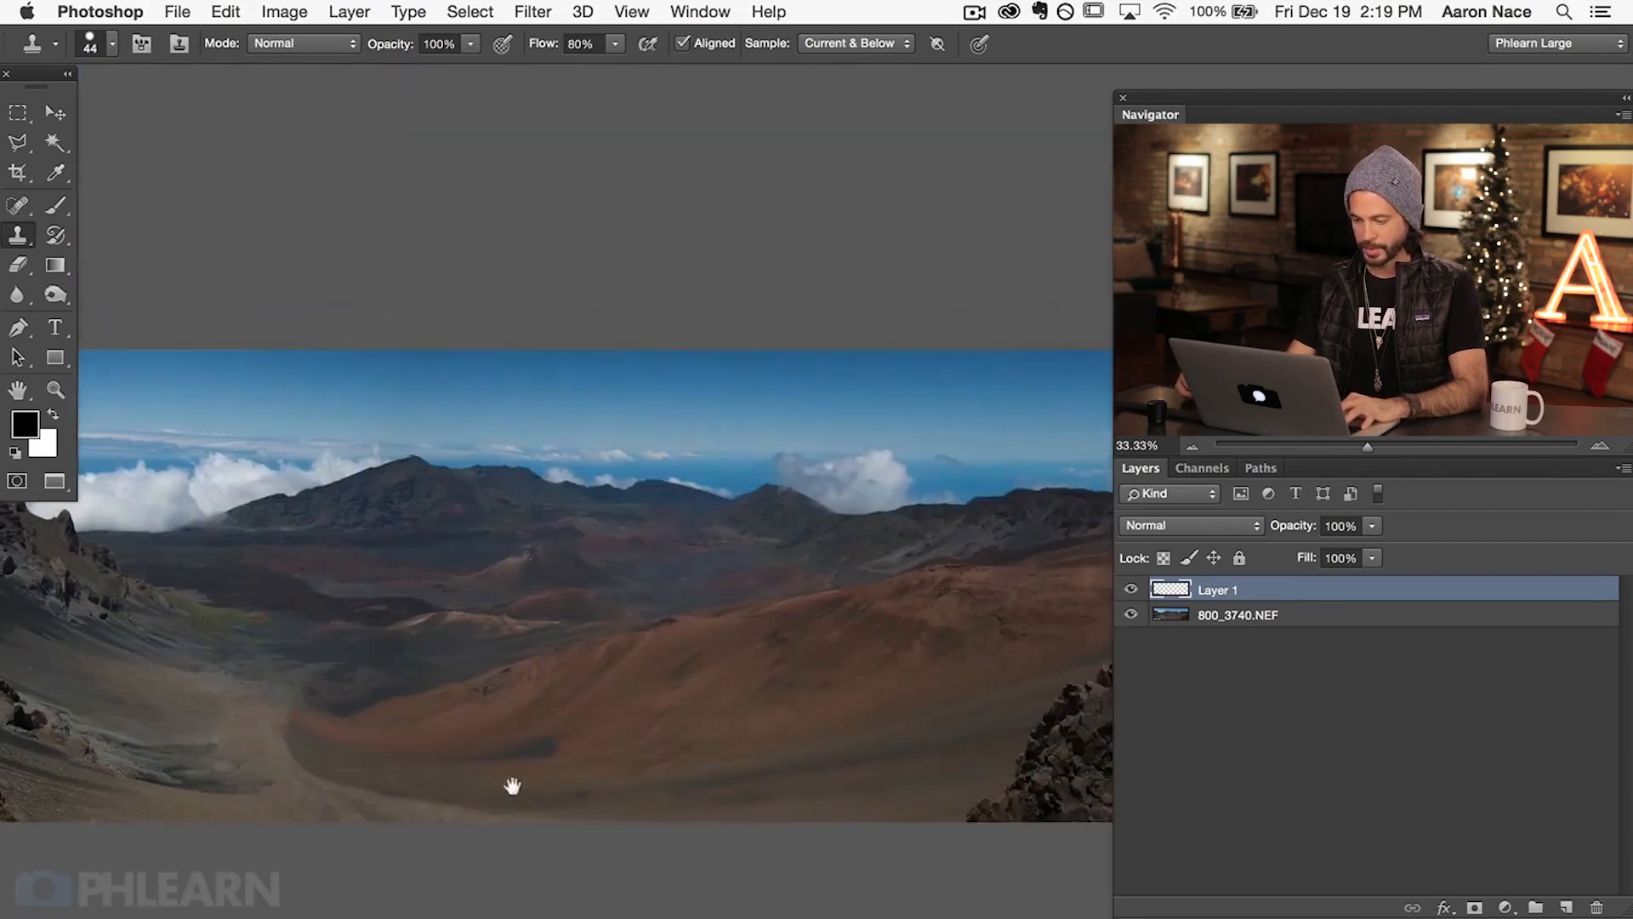
# Crop the panorama to a 3:1 strip and add a Selective Color adjustment layer
pyautogui.click(18, 172)
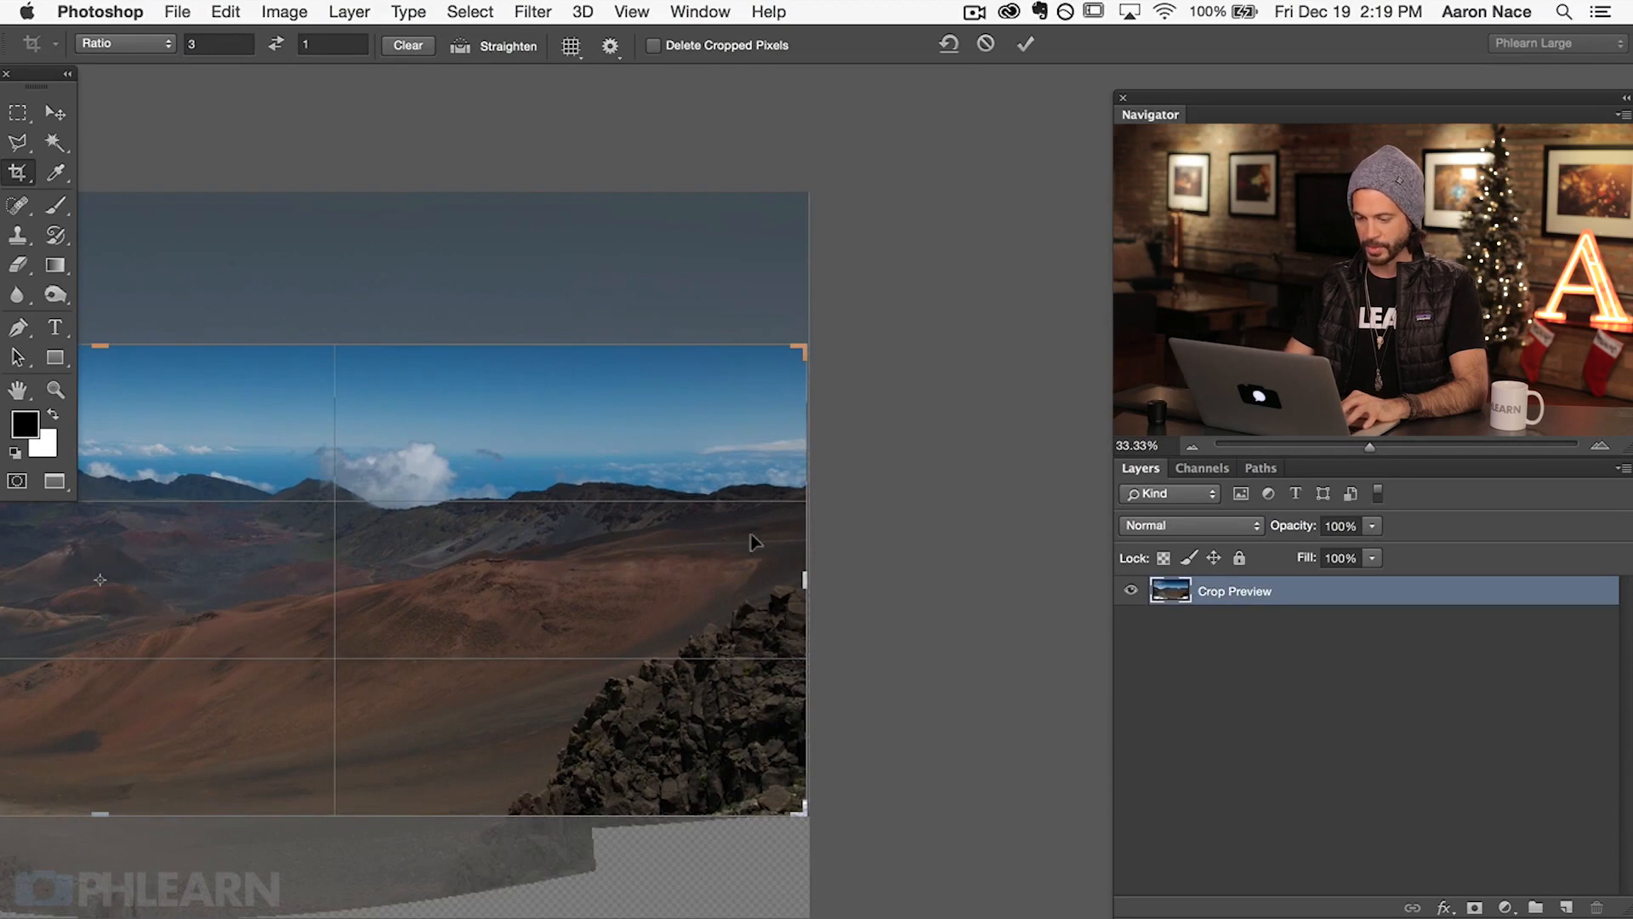
pyautogui.click(1026, 45)
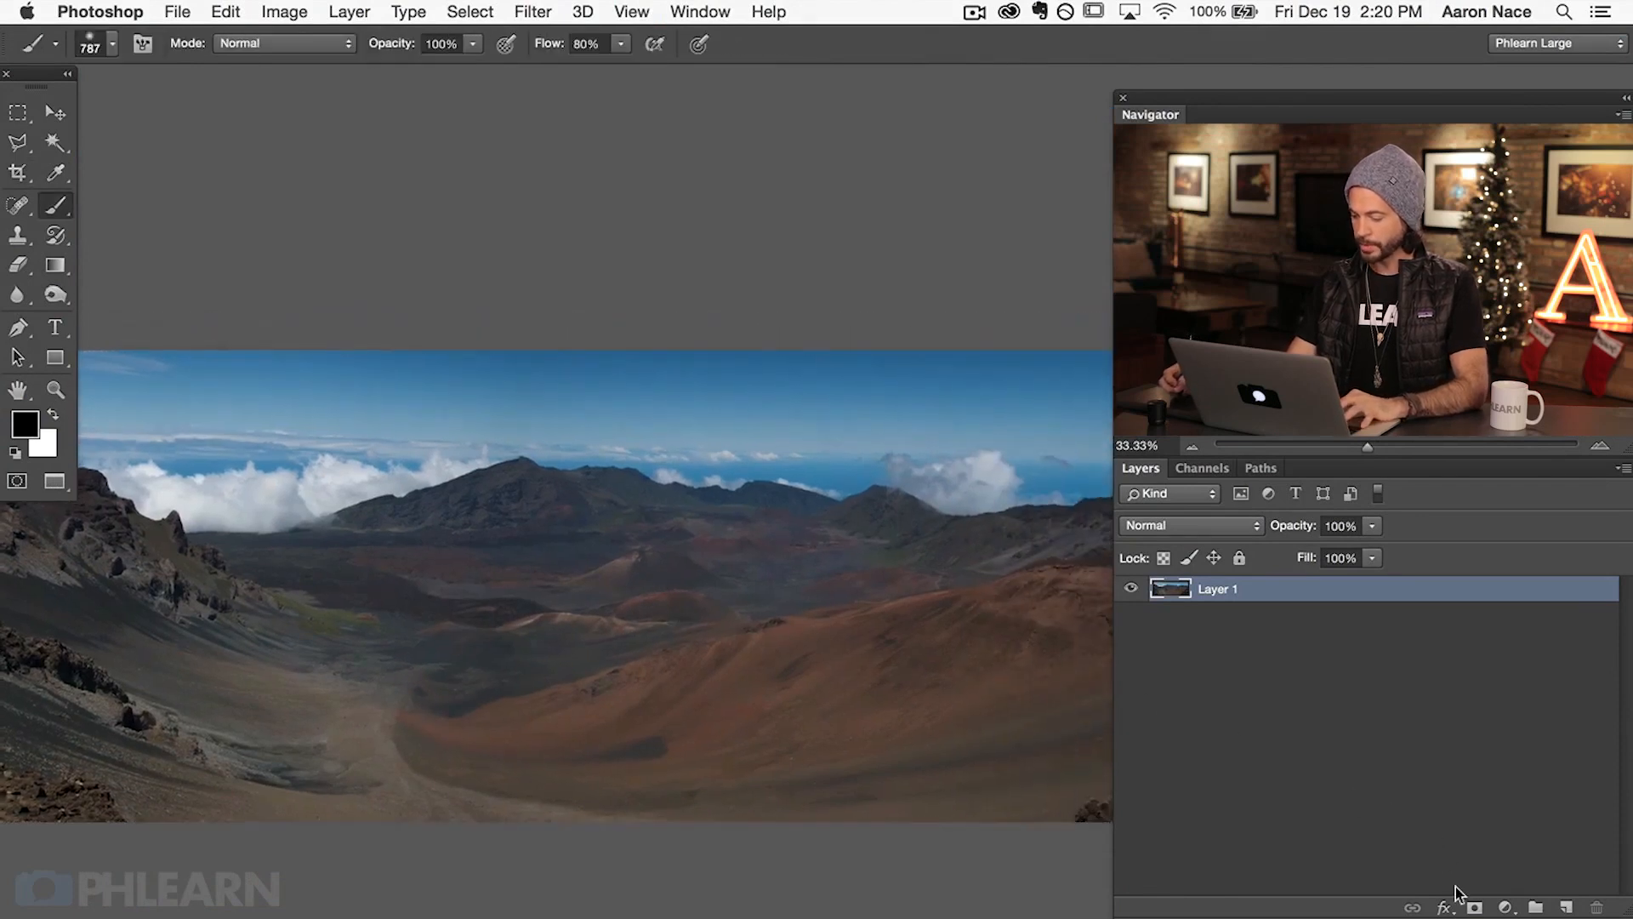
pyautogui.click(1503, 908)
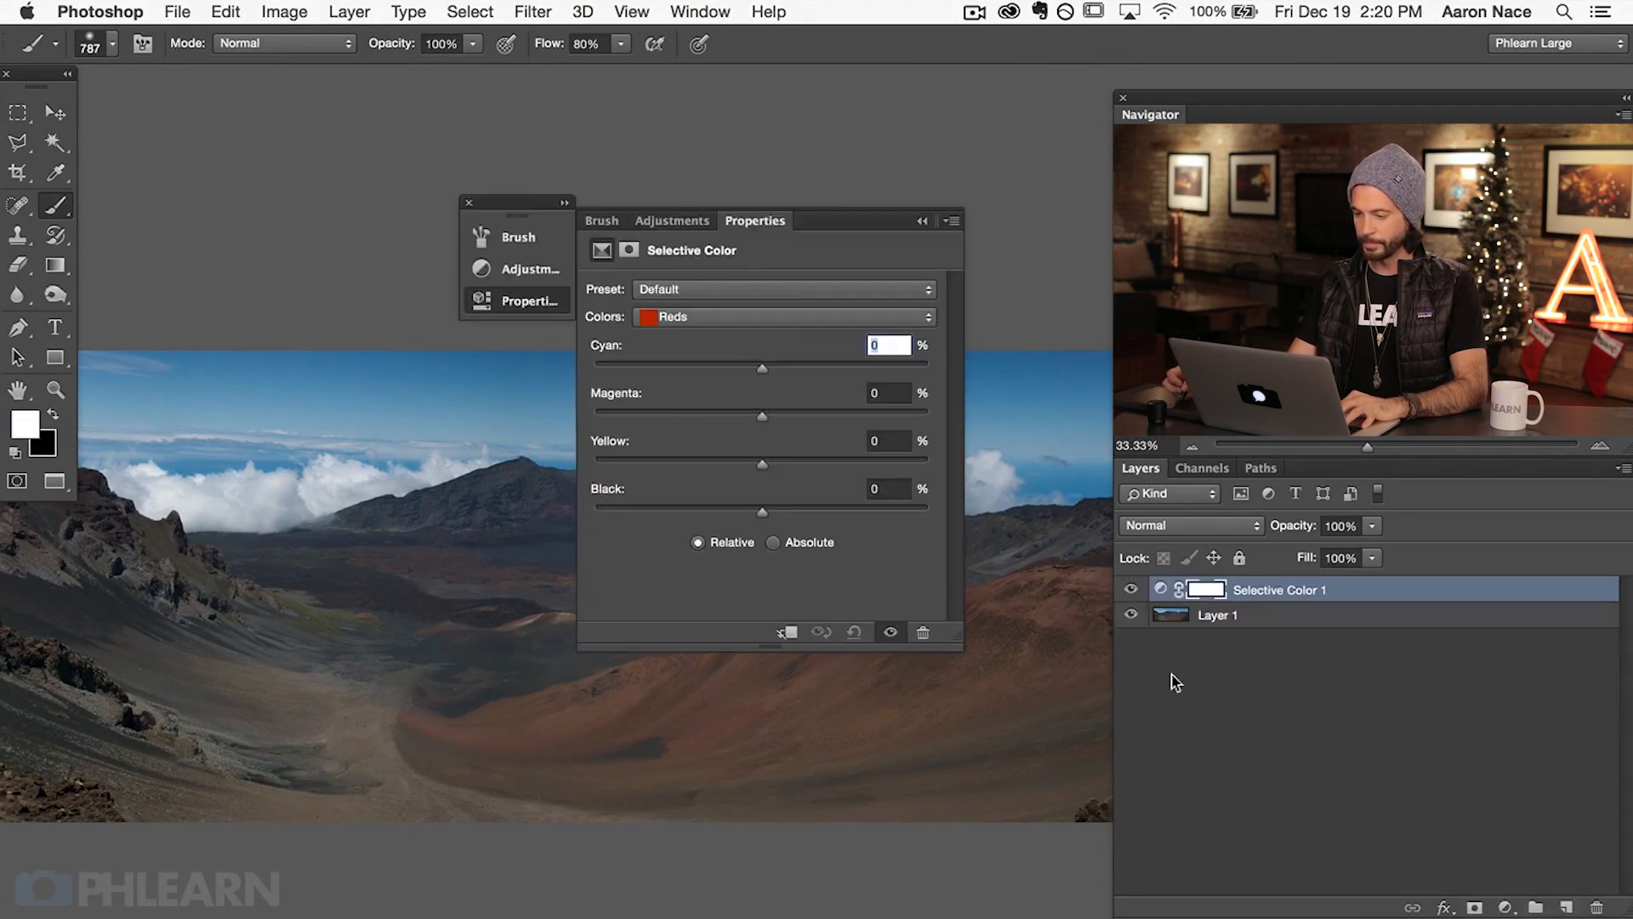
# Tune the Reds range: Cyan -47, Magenta +60, Yellow +53, plus a black tweak
pyautogui.moveTo(755, 219); pyautogui.dragTo(890, 83)
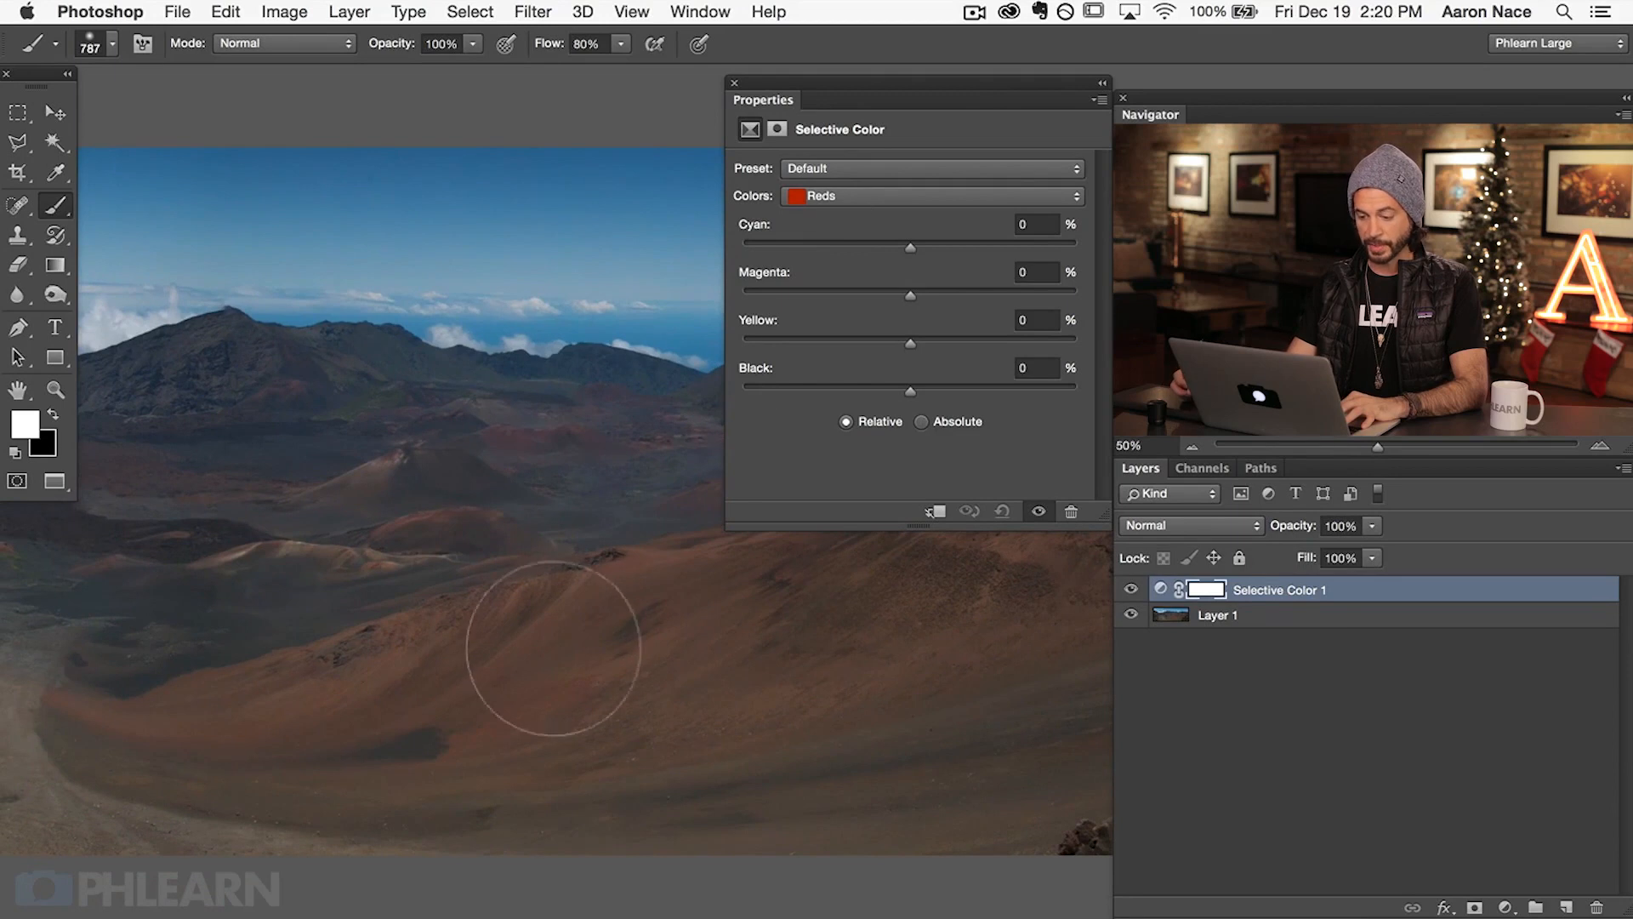
pyautogui.moveTo(910, 247); pyautogui.dragTo(1031, 247)
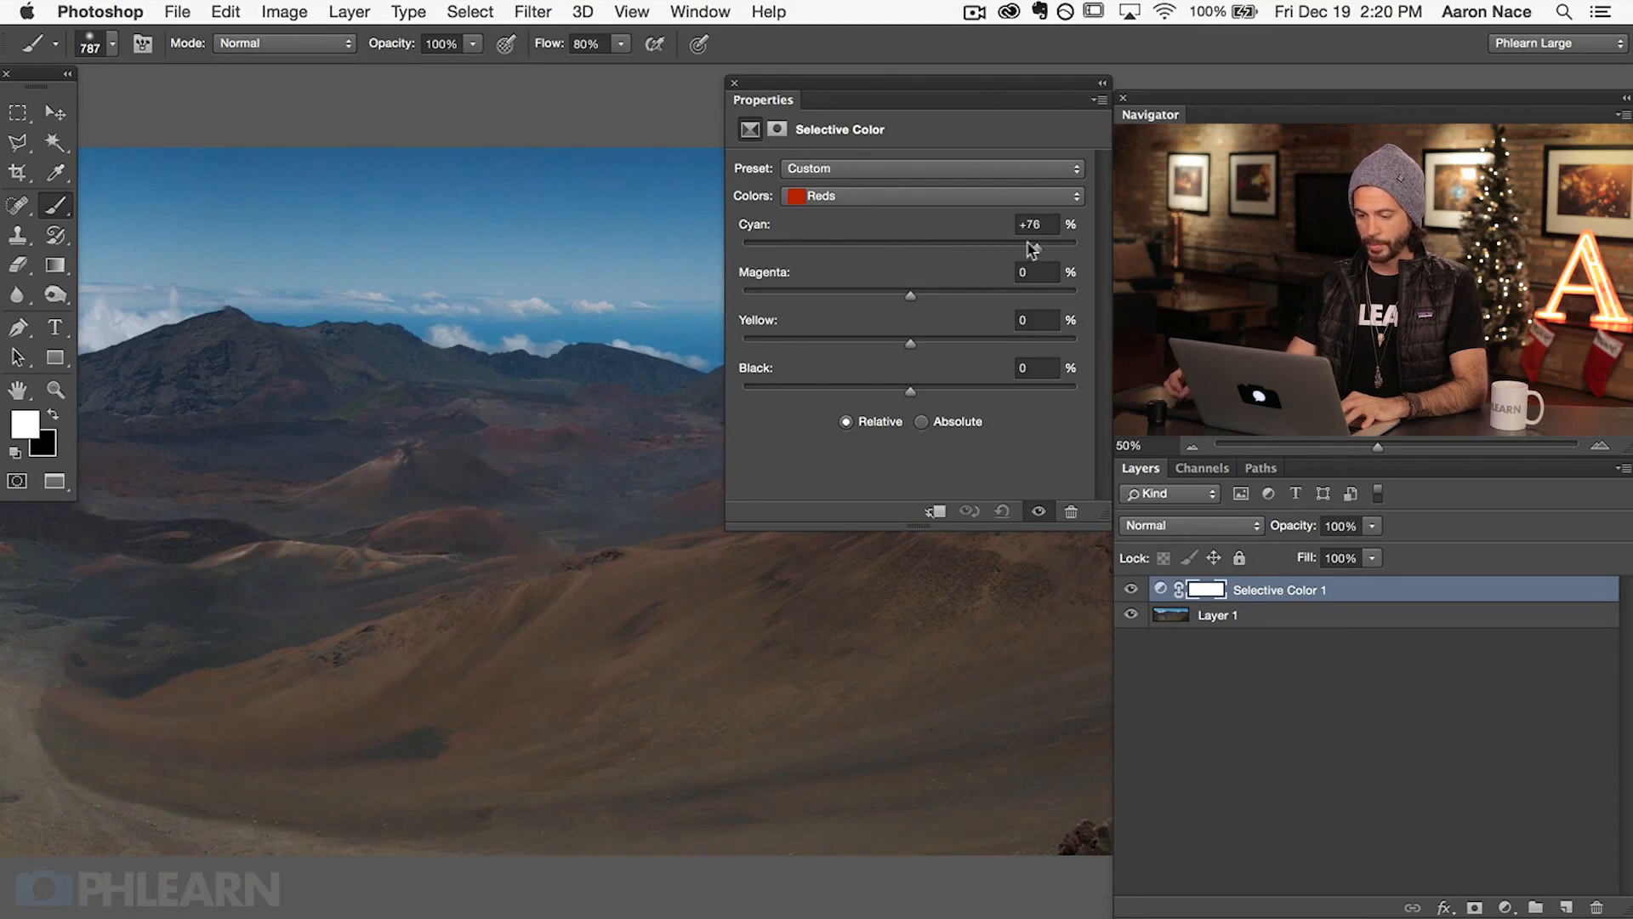
pyautogui.moveTo(1056, 242); pyautogui.dragTo(867, 245)
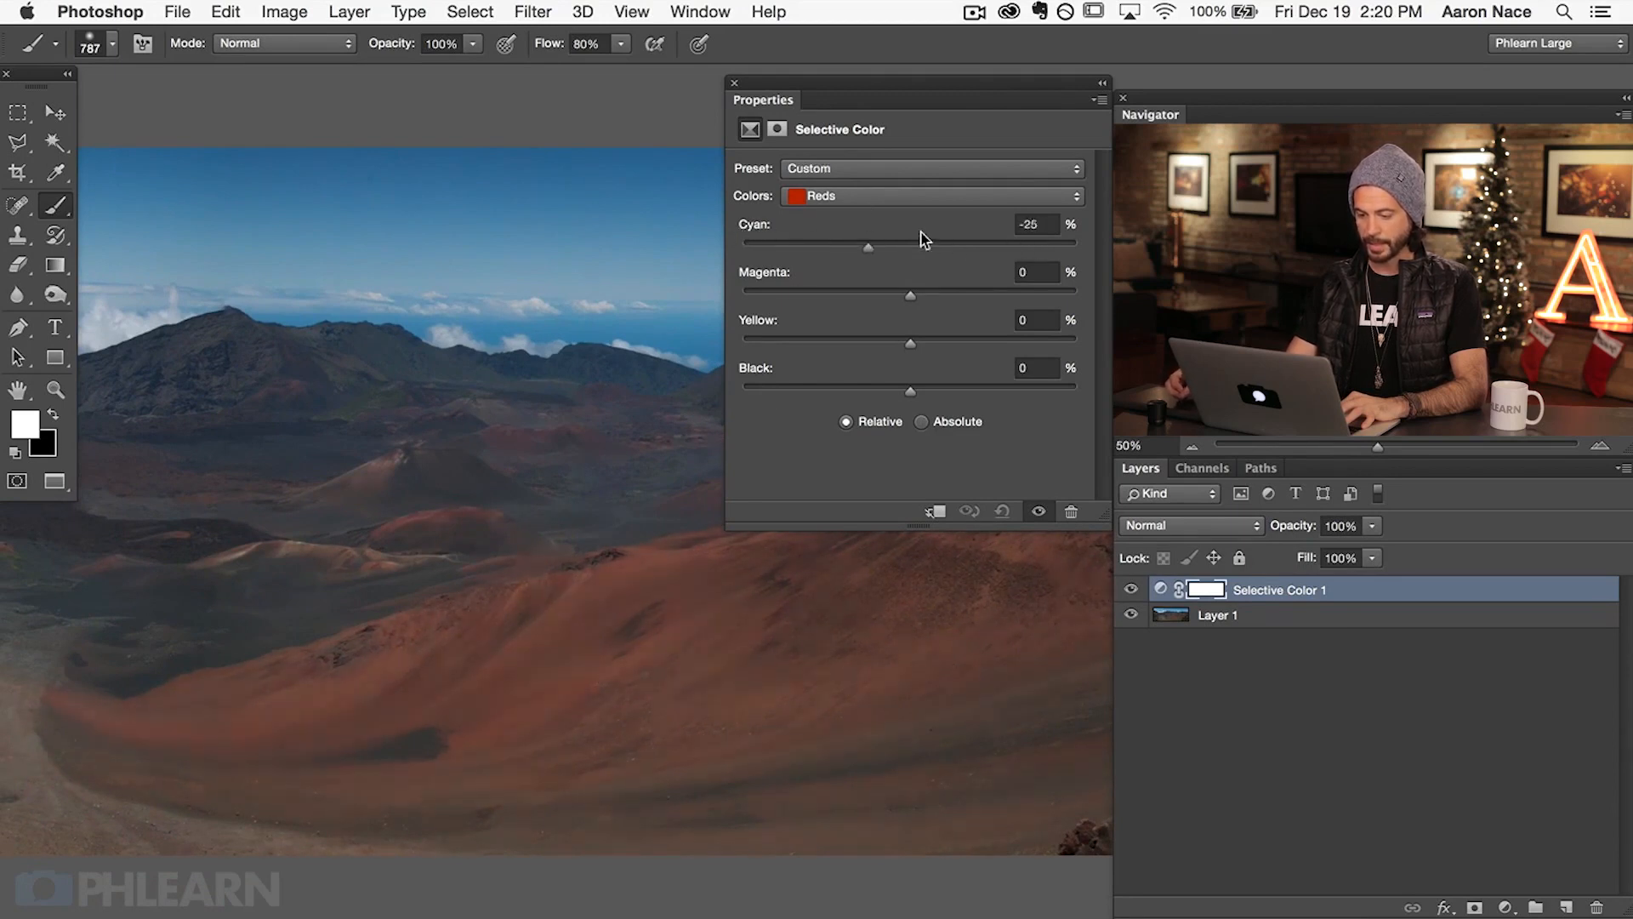
pyautogui.moveTo(867, 245); pyautogui.dragTo(756, 245)
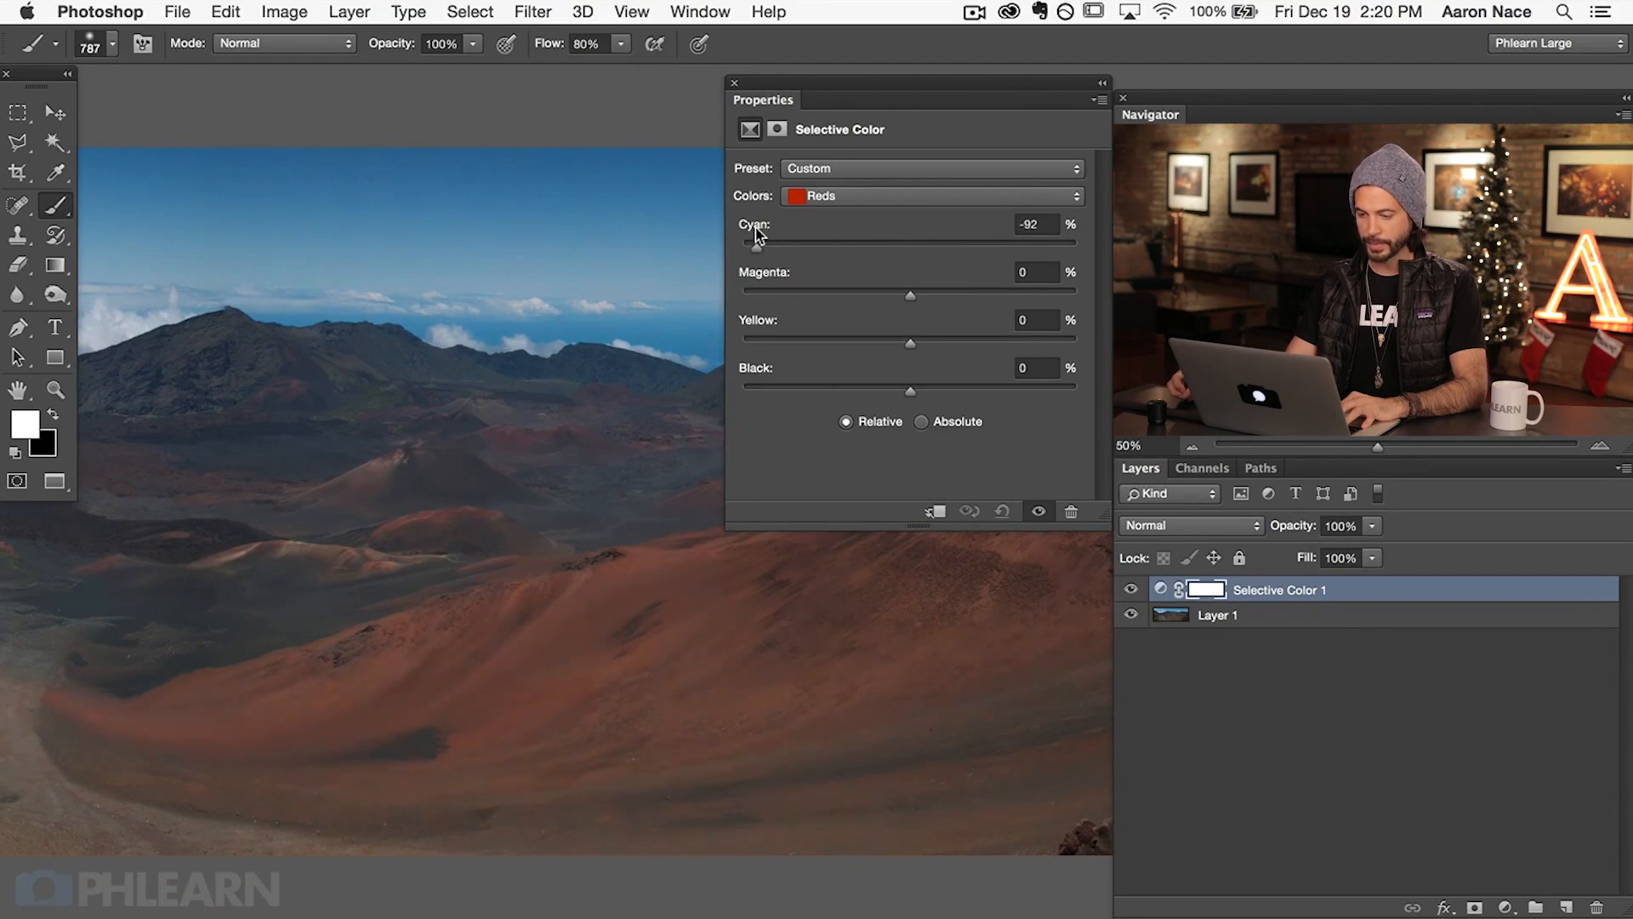
pyautogui.moveTo(757, 246); pyautogui.dragTo(830, 246)
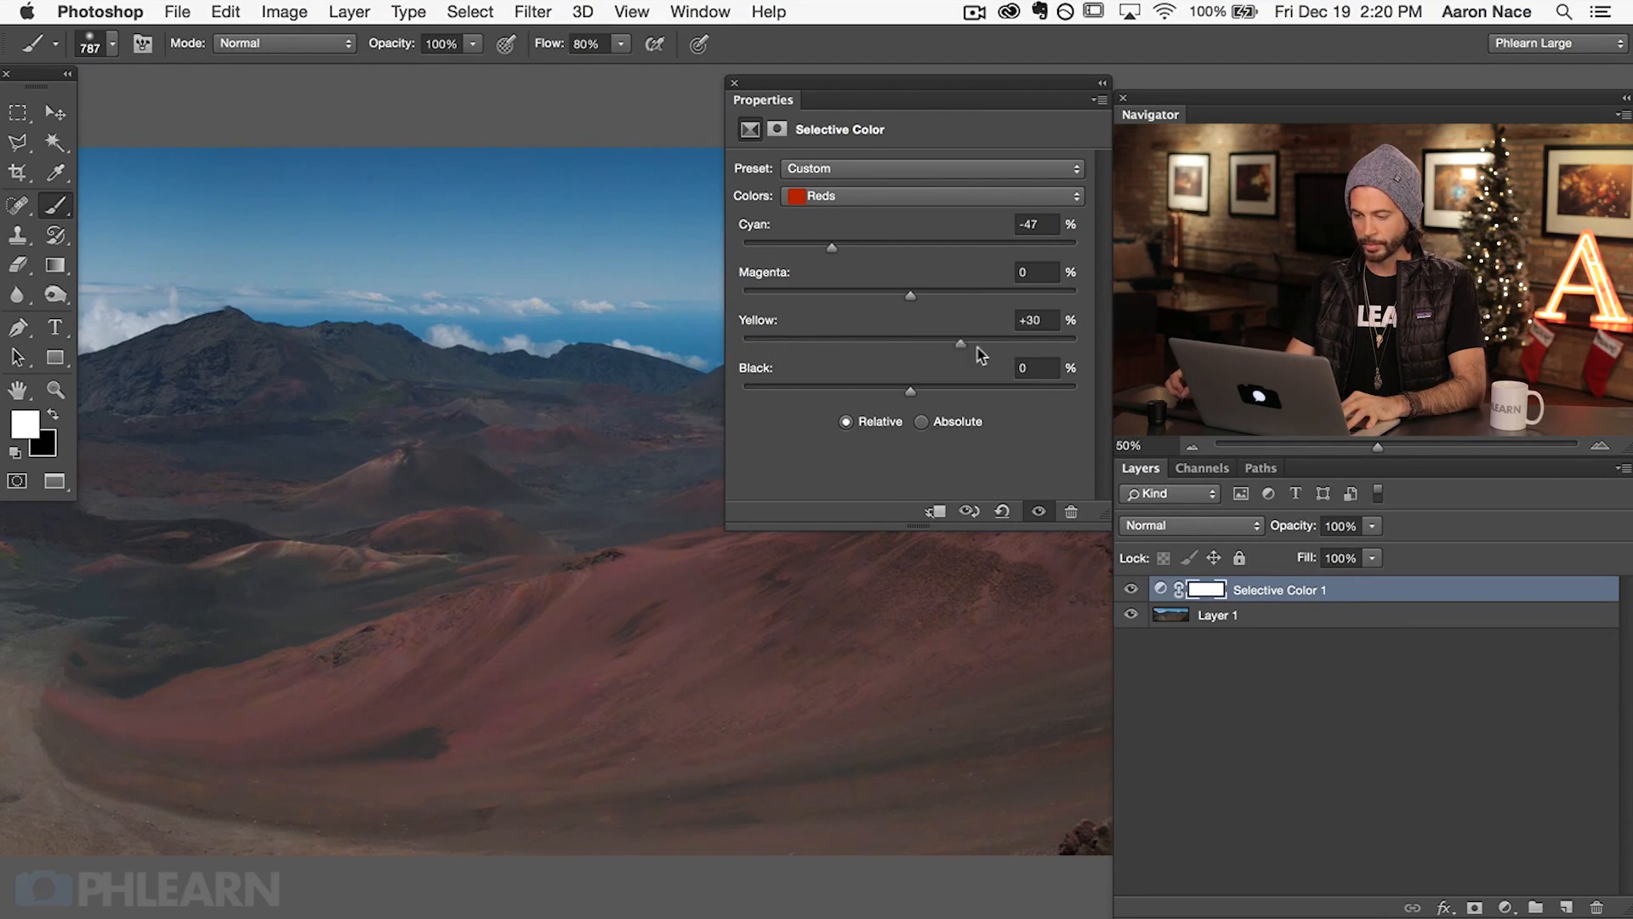
pyautogui.moveTo(911, 296); pyautogui.dragTo(1026, 296)
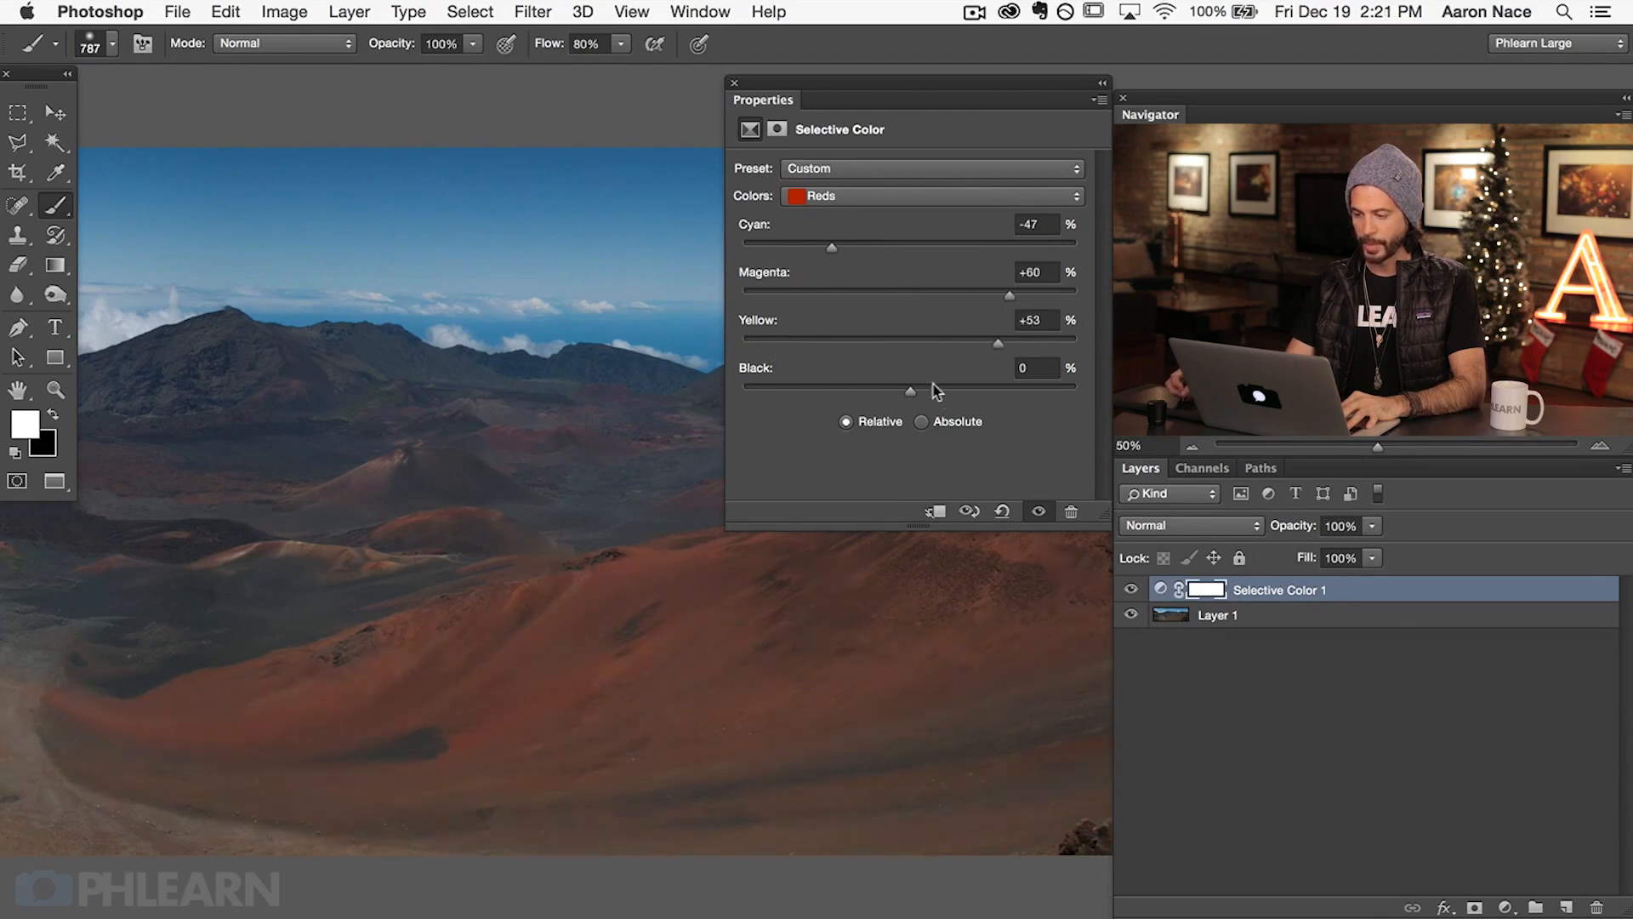
pyautogui.moveTo(910, 390); pyautogui.dragTo(997, 391)
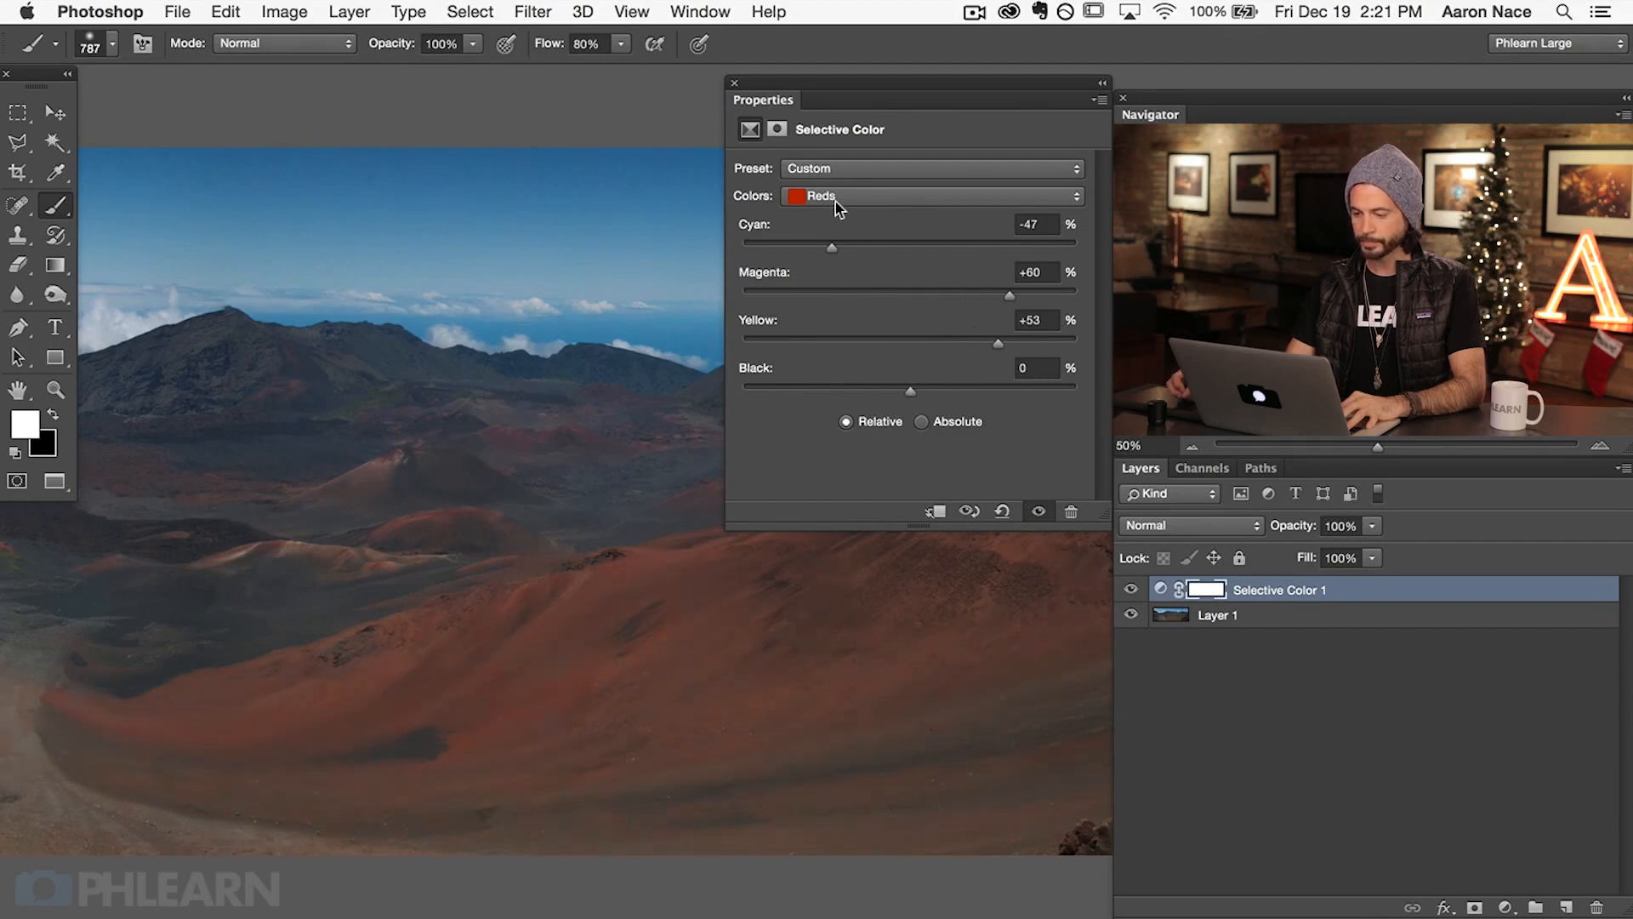
# Tune the Yellows range: Cyan -54, Magenta +11, Yellow +39
pyautogui.click(927, 196)
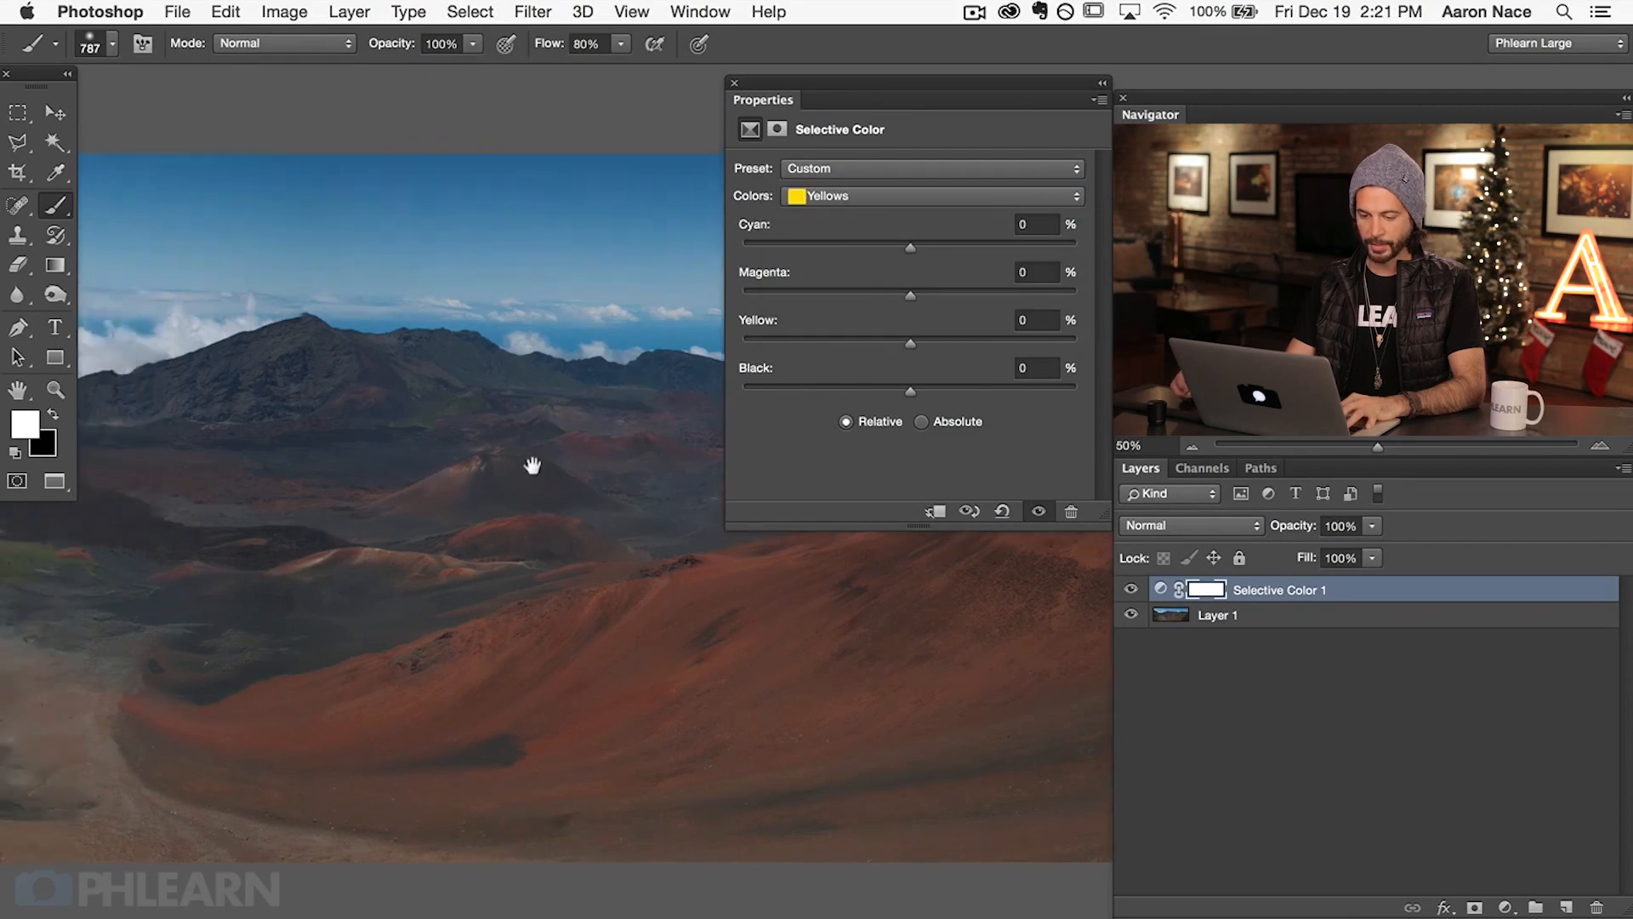
pyautogui.moveTo(910, 247); pyautogui.dragTo(927, 247)
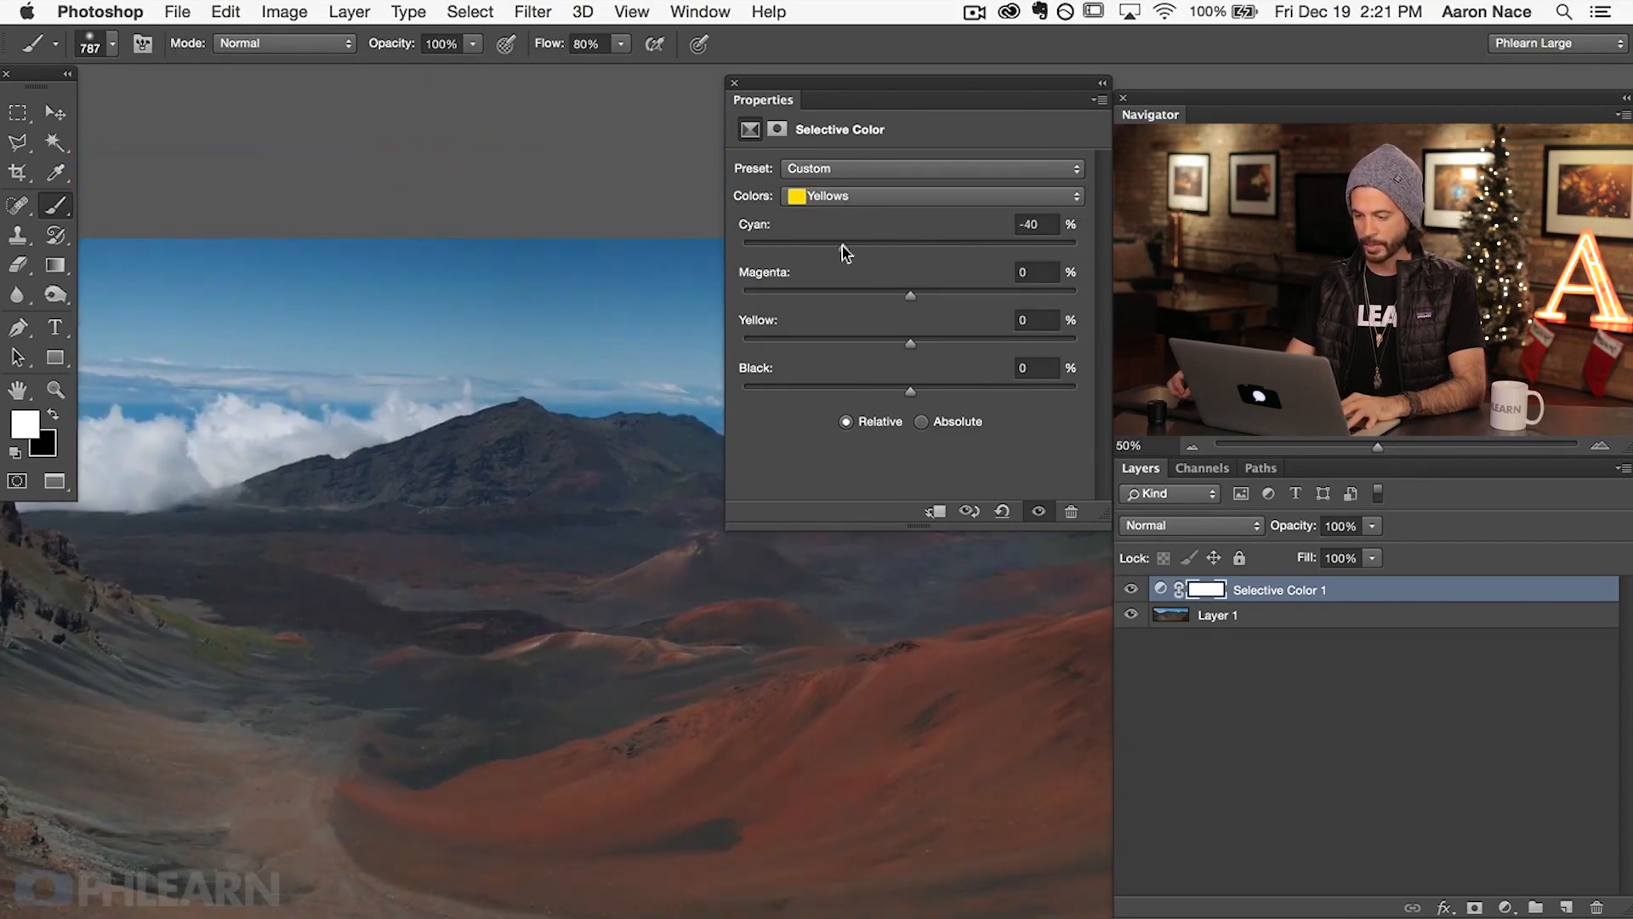
pyautogui.moveTo(909, 296); pyautogui.dragTo(1003, 296)
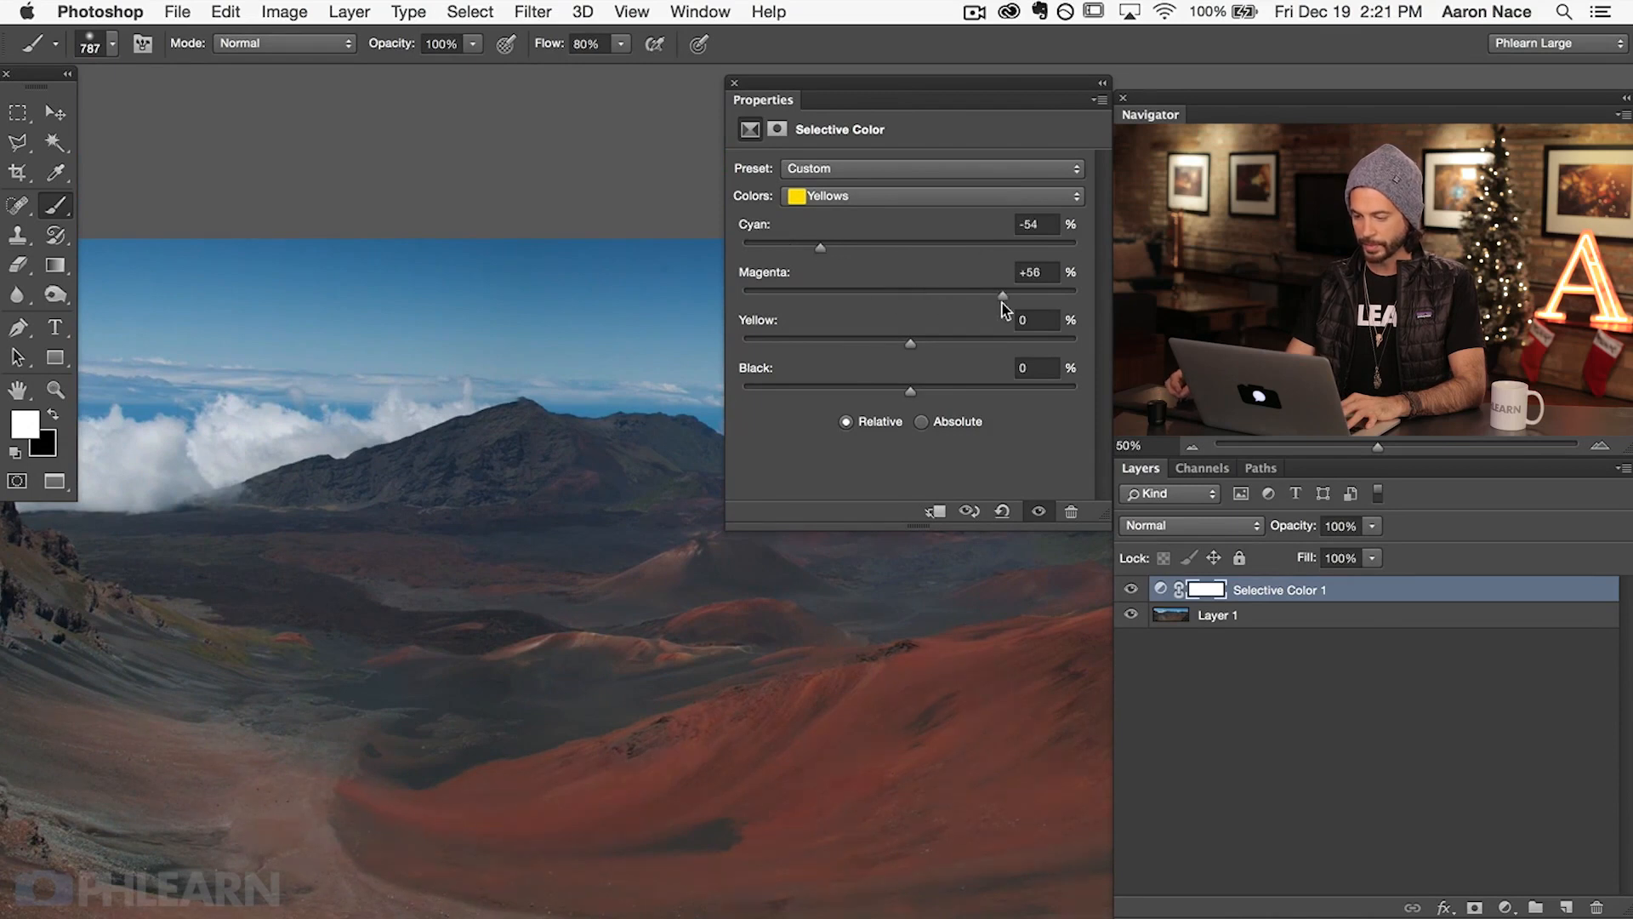
pyautogui.moveTo(1000, 295); pyautogui.dragTo(927, 295)
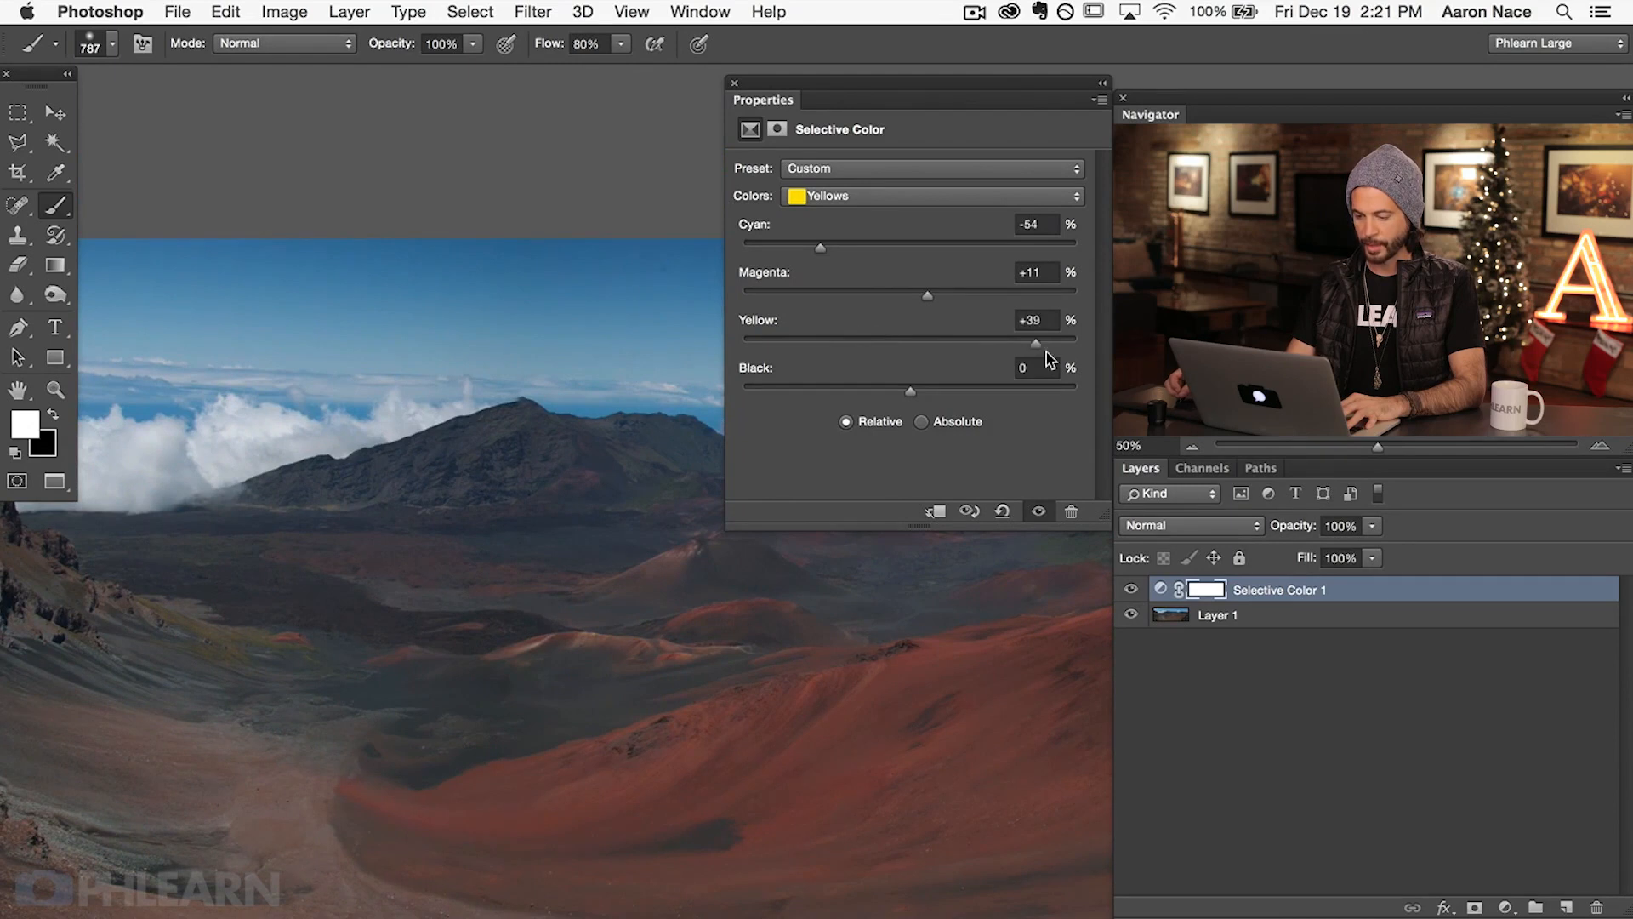
pyautogui.click(927, 195)
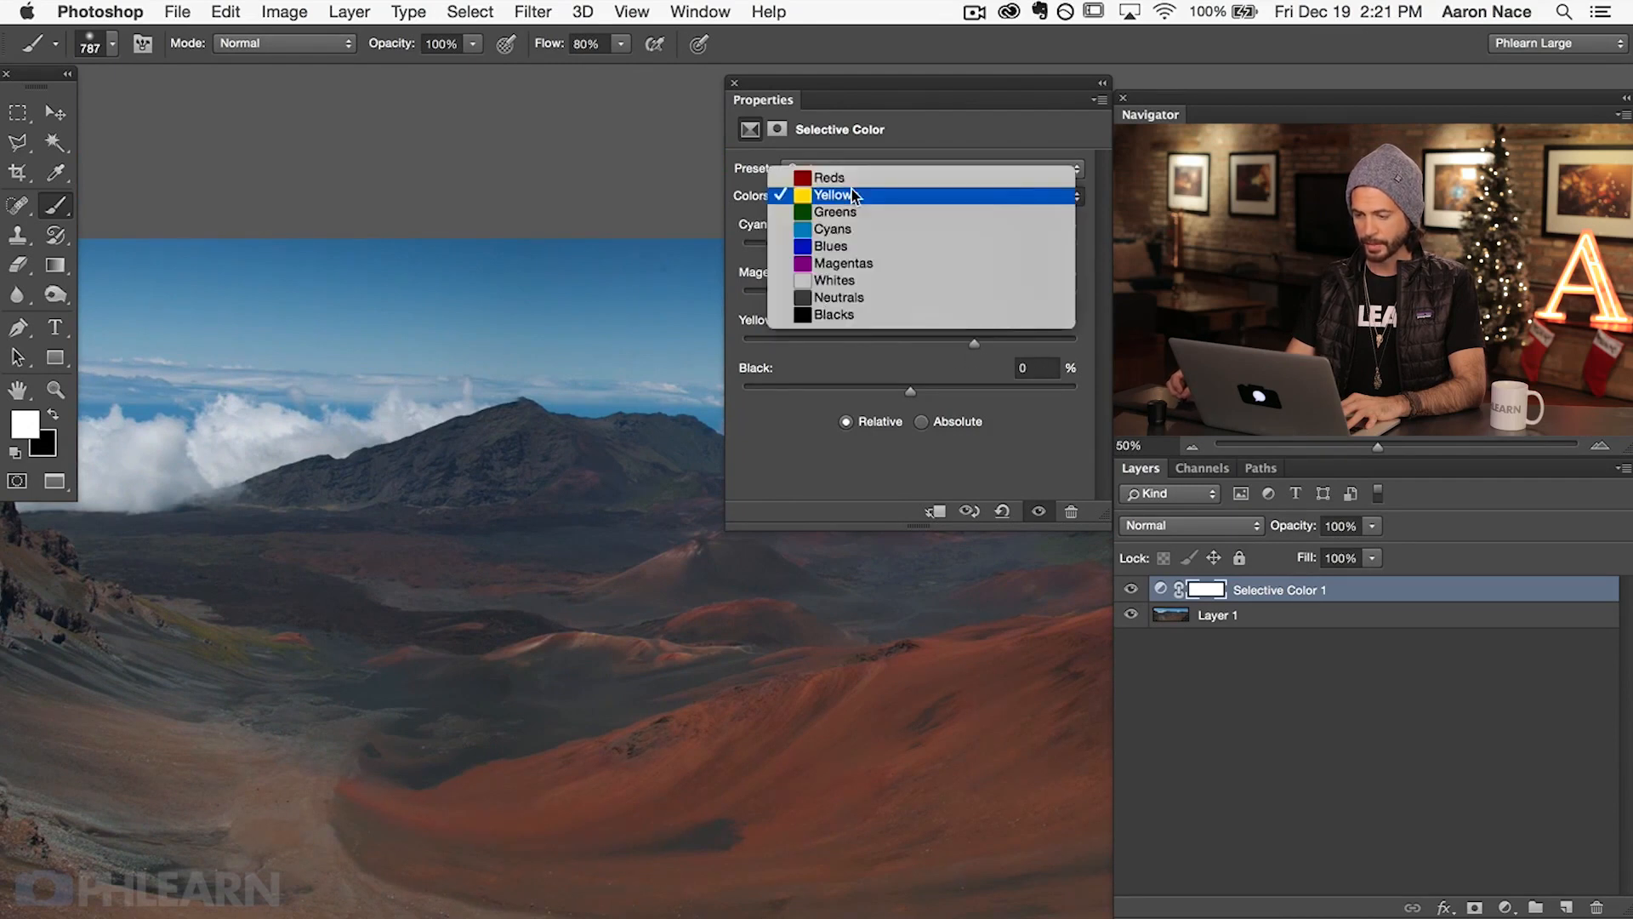
pyautogui.click(834, 228)
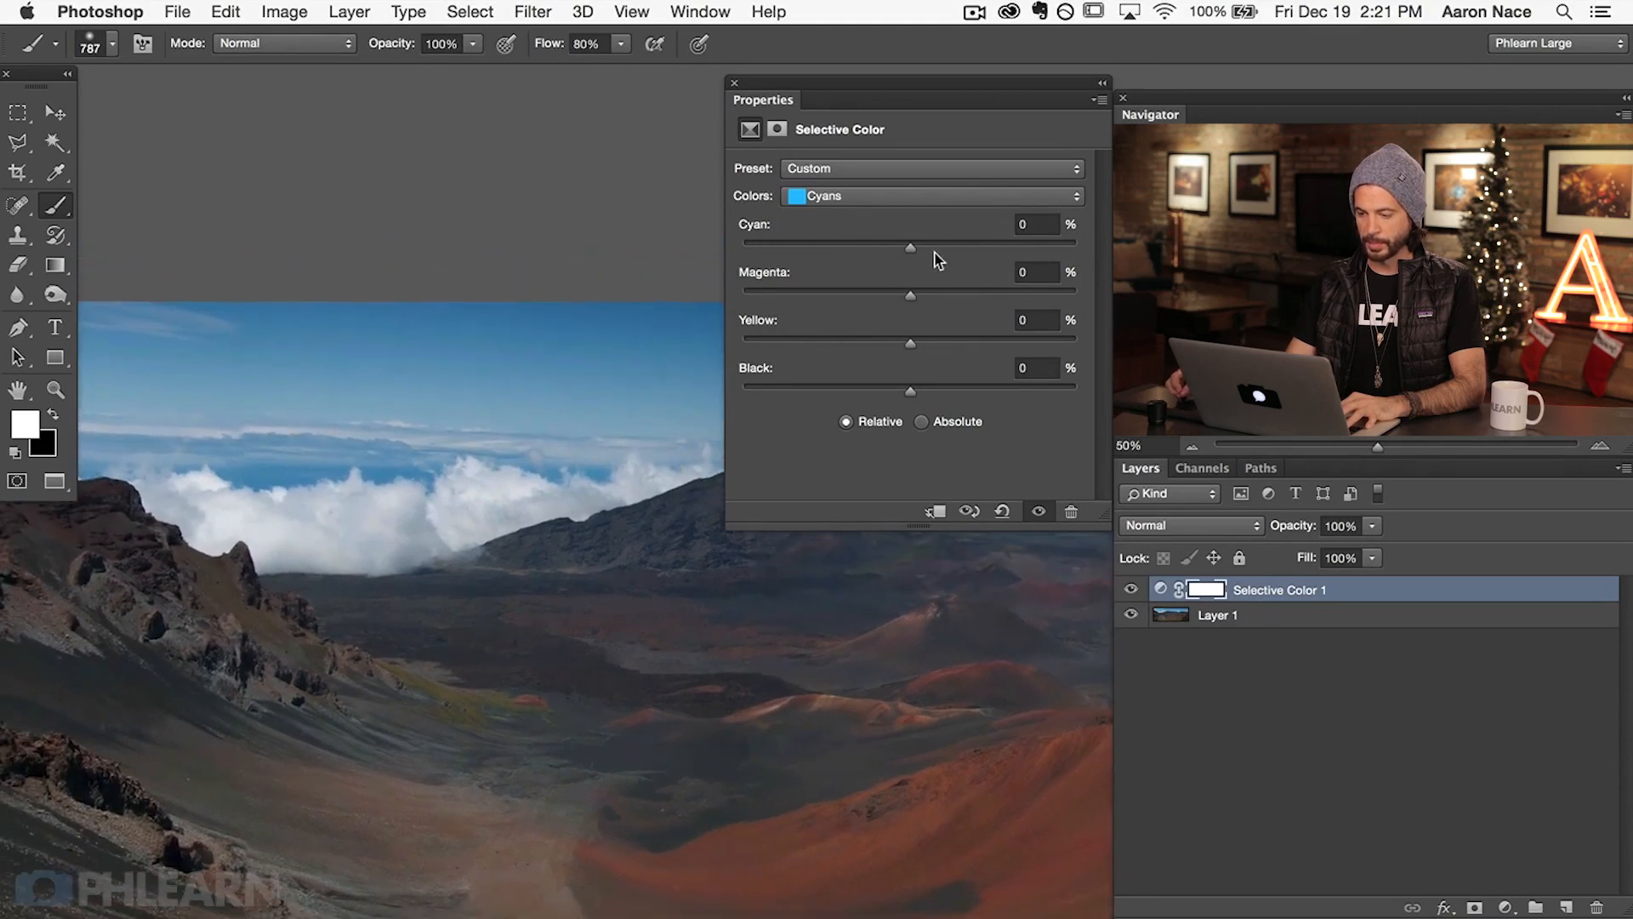
# Raise Cyans' cyan to +58 and set Blues to Yellow -43, Cyan -6
pyautogui.moveTo(909, 247); pyautogui.dragTo(1050, 247)
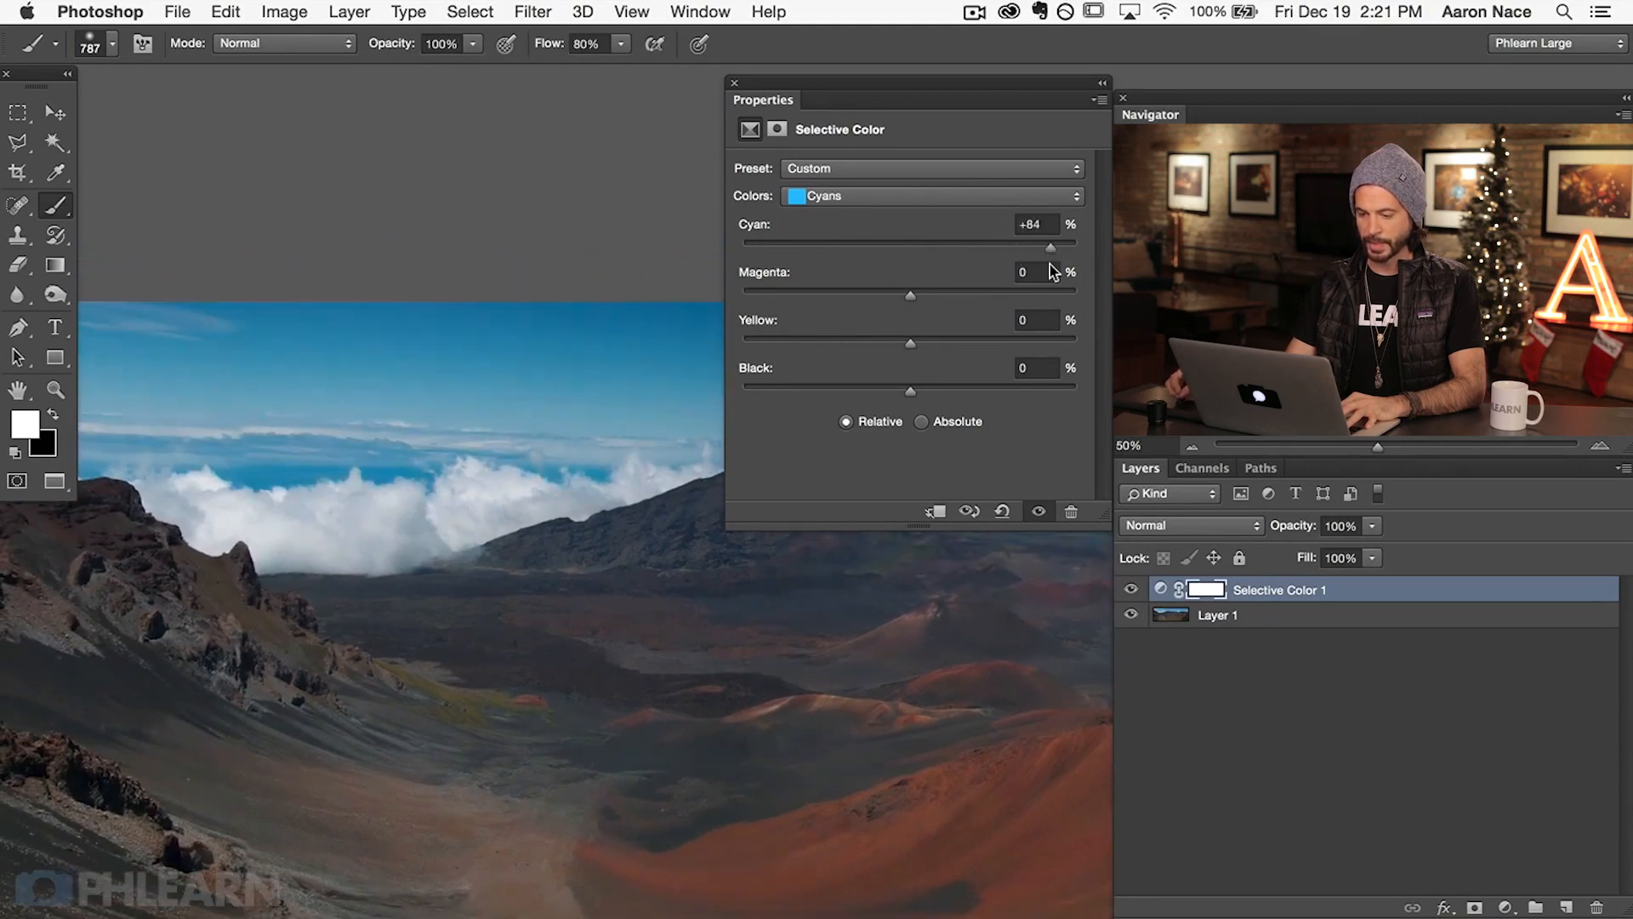
pyautogui.moveTo(1050, 246); pyautogui.dragTo(1007, 246)
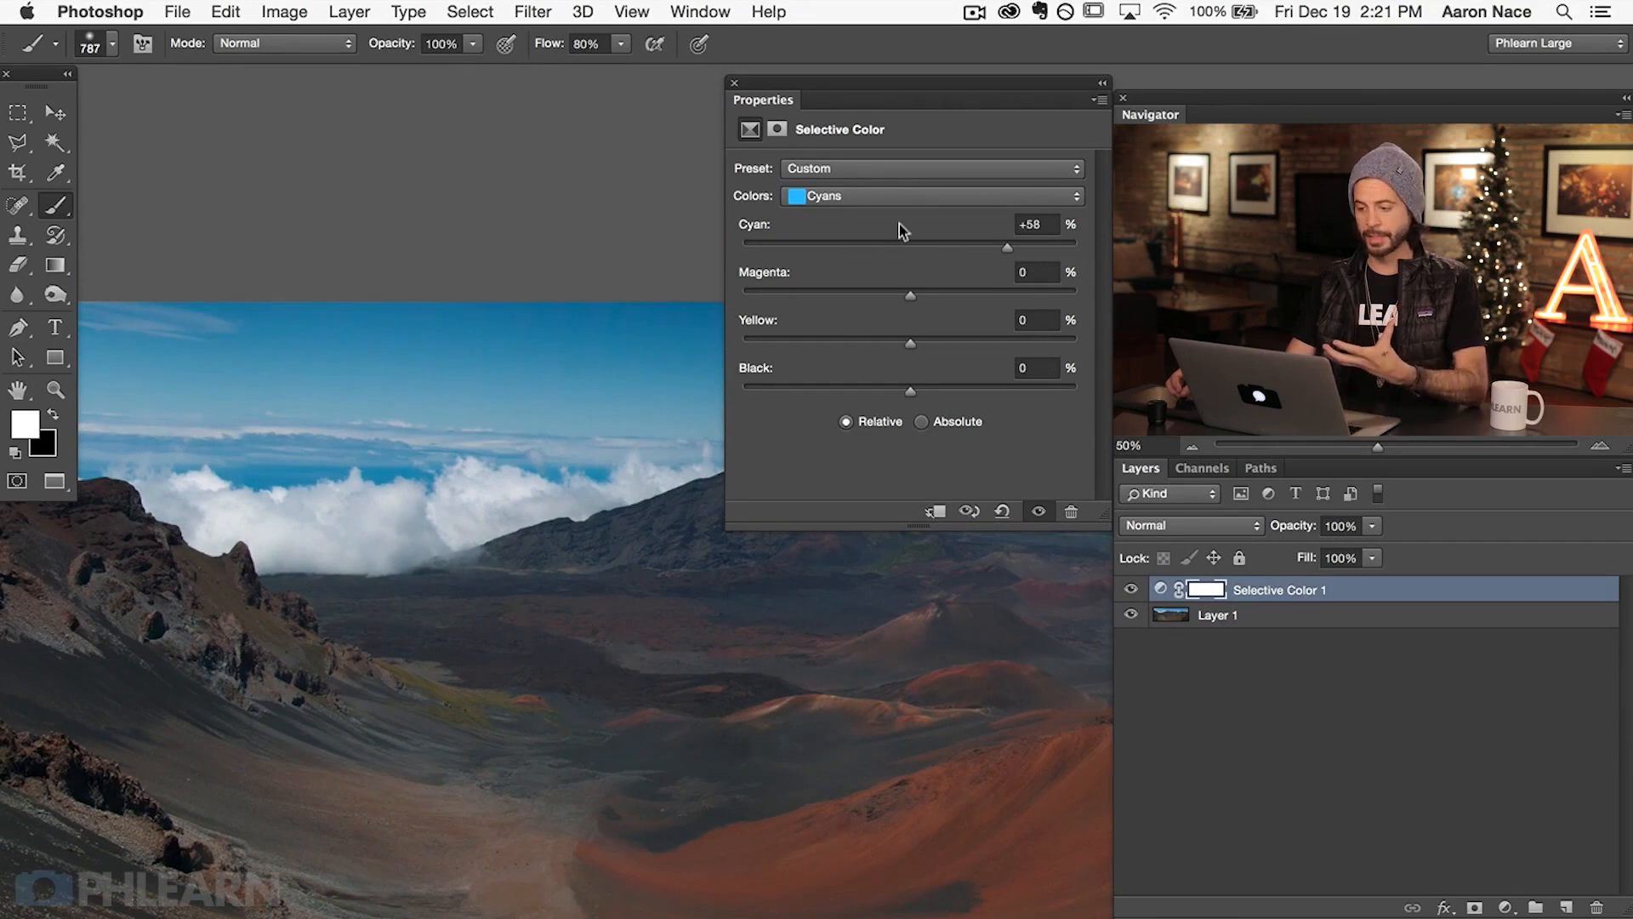
pyautogui.click(929, 196)
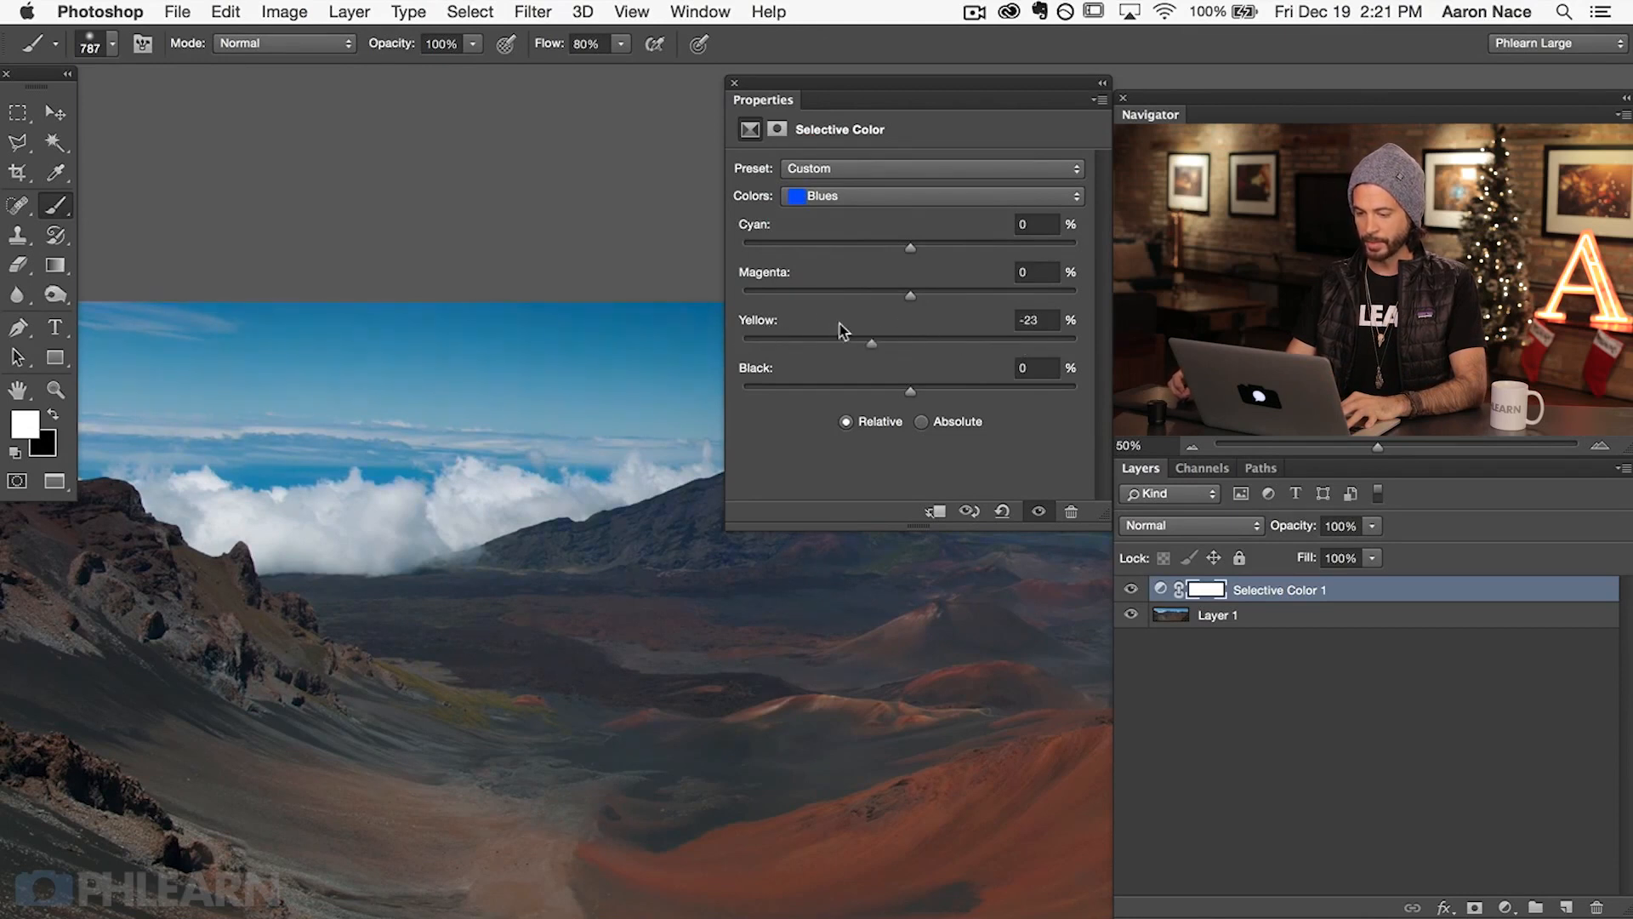
pyautogui.moveTo(871, 343); pyautogui.dragTo(839, 342)
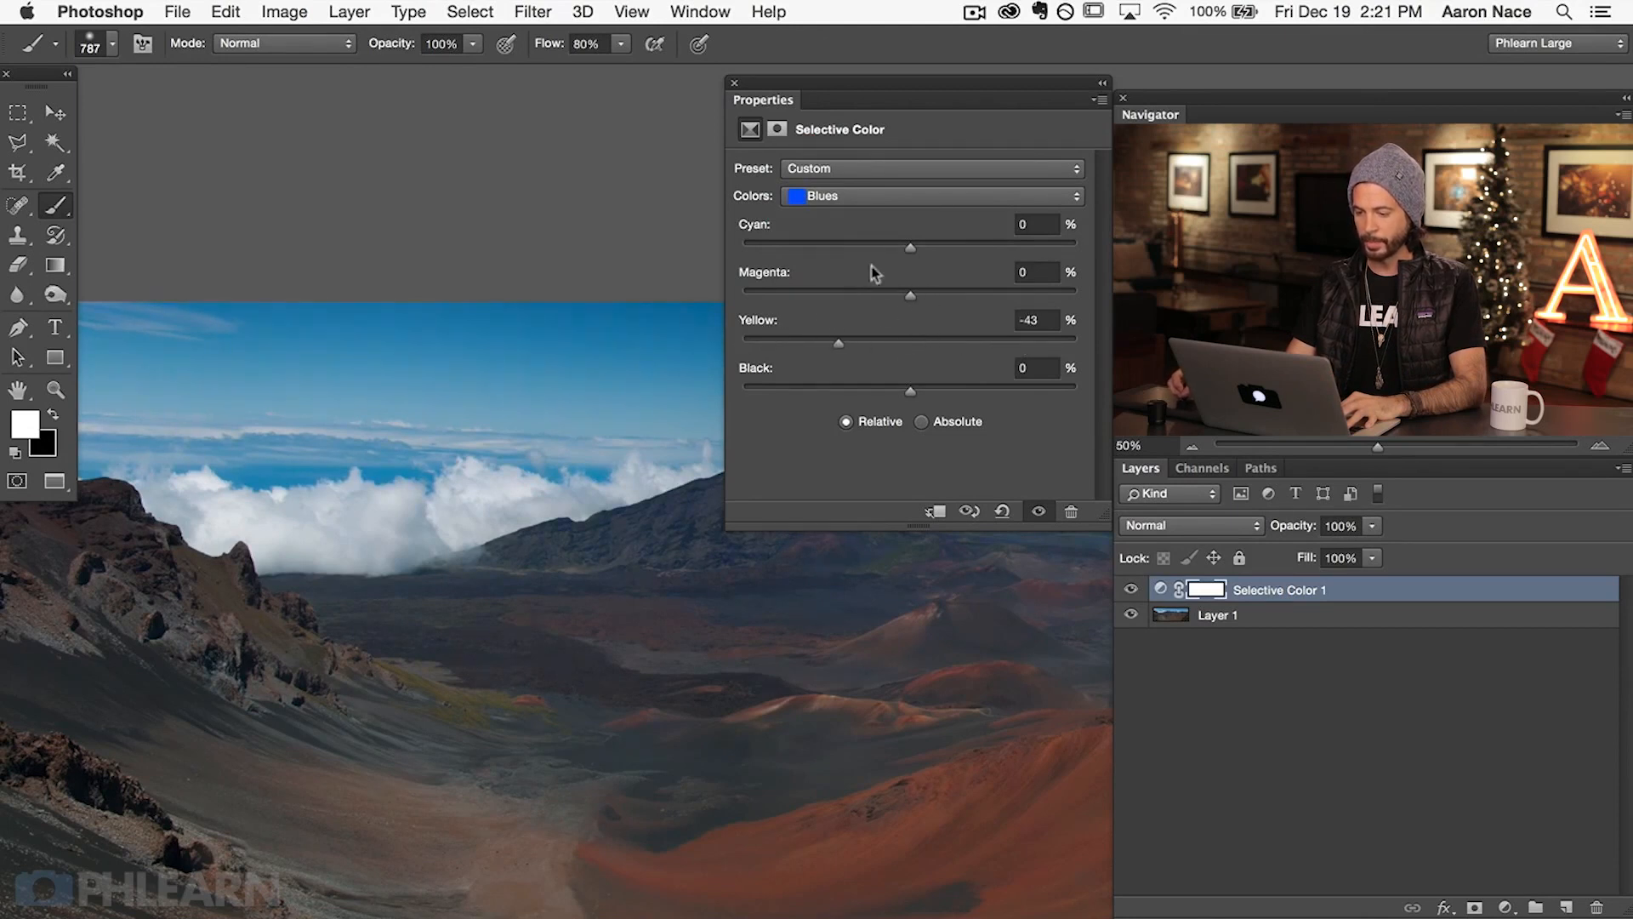
pyautogui.moveTo(909, 246); pyautogui.dragTo(895, 246)
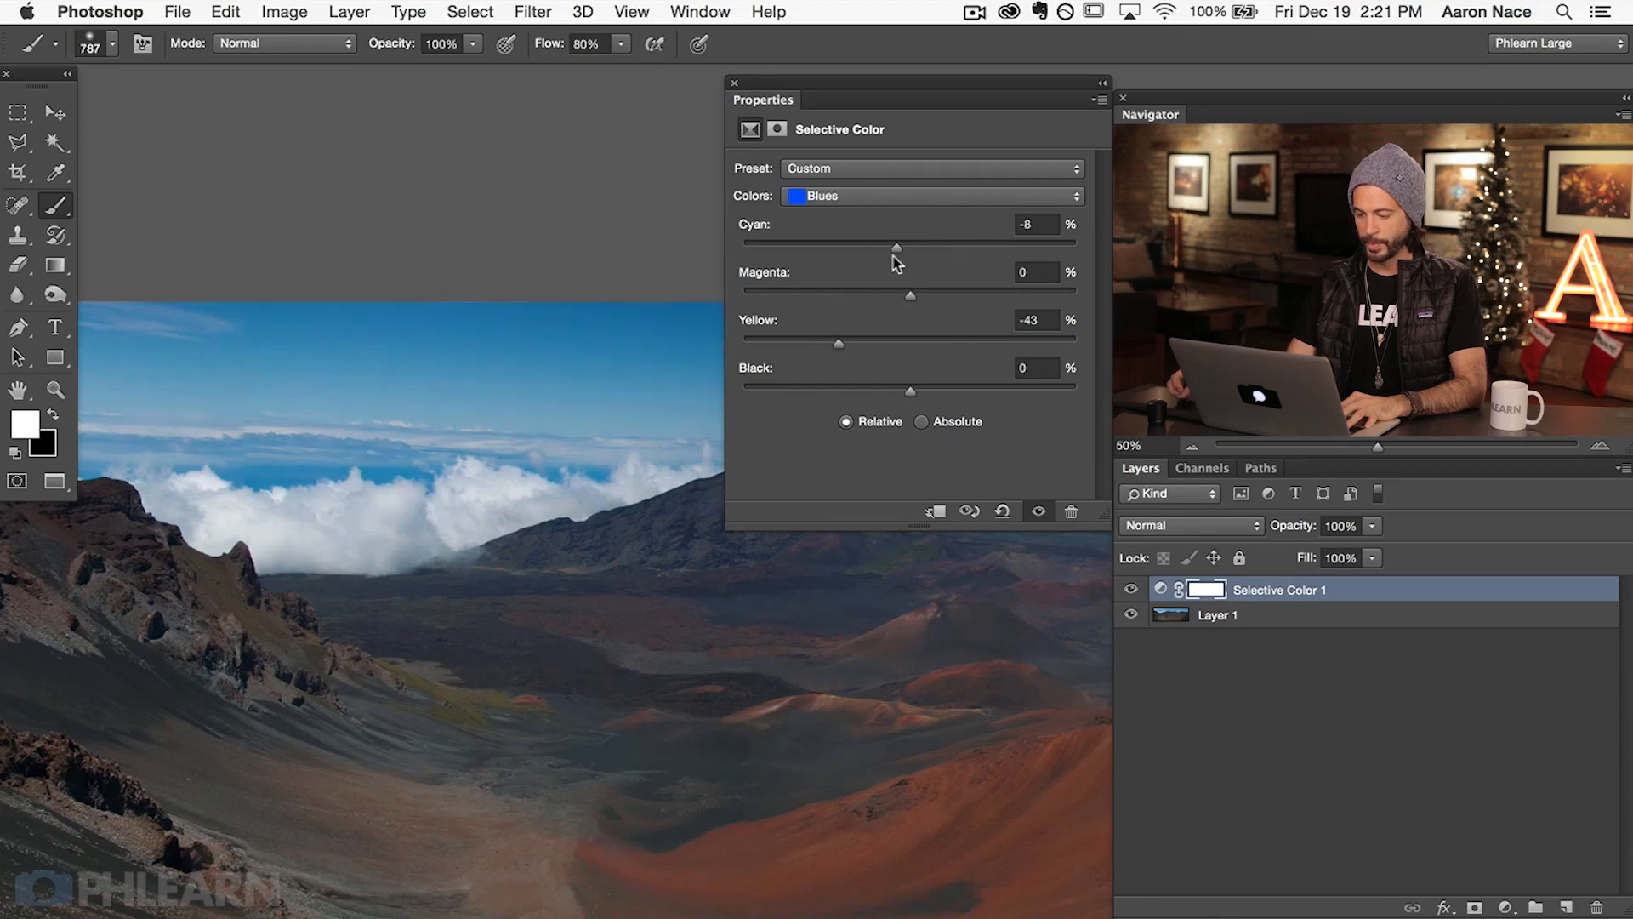
pyautogui.click(927, 195)
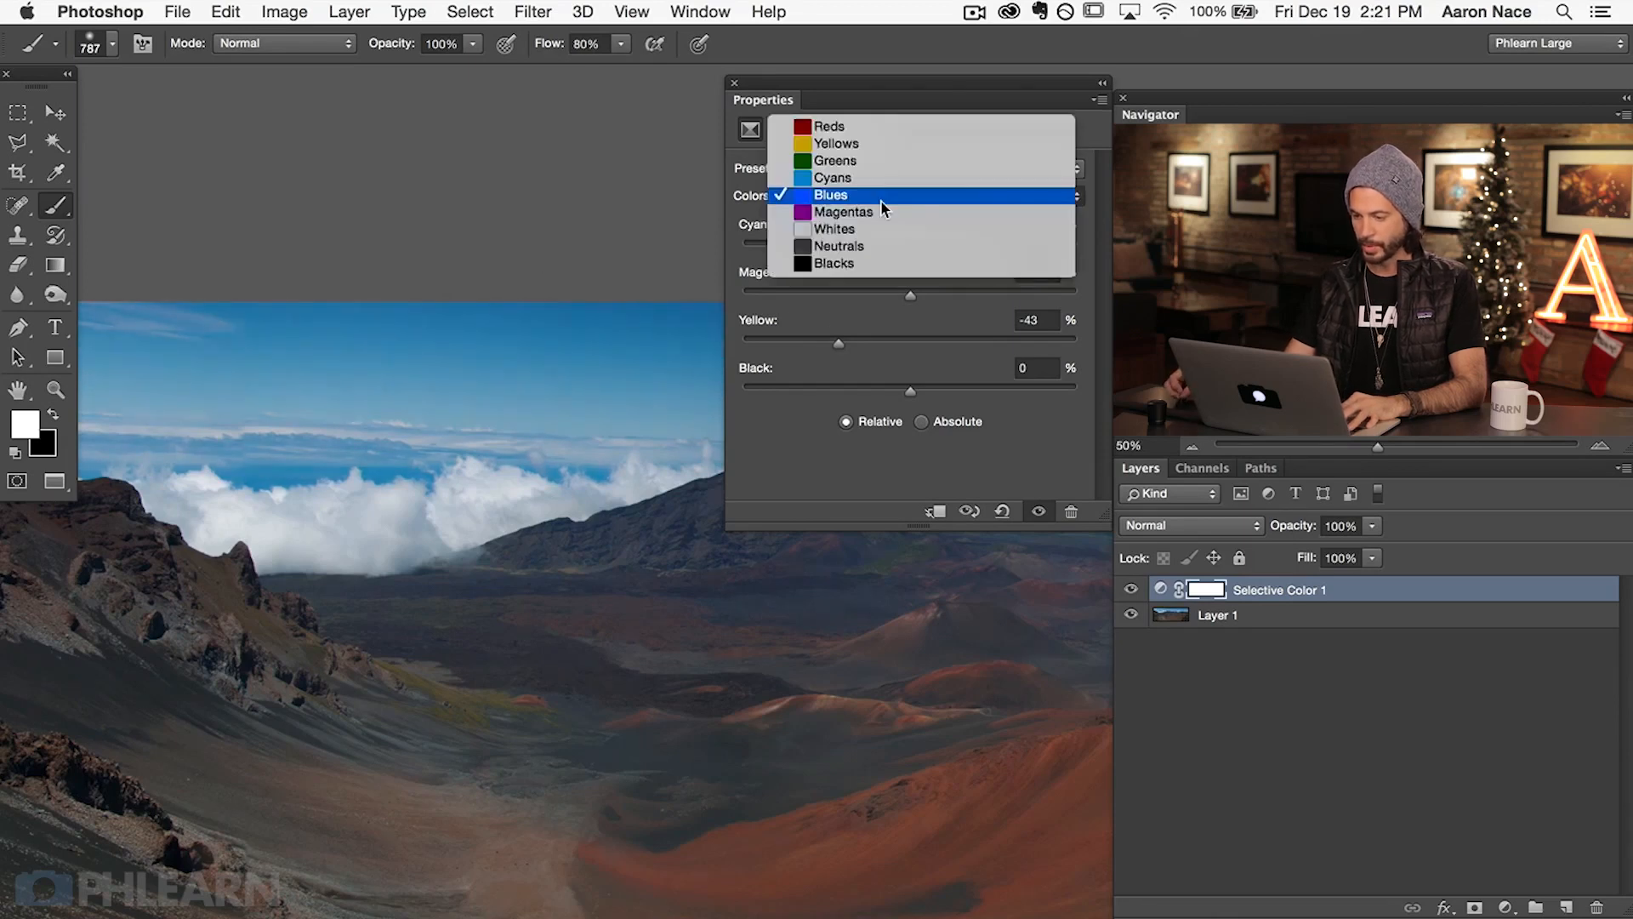
pyautogui.click(834, 228)
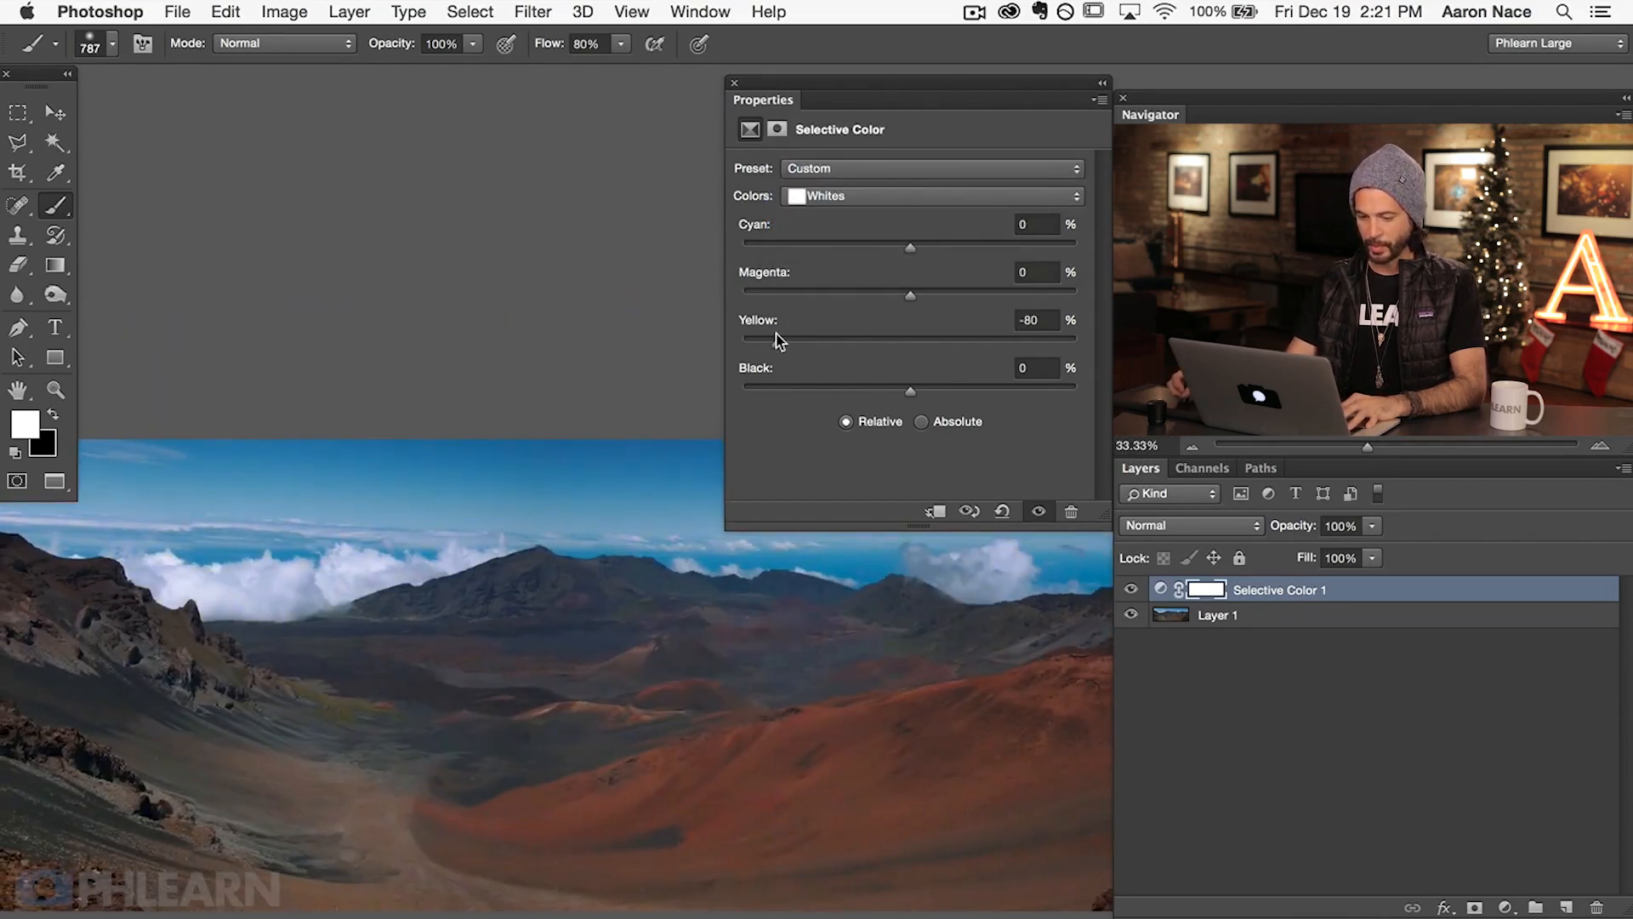
# Try the Whites sliders, settling on Cyan -2, Magenta -2, Yellow -32
pyautogui.moveTo(745, 342); pyautogui.dragTo(1076, 342)
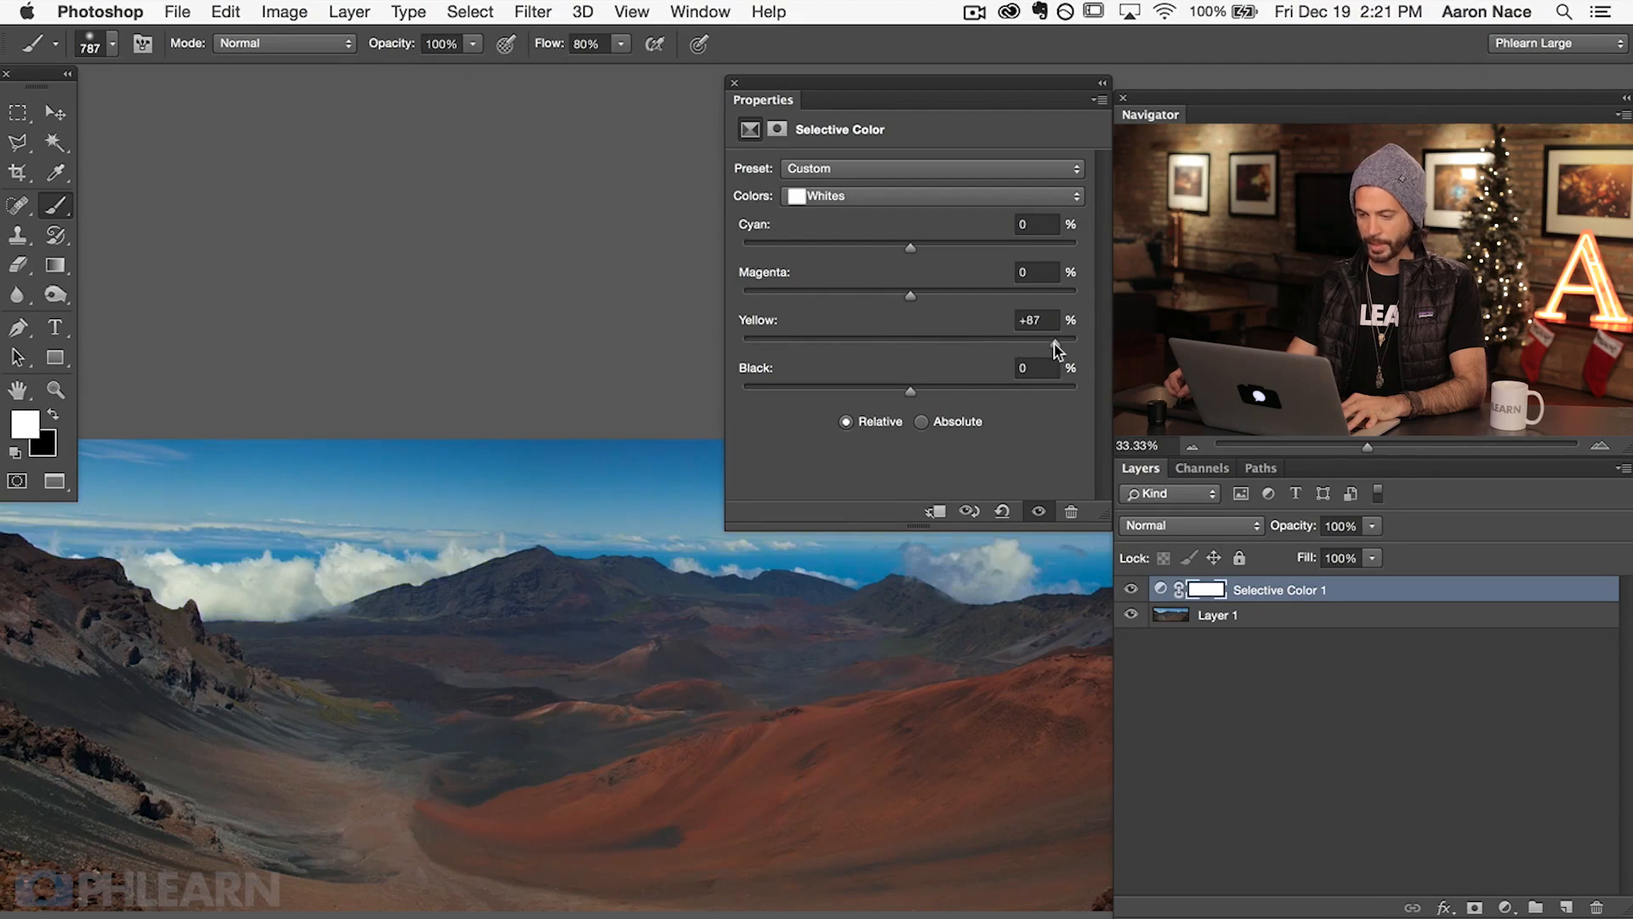
pyautogui.moveTo(909, 295); pyautogui.dragTo(990, 295)
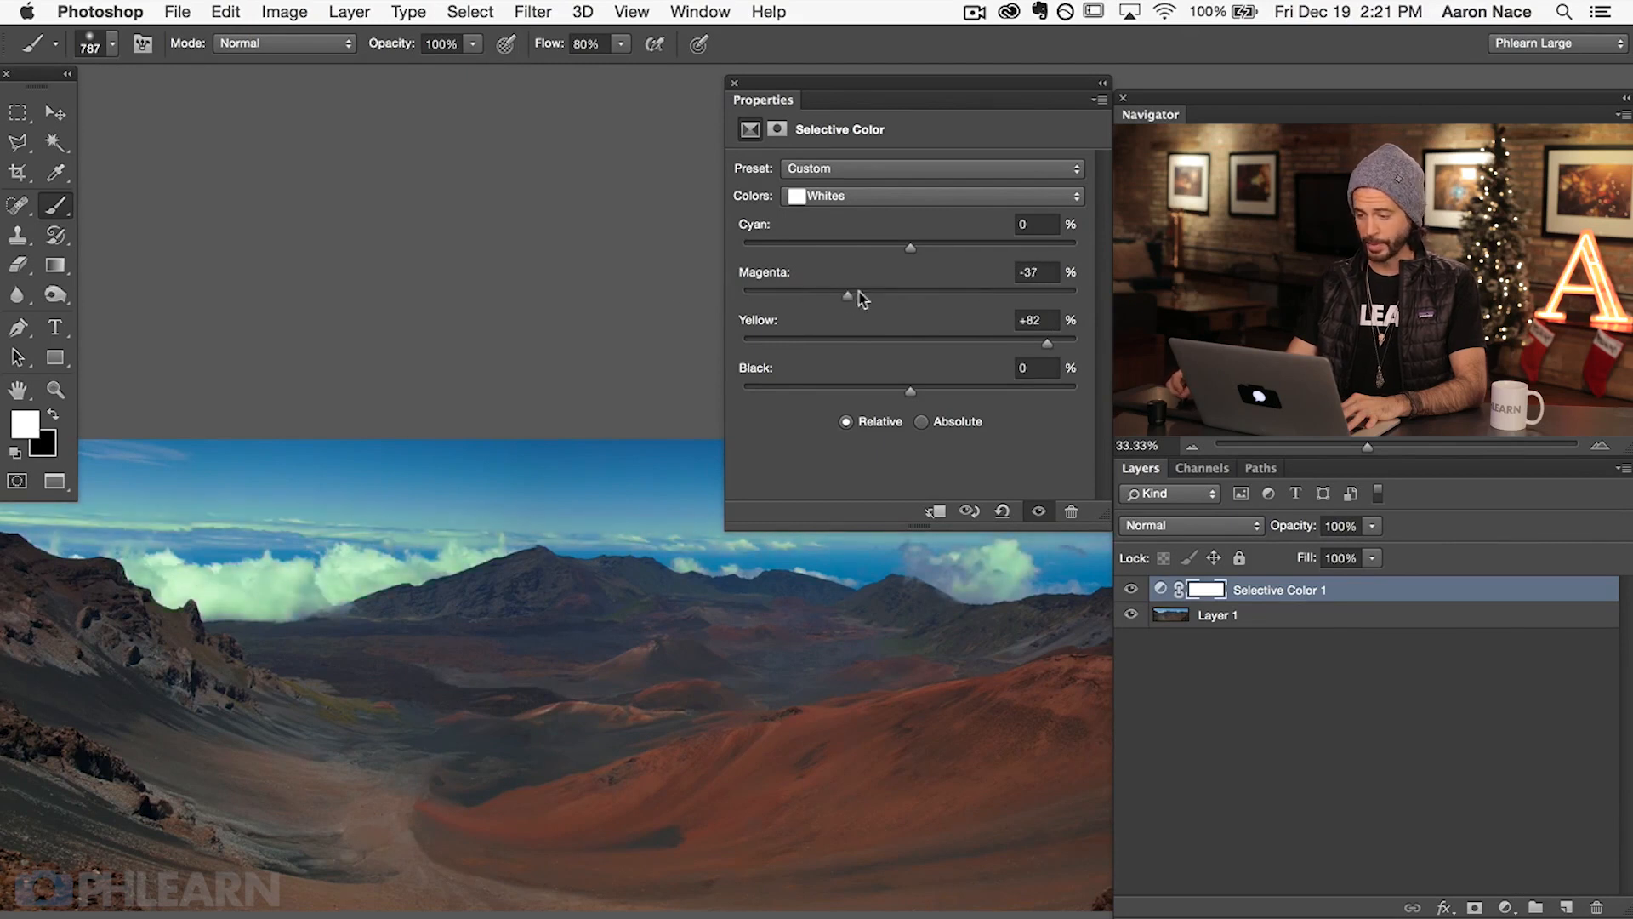
pyautogui.moveTo(845, 295); pyautogui.dragTo(906, 295)
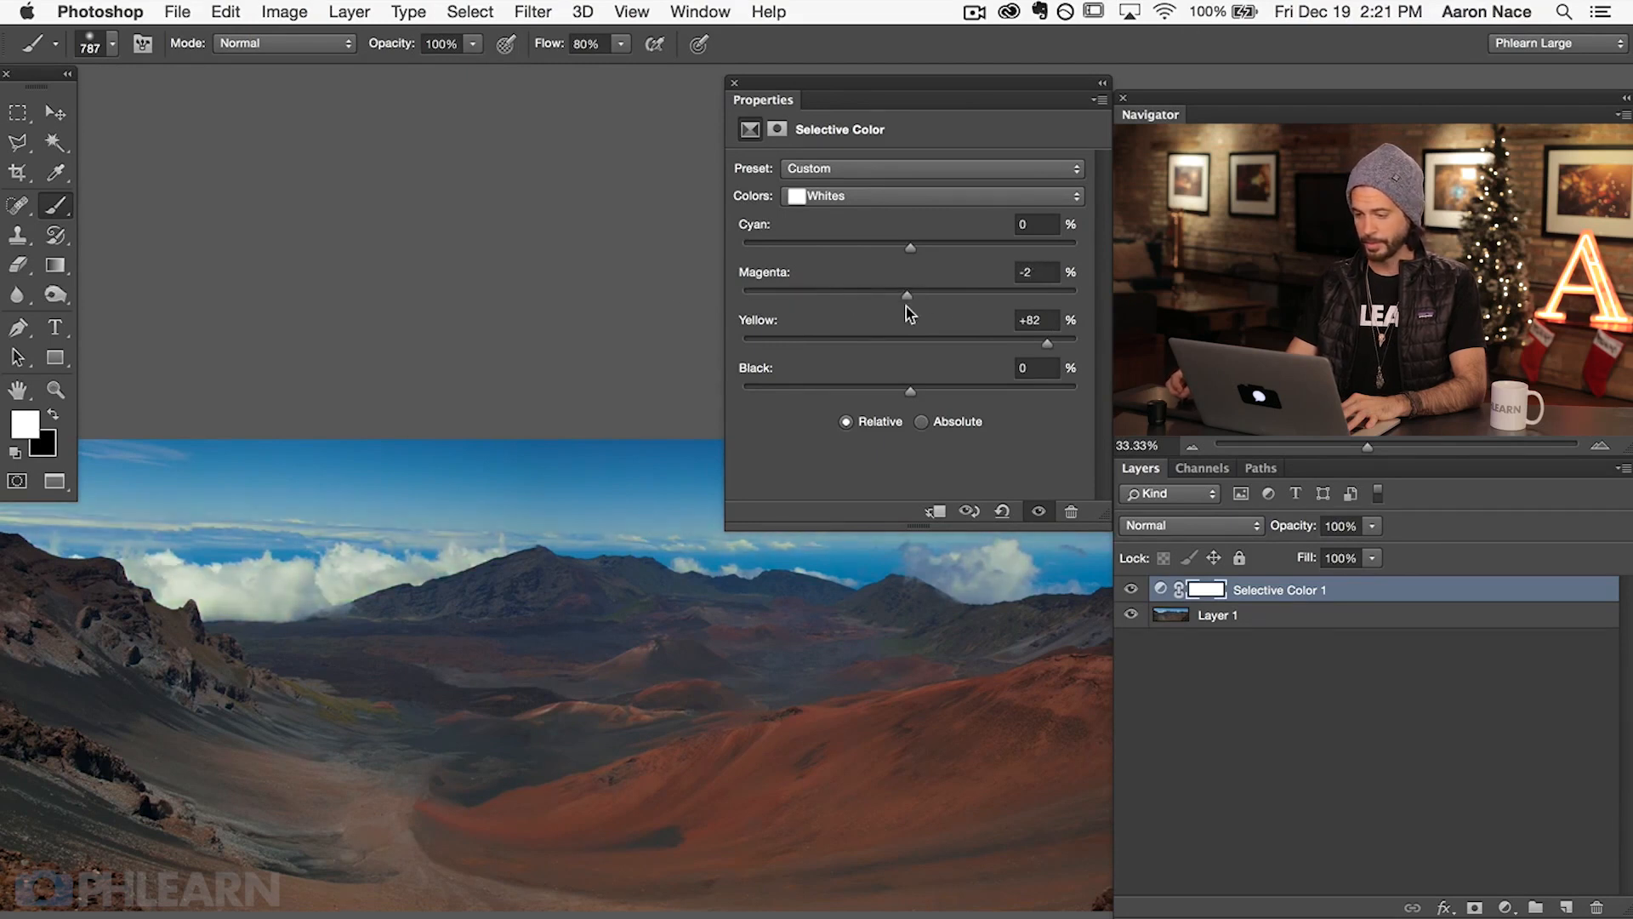
pyautogui.moveTo(1048, 344); pyautogui.dragTo(743, 344)
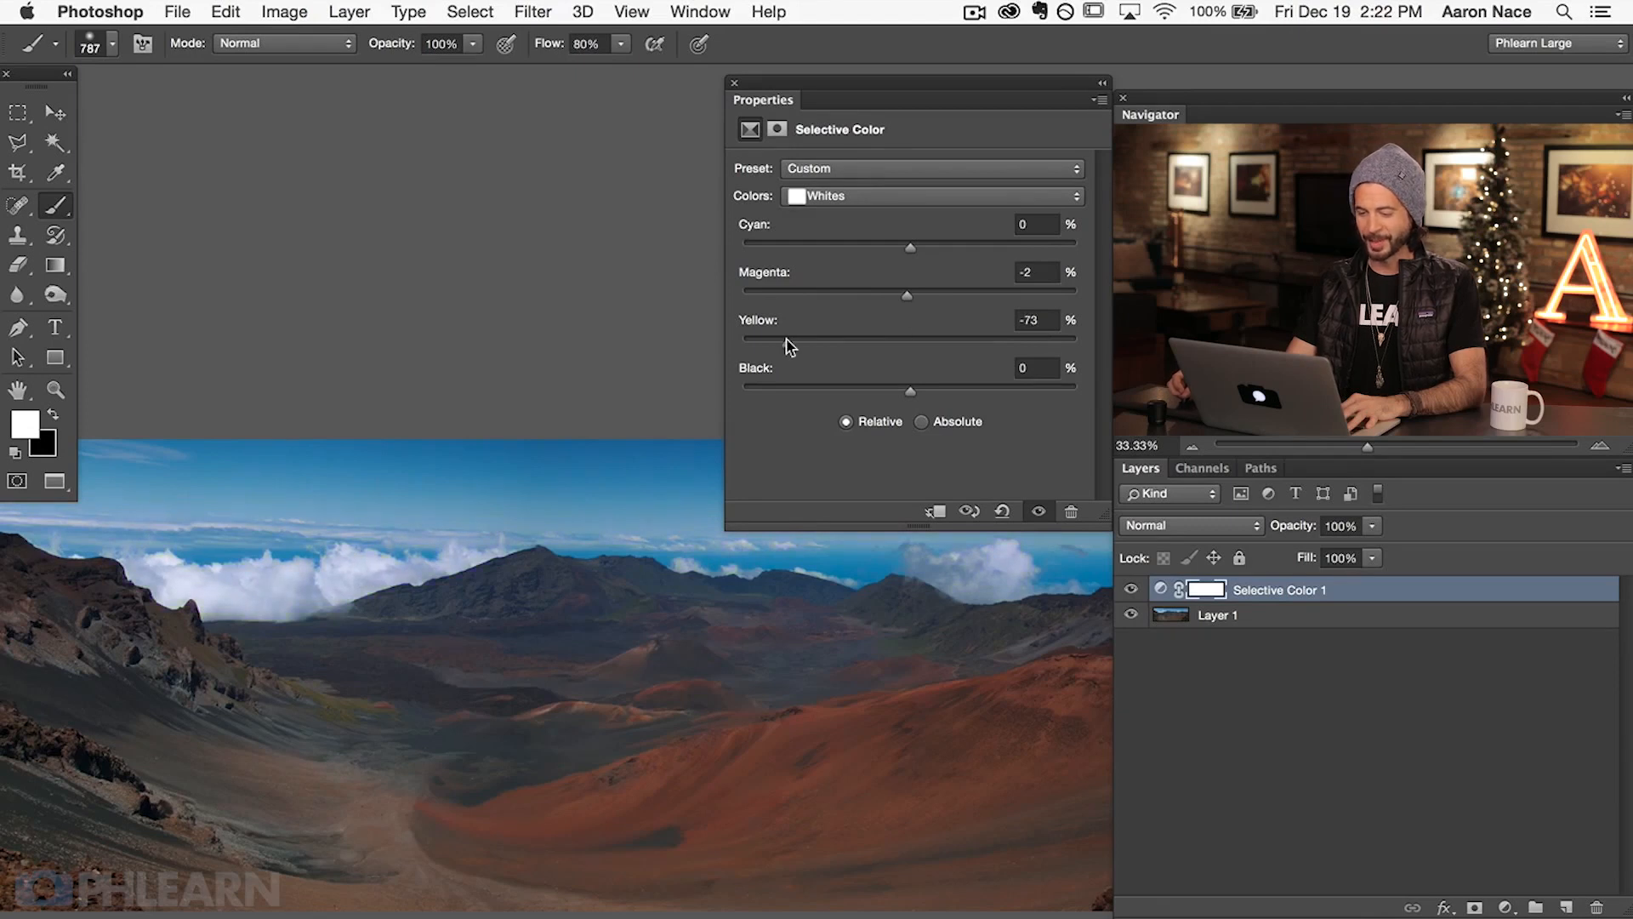
pyautogui.moveTo(742, 342); pyautogui.dragTo(857, 343)
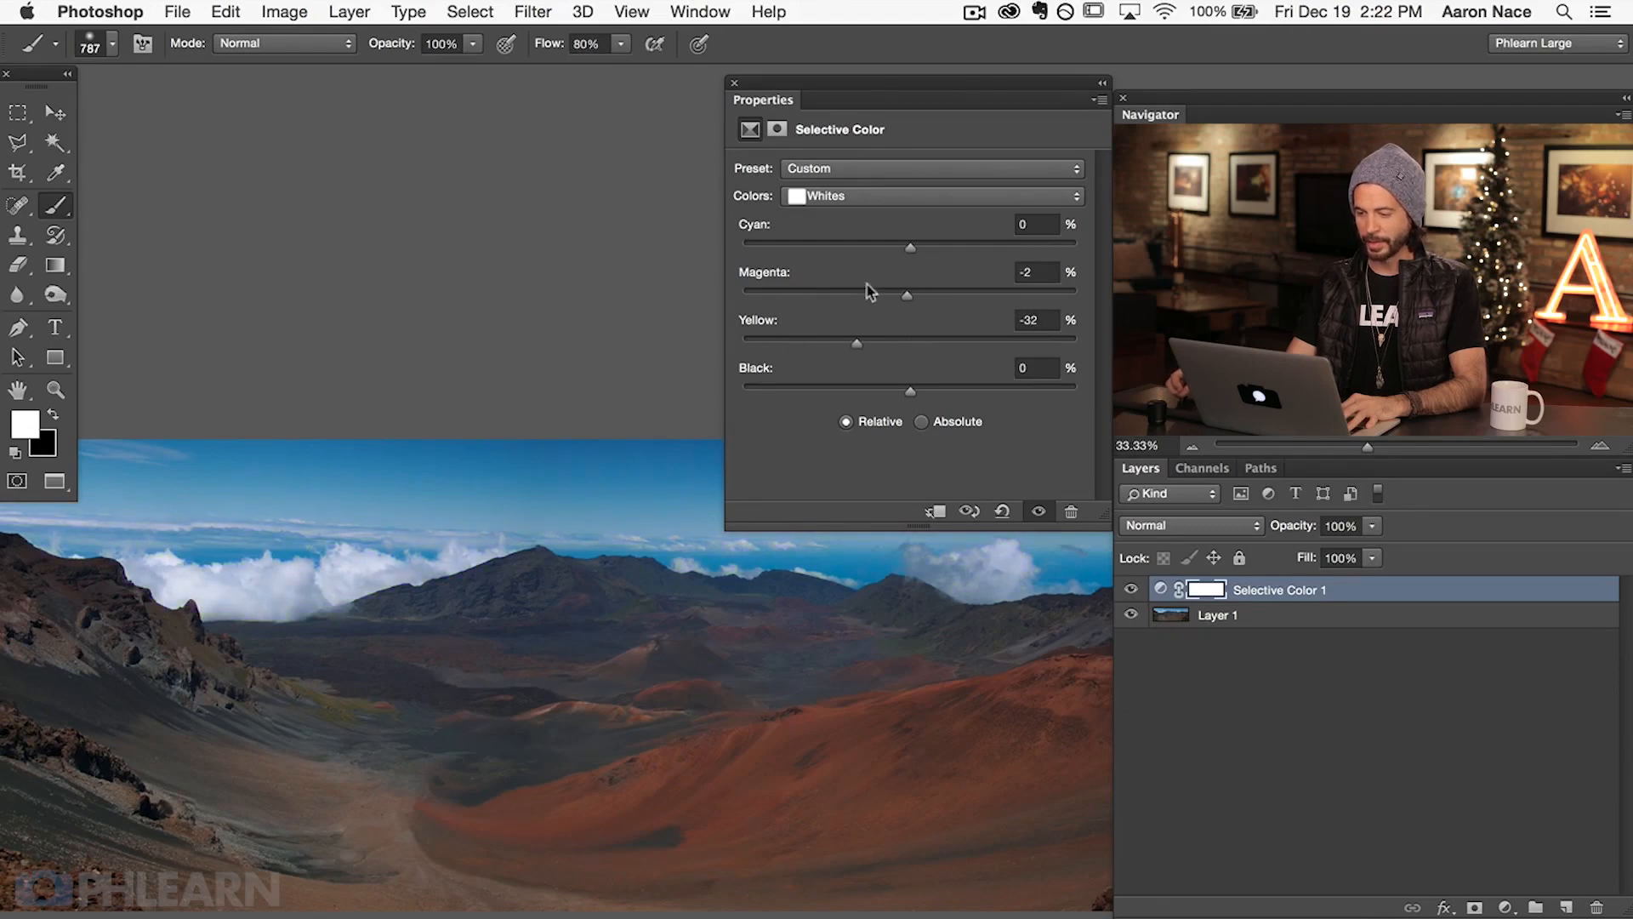
pyautogui.moveTo(909, 247); pyautogui.dragTo(904, 246)
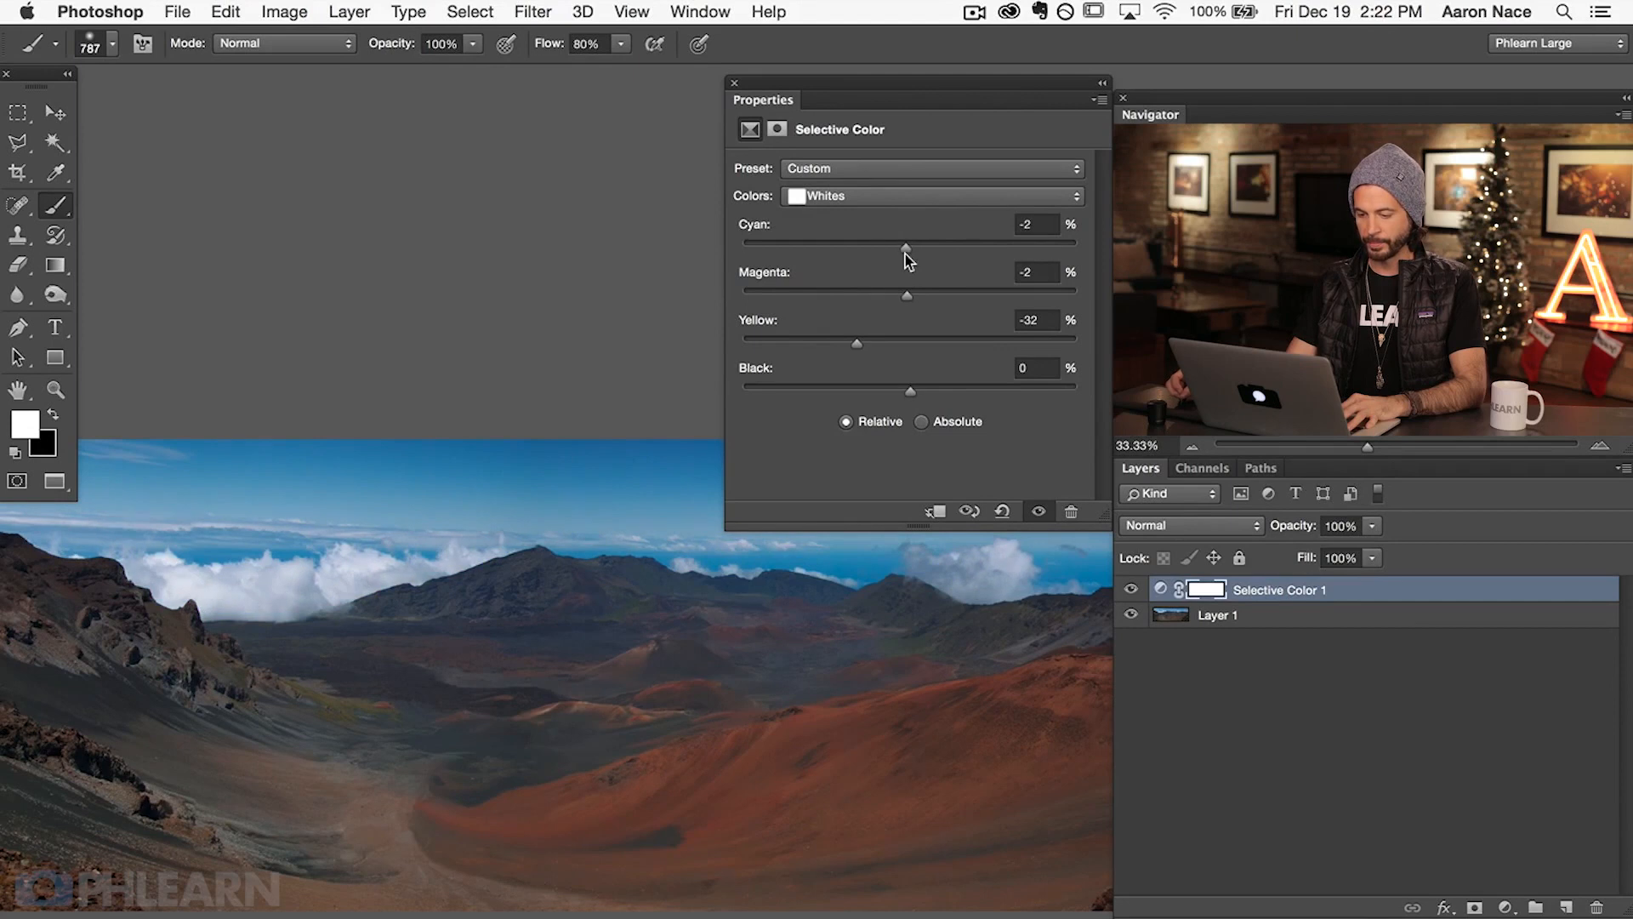
pyautogui.moveTo(905, 247); pyautogui.dragTo(864, 247)
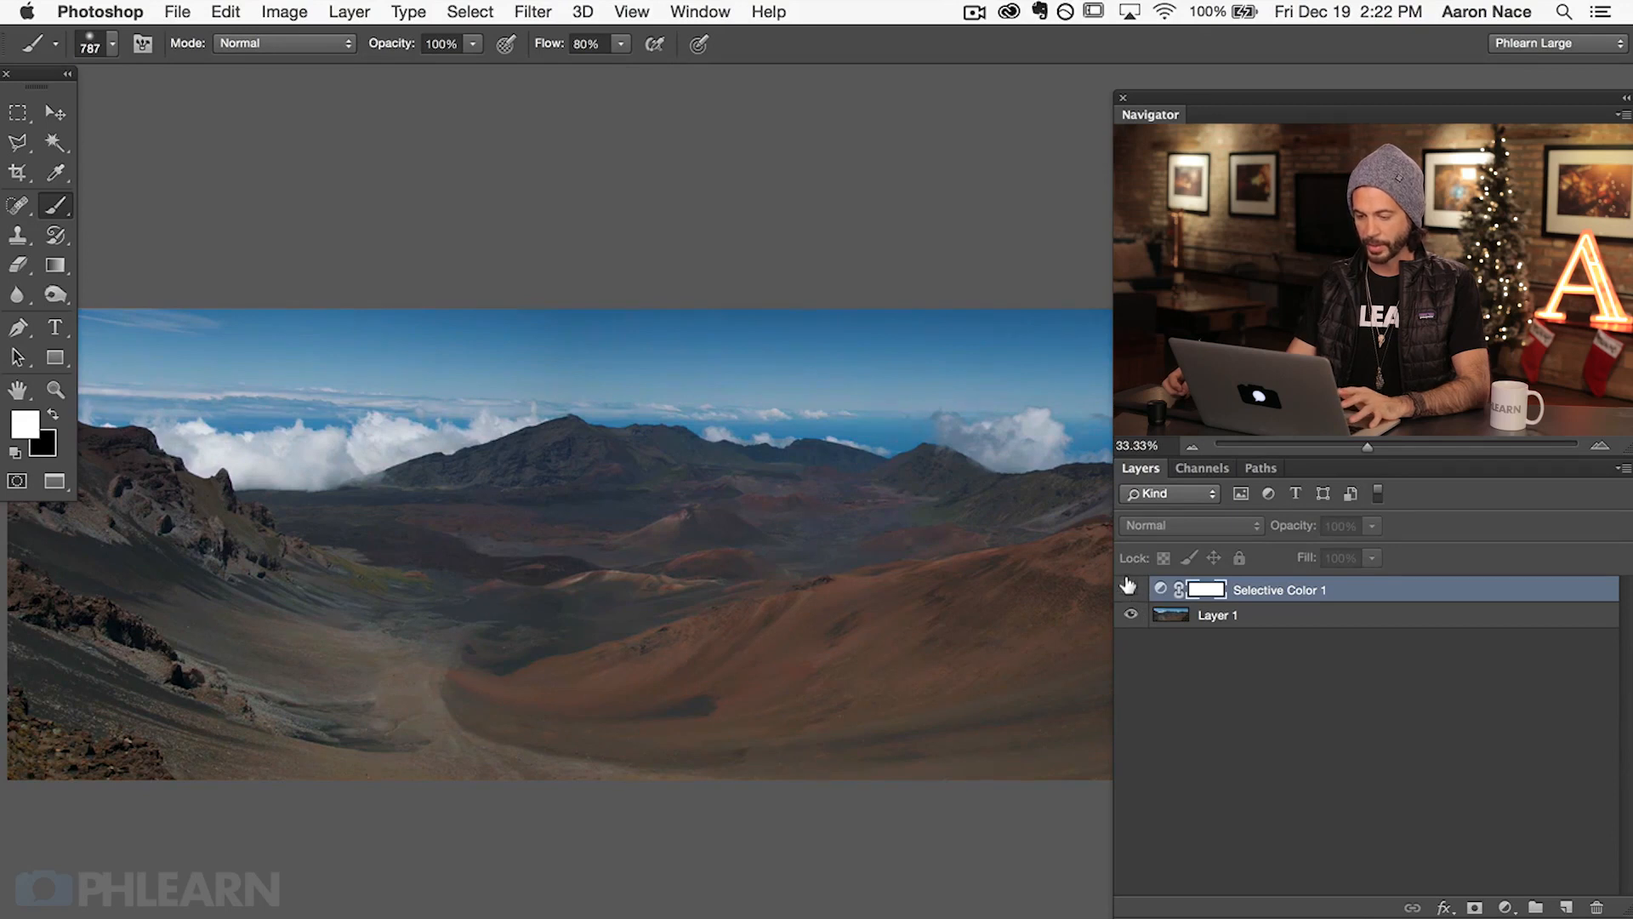
# Switch the Selective Color 1 layer back on to compare before and after
pyautogui.click(1131, 589)
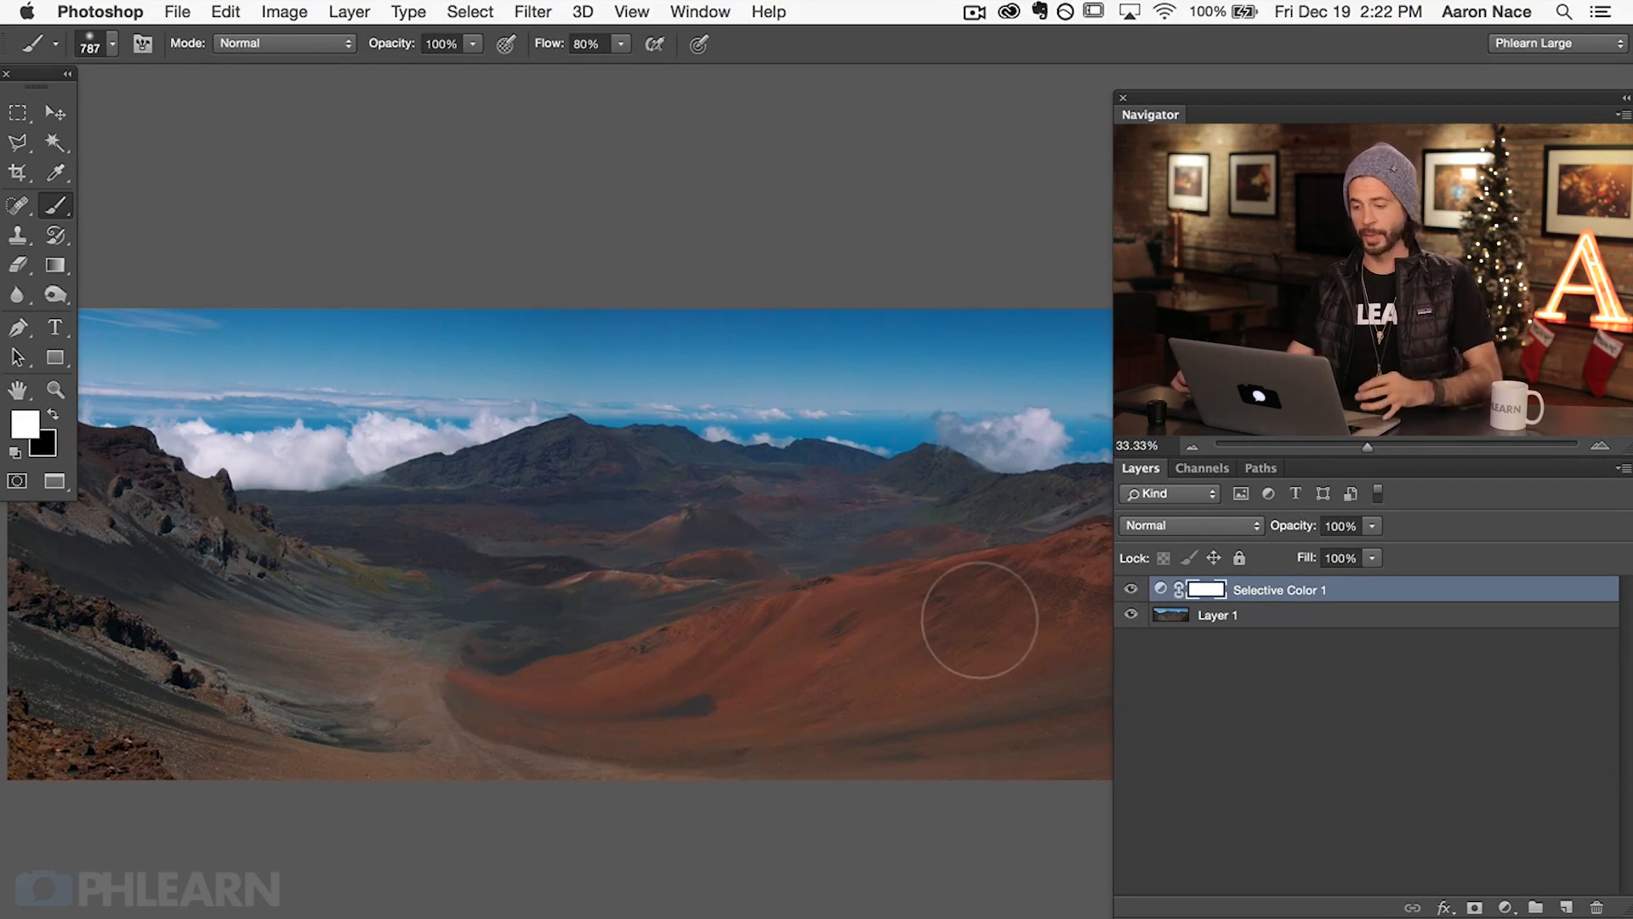
pyautogui.click(699, 11)
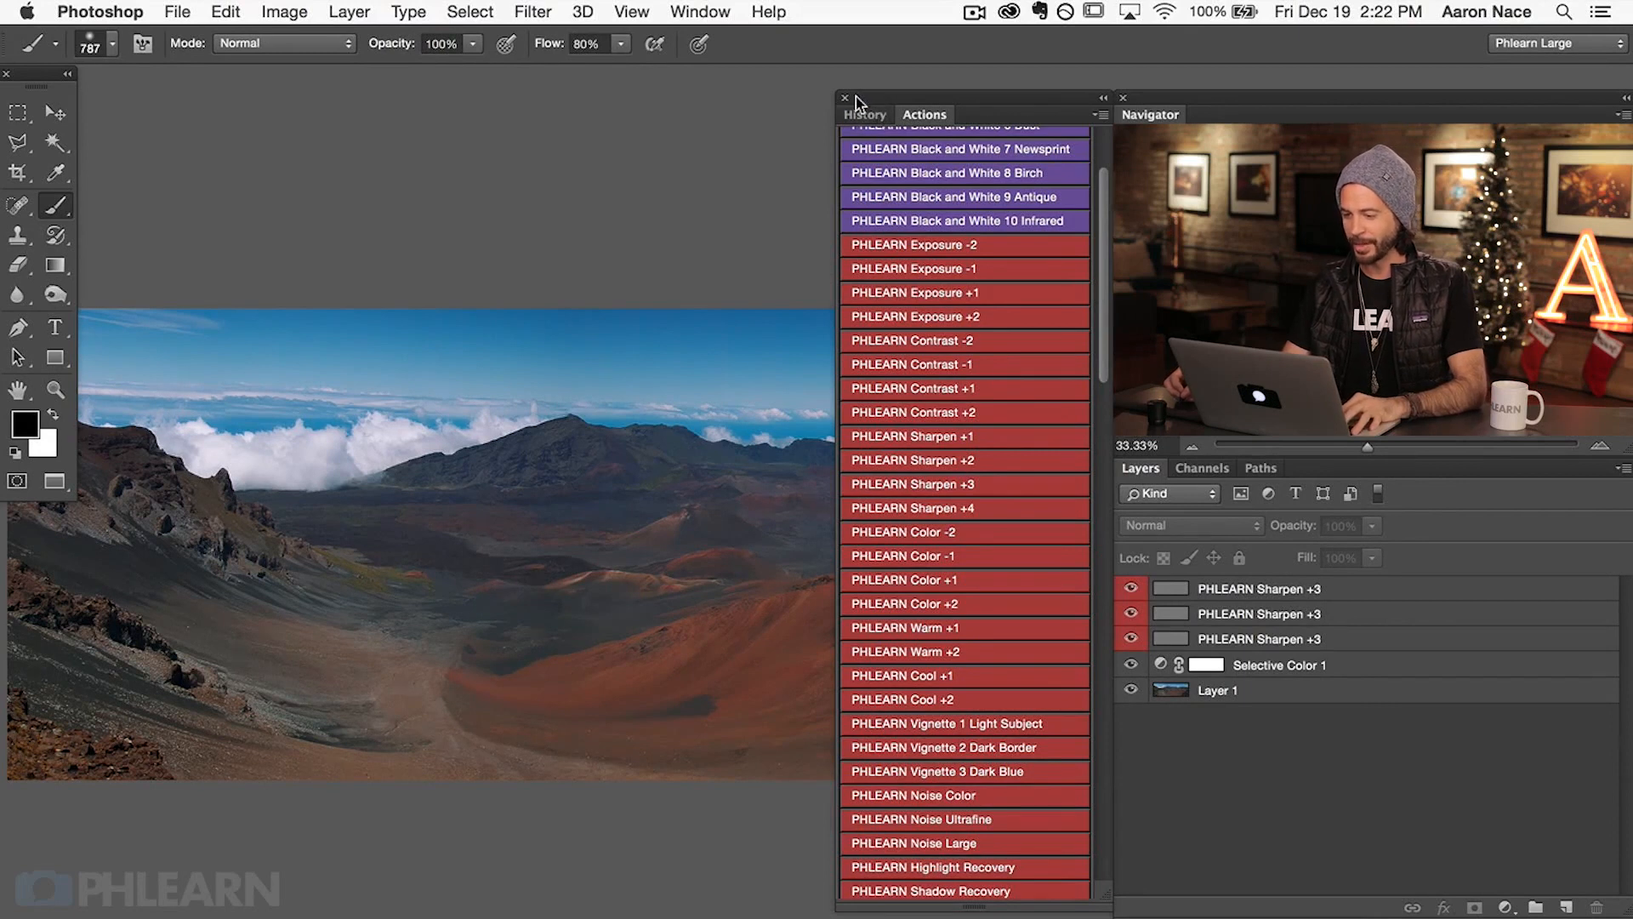
# Close the list of actions in the Actions panel
pyautogui.click(845, 98)
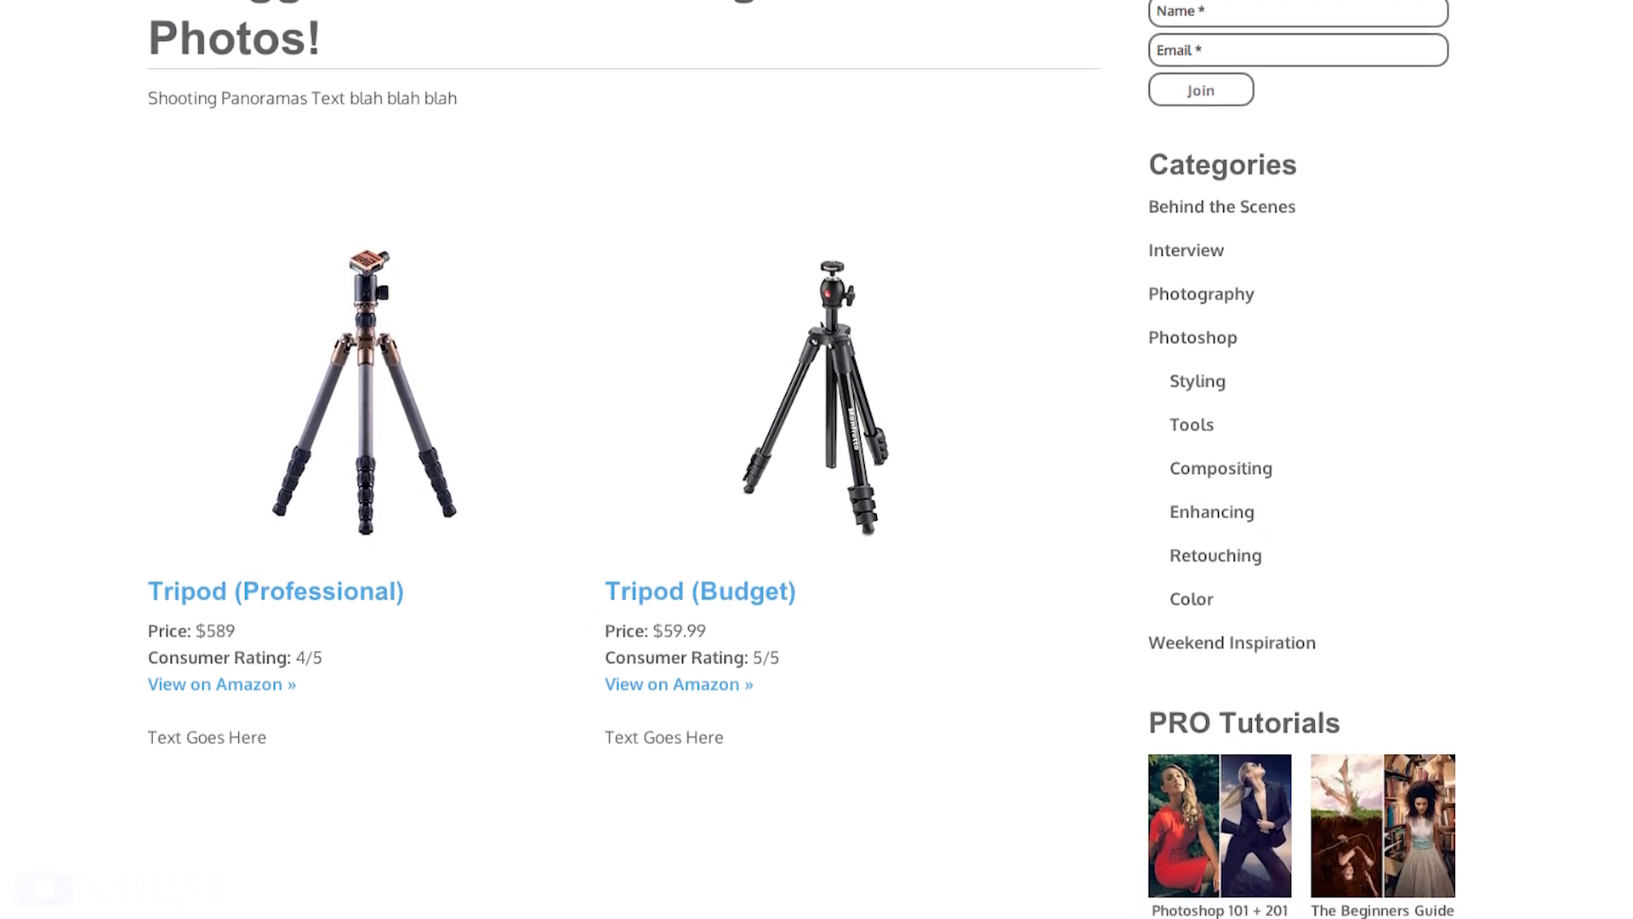
pyautogui.scroll(-3)
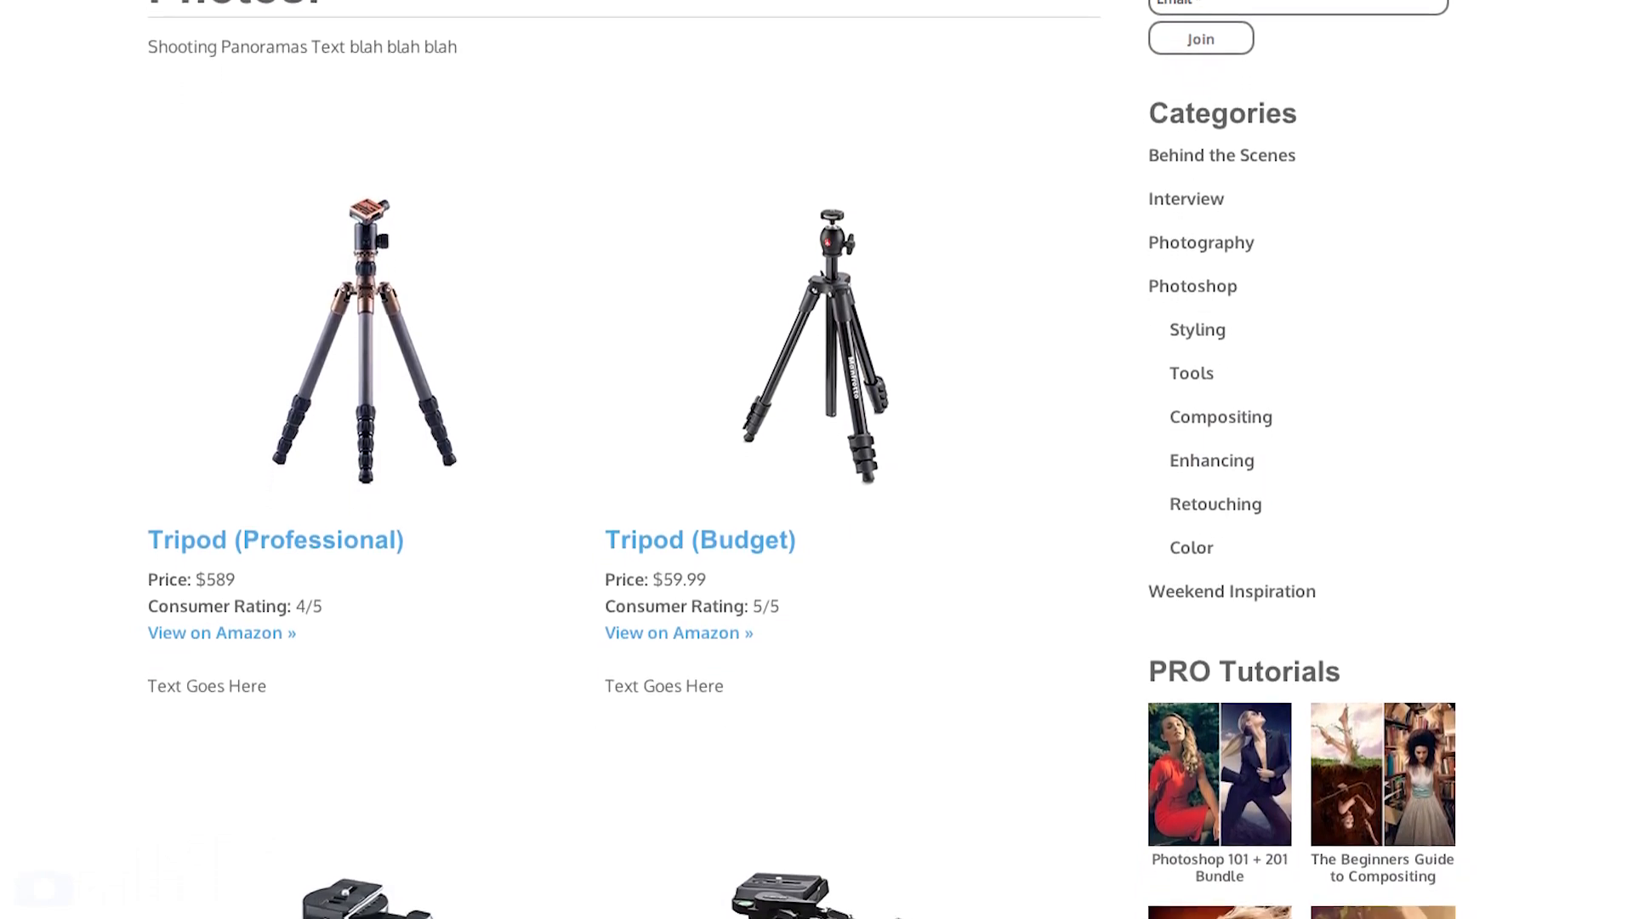
pyautogui.scroll(-3)
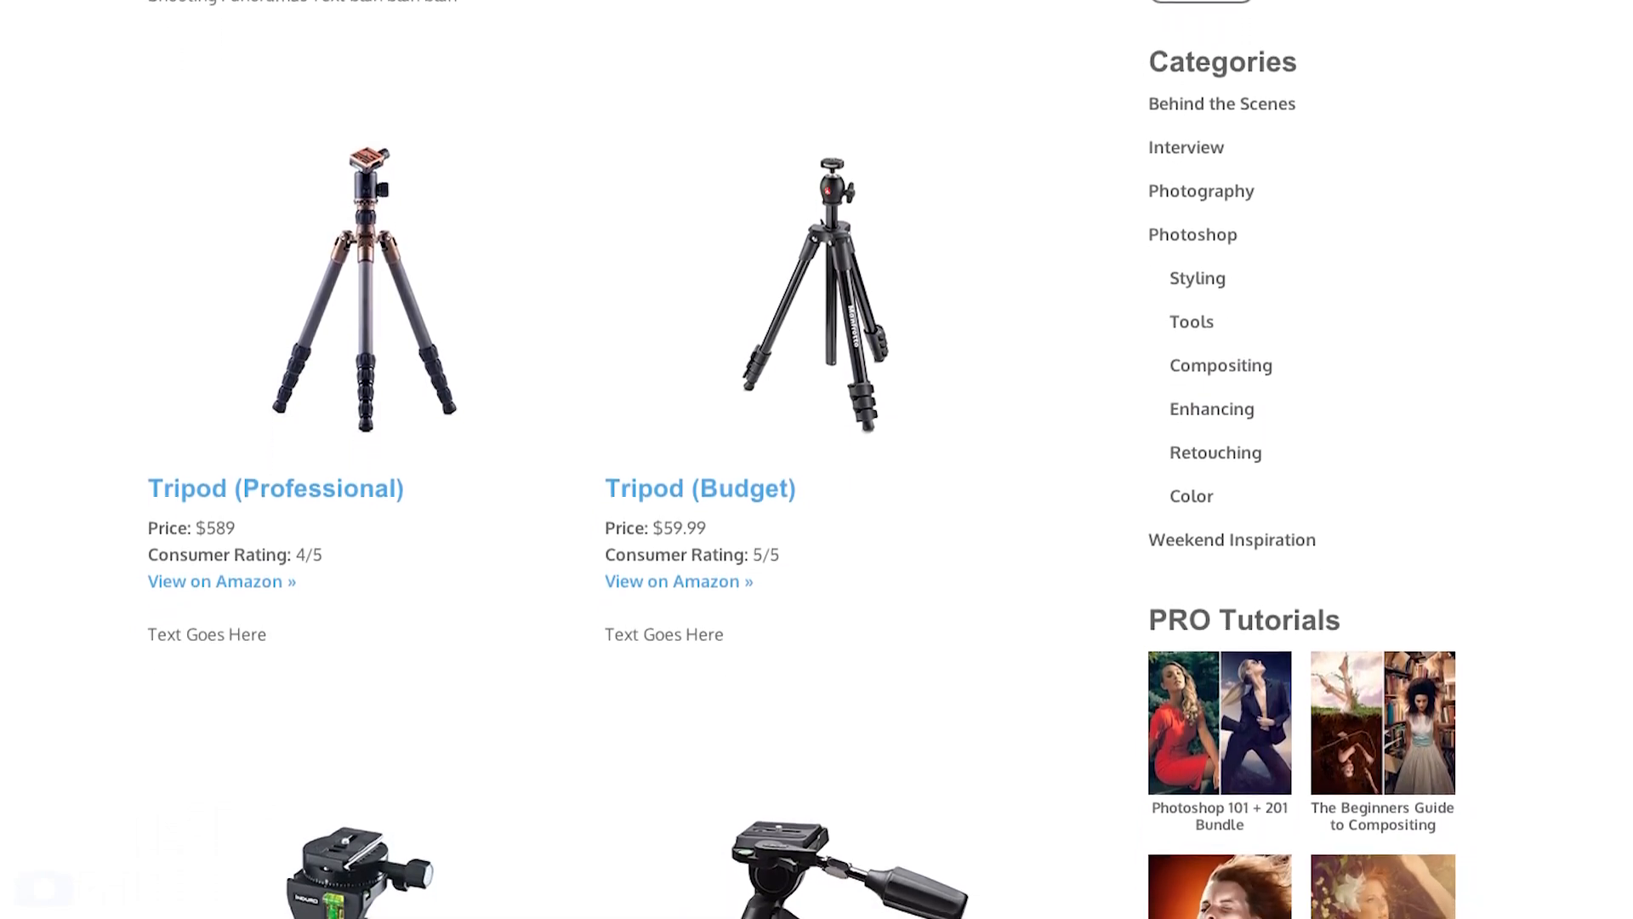
pyautogui.scroll(-3)
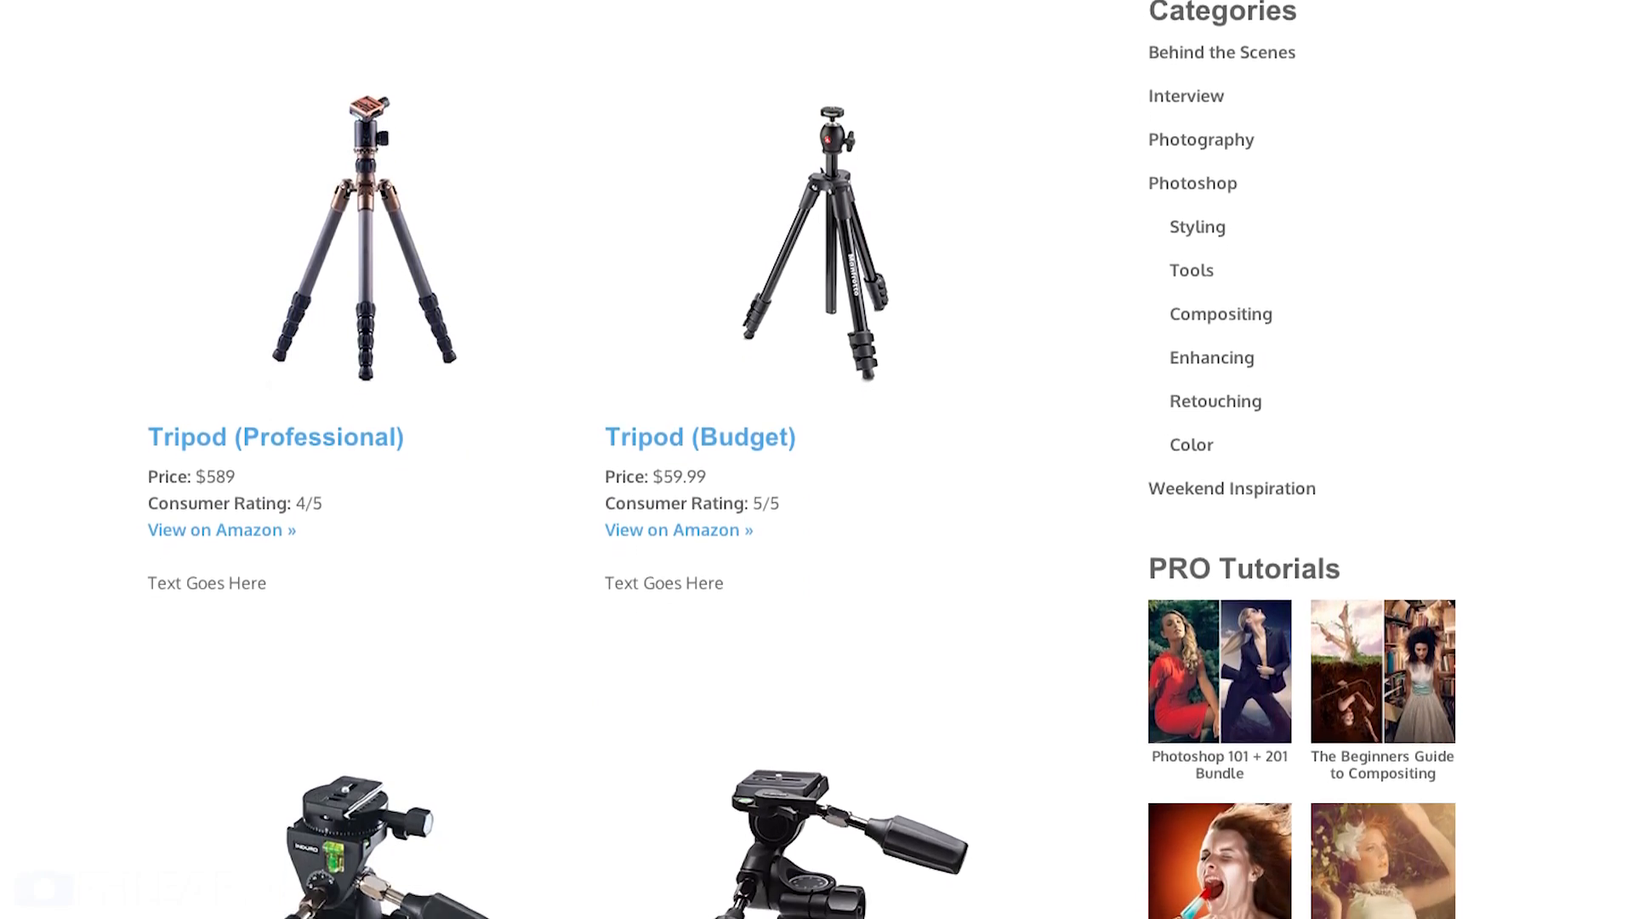
pyautogui.scroll(-3)
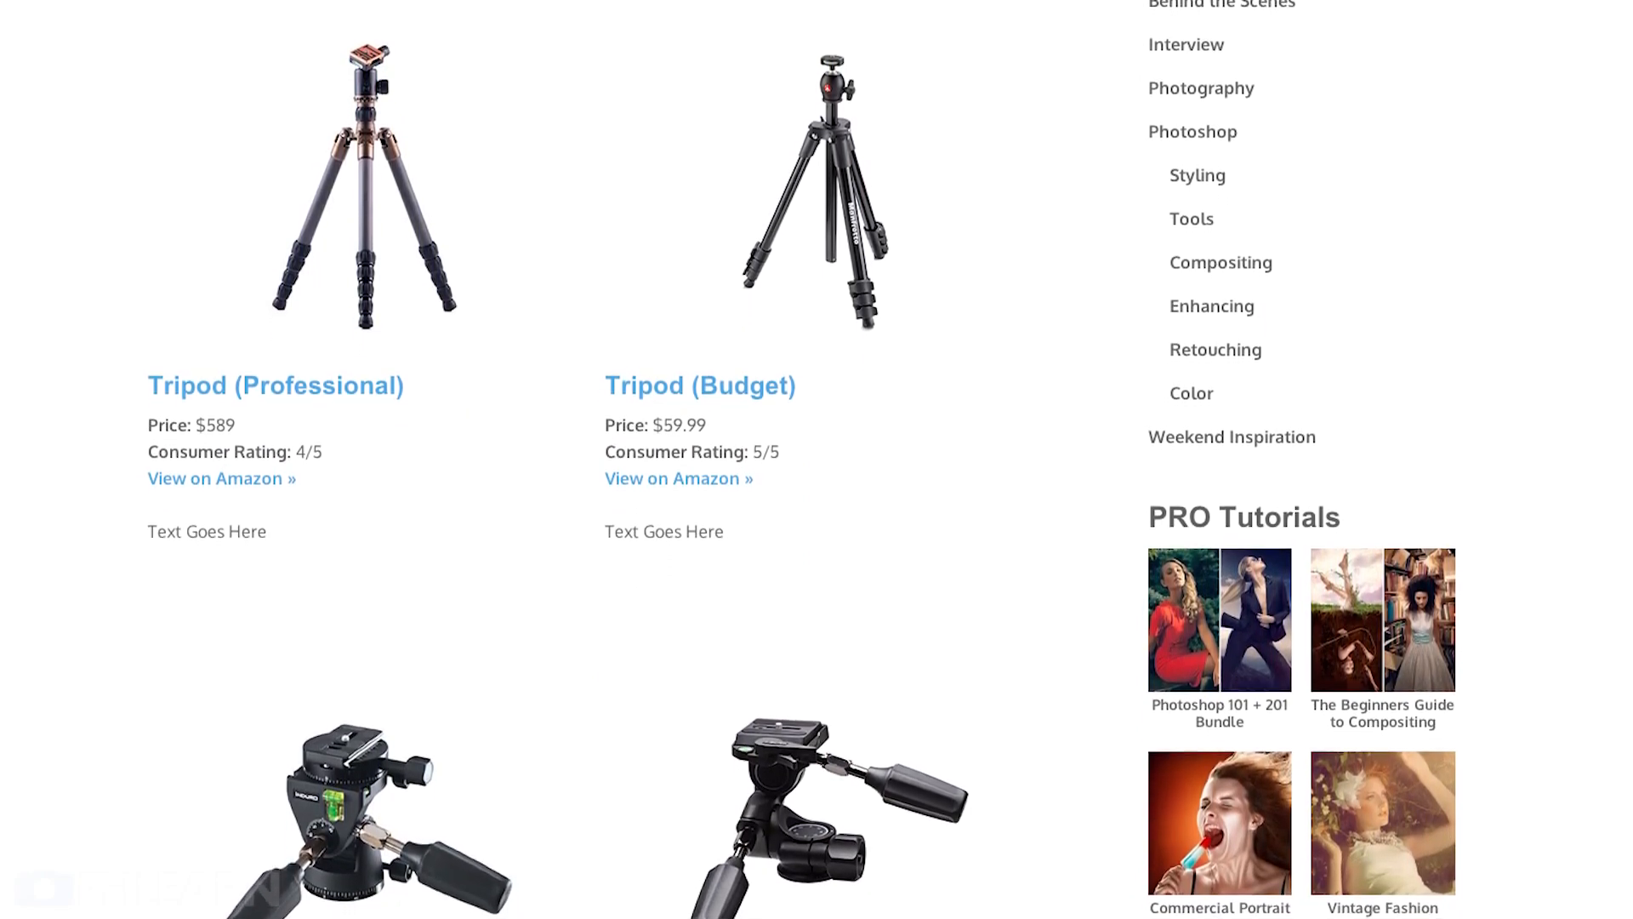